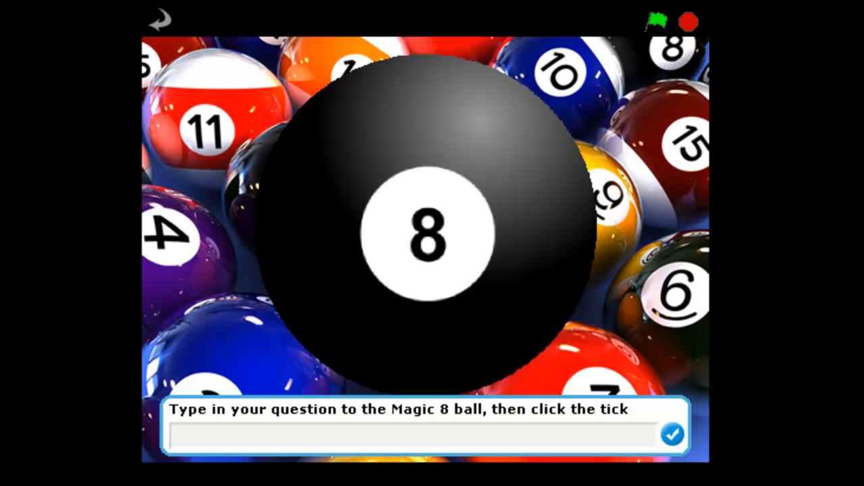
mouse_move(203, 445)
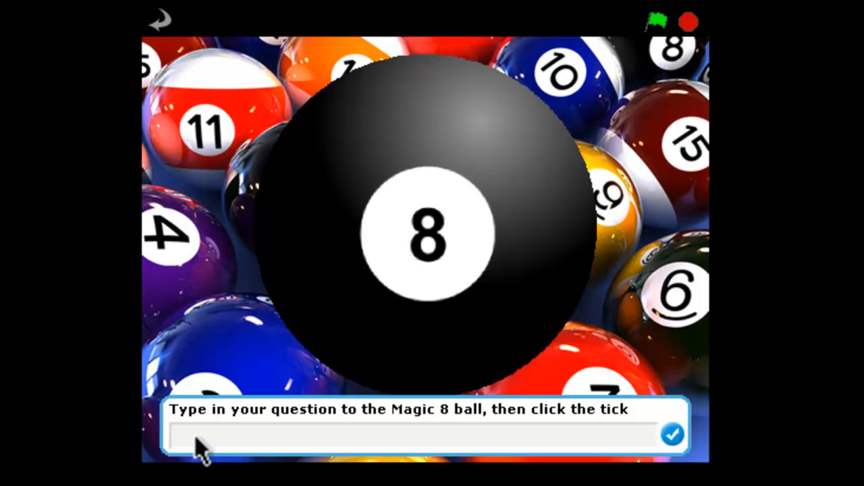
Ask the Magic 8 Ball 'Are you honest?' and submit it for an answer.
left_click(182, 435)
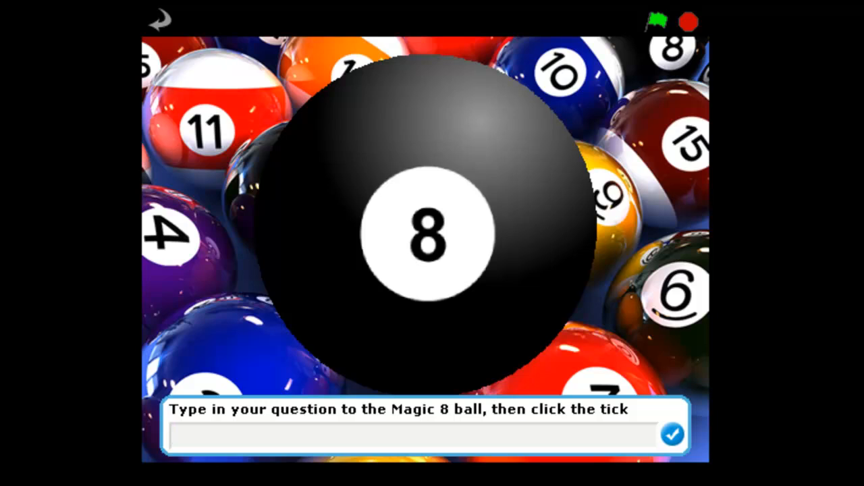
type("Are you")
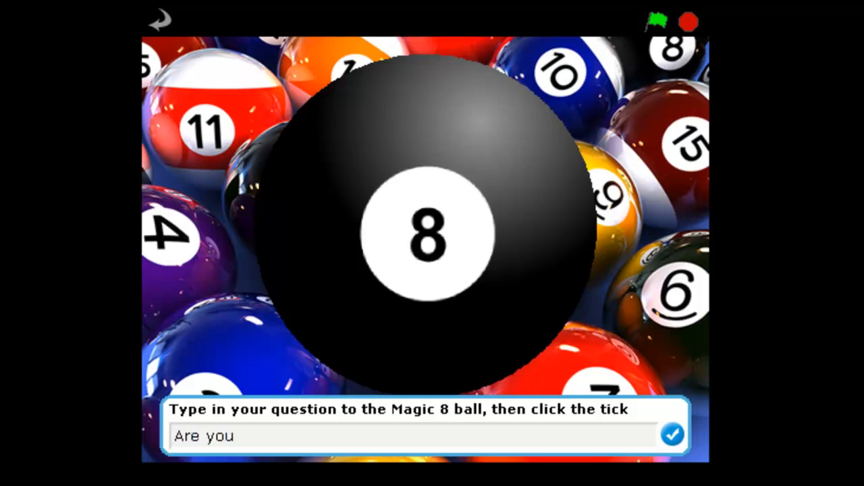
type("honest")
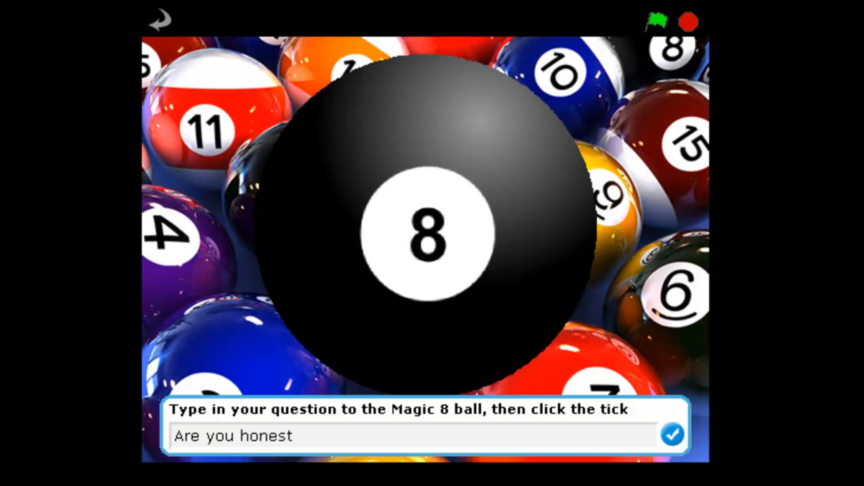
type("?")
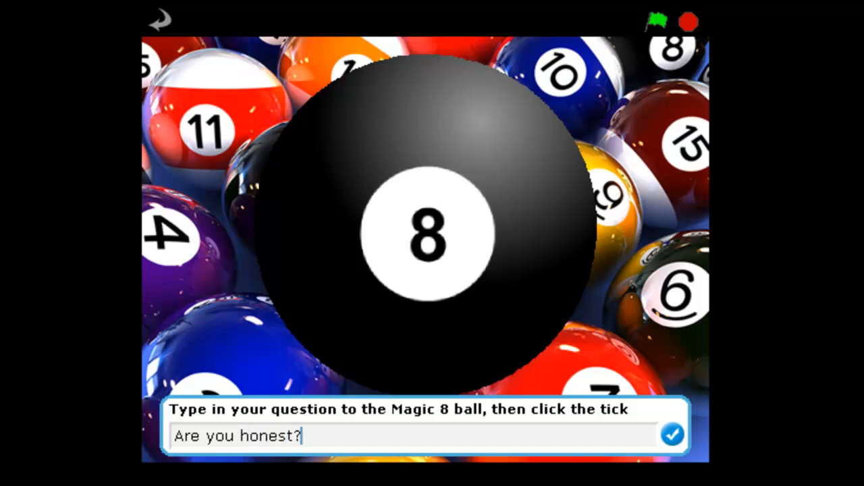
left_click(672, 433)
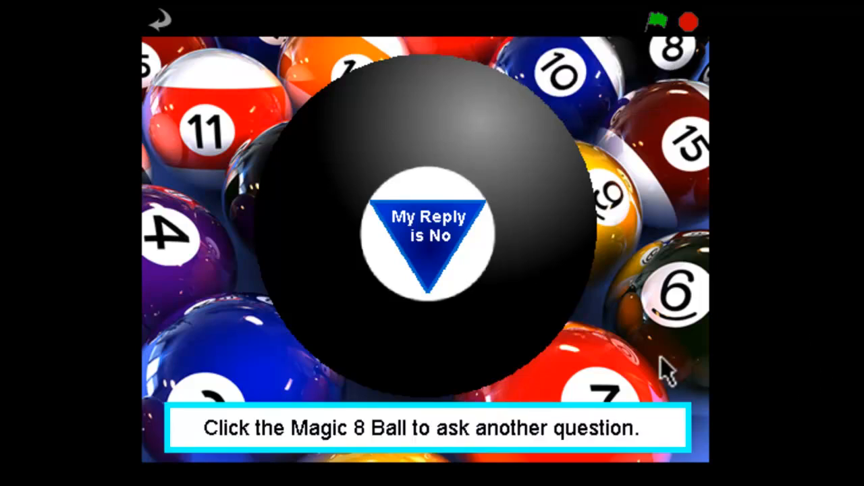
mouse_move(537, 270)
type("Was t")
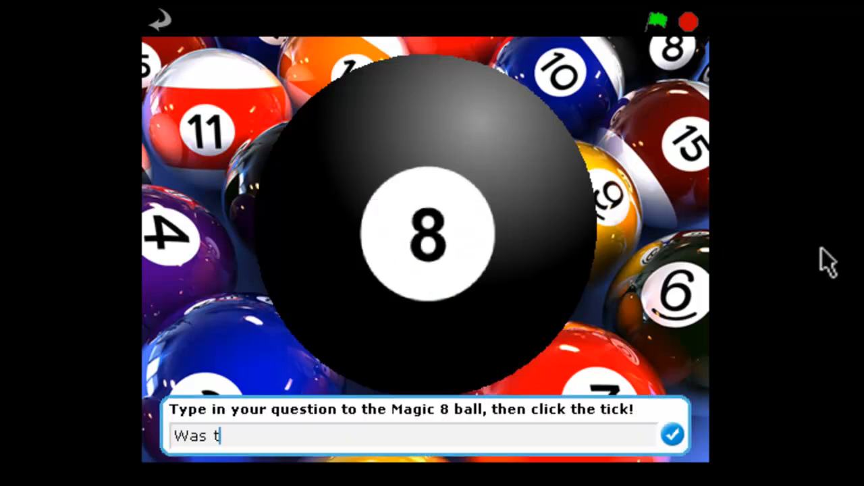
Ask a second question ending 'hat true' and submit it to the ball.
type("hat true")
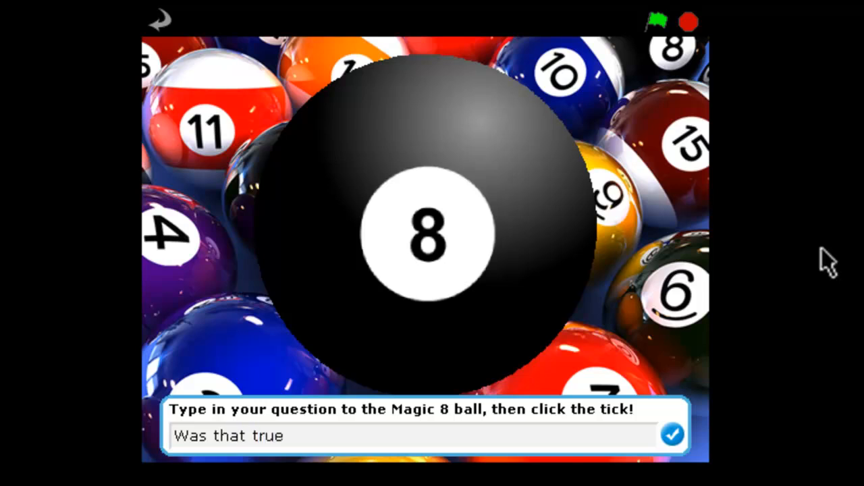
left_click(672, 433)
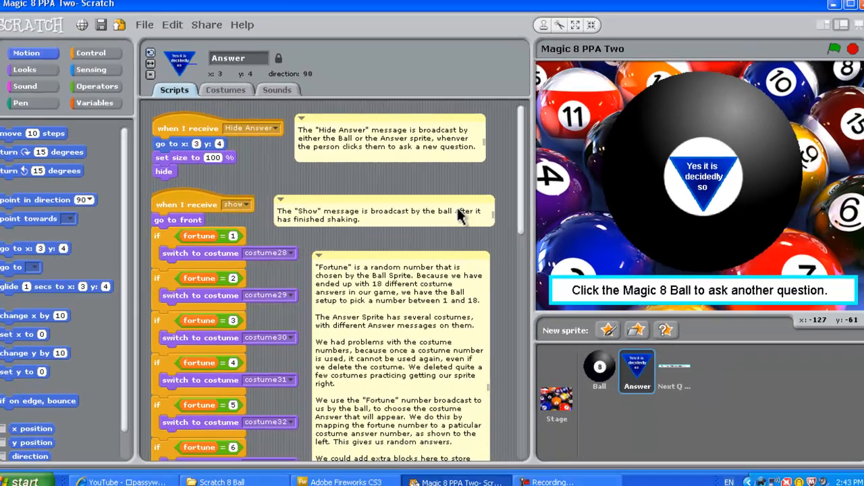
Show the Answer sprite's costumes and scroll through the answer list.
left_click(226, 89)
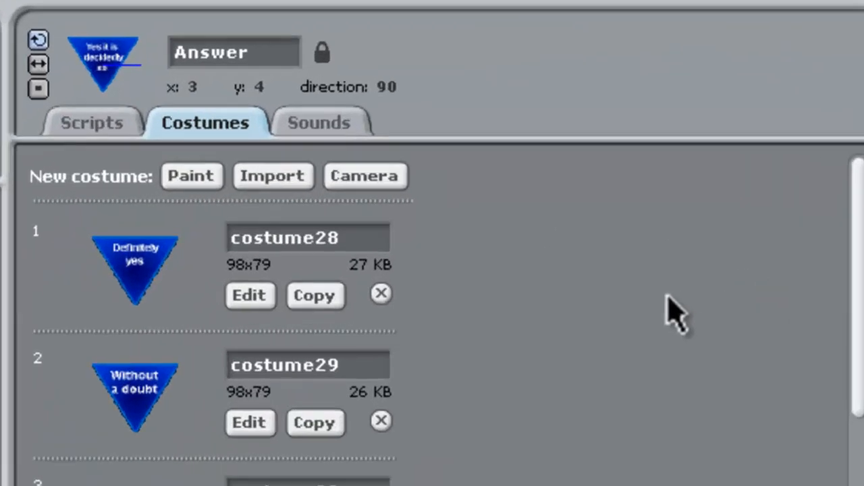
mouse_move(186, 300)
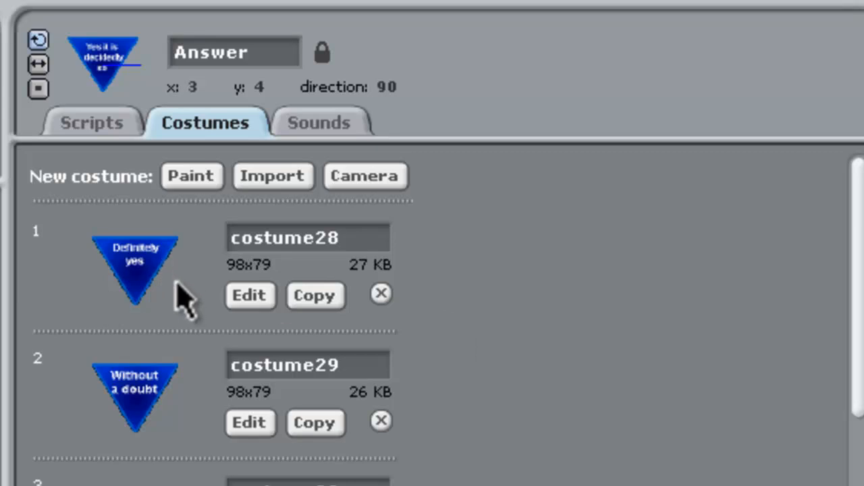
mouse_move(857, 358)
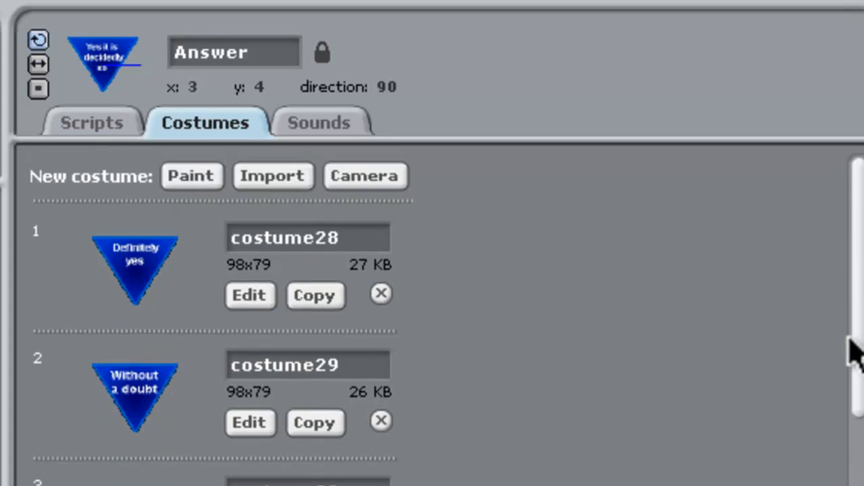
scroll("down", 3)
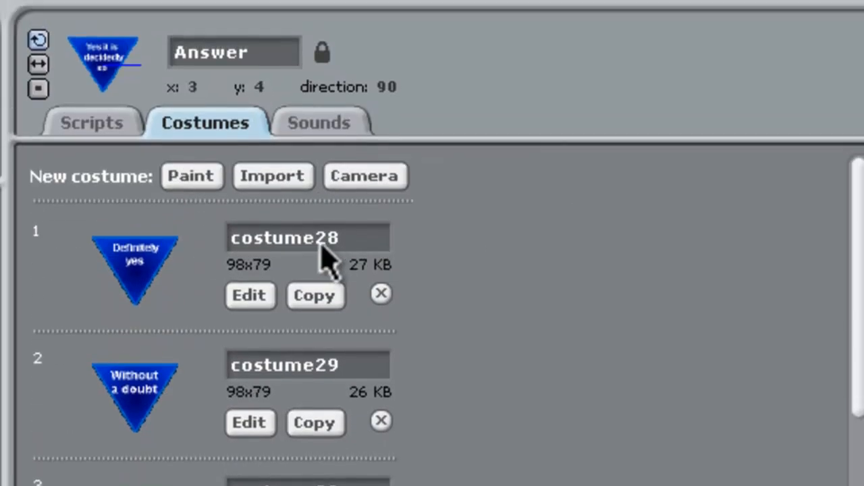
scroll("down", 3)
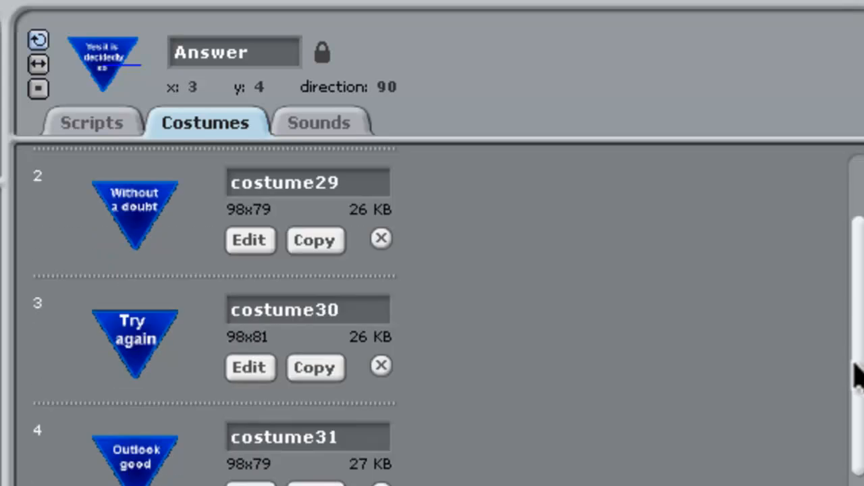
scroll("down", 3)
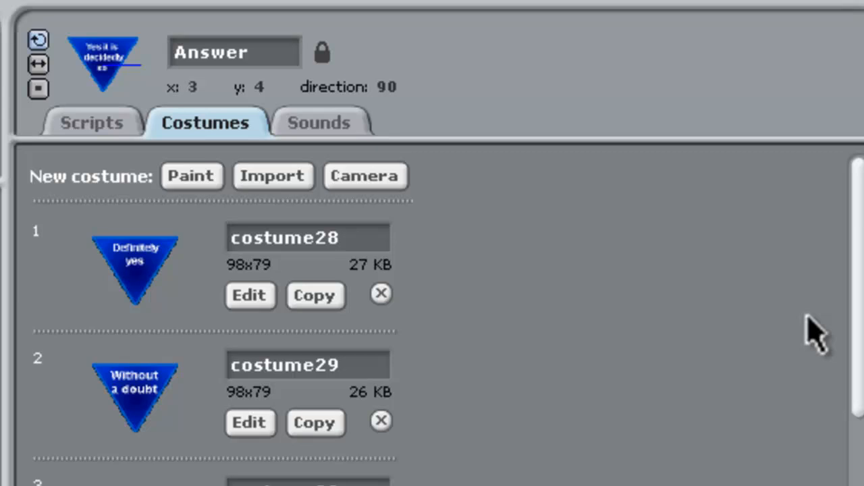
mouse_move(675, 452)
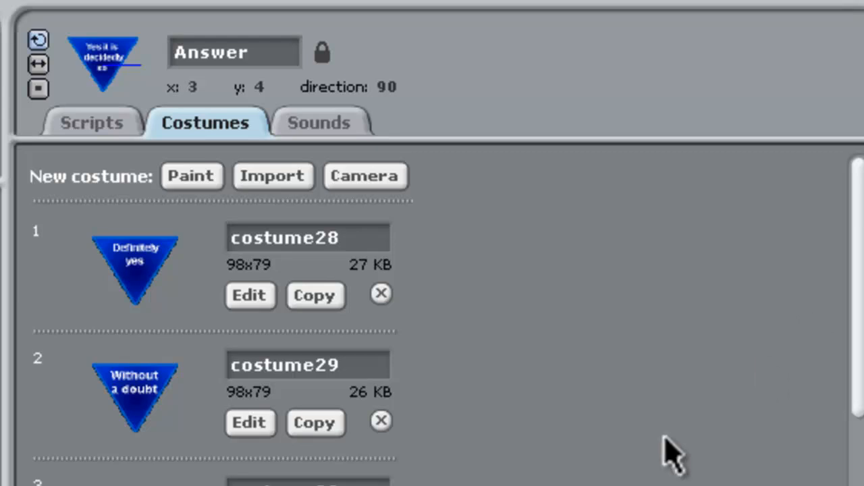
scroll("down", 3)
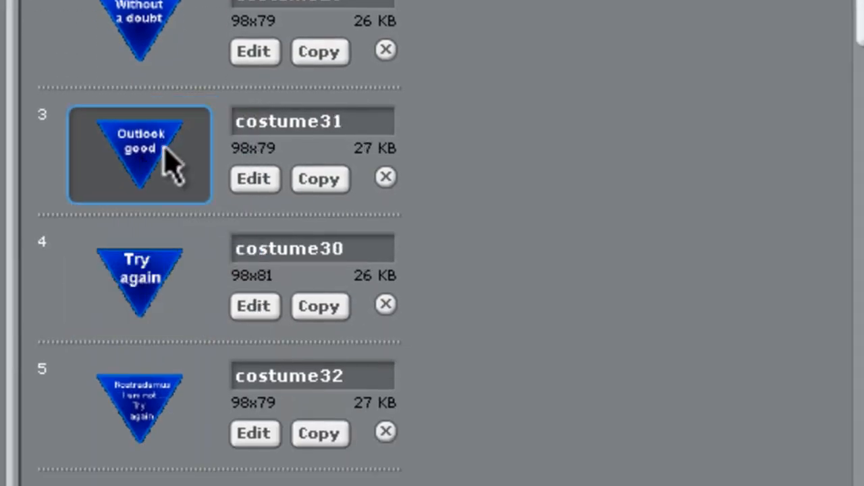
Move the Outlook good costume, view a costume, and rename the first costume to costume46.
left_click_drag(140, 153, 186, 209)
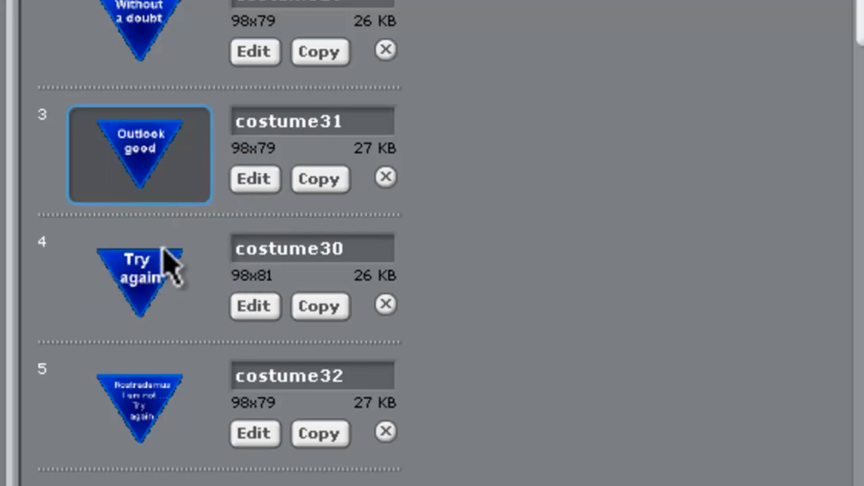
left_click(140, 278)
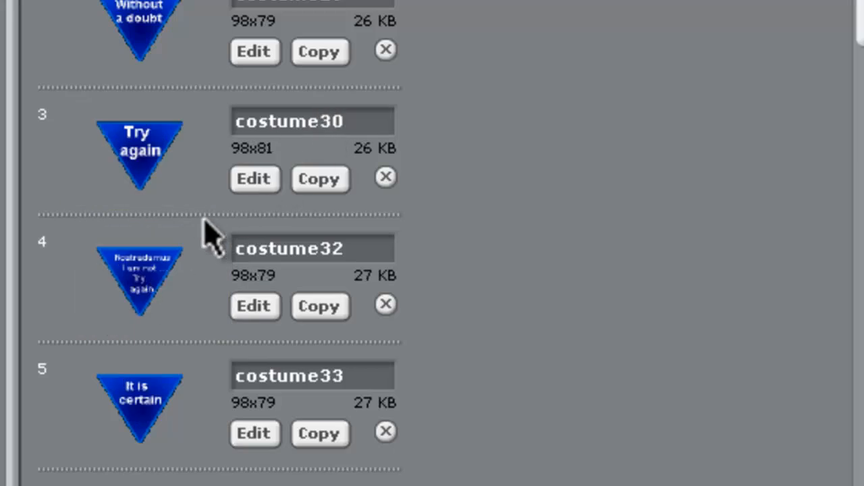
mouse_move(214, 240)
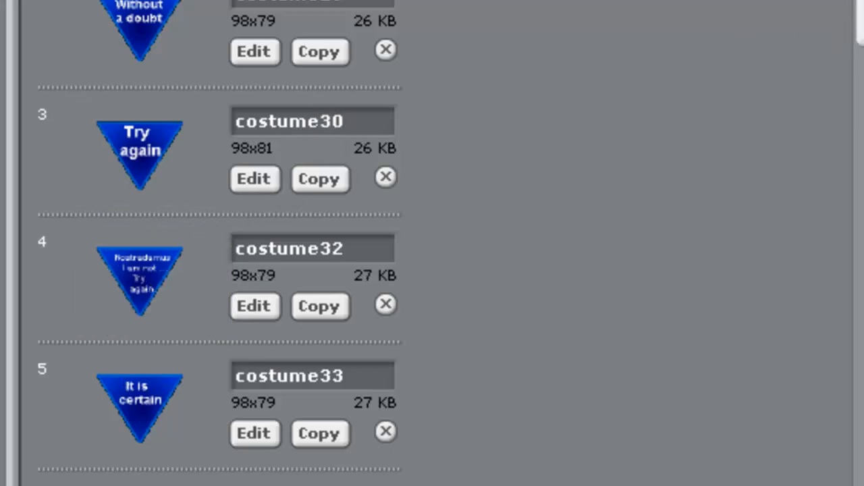
scroll("down", 3)
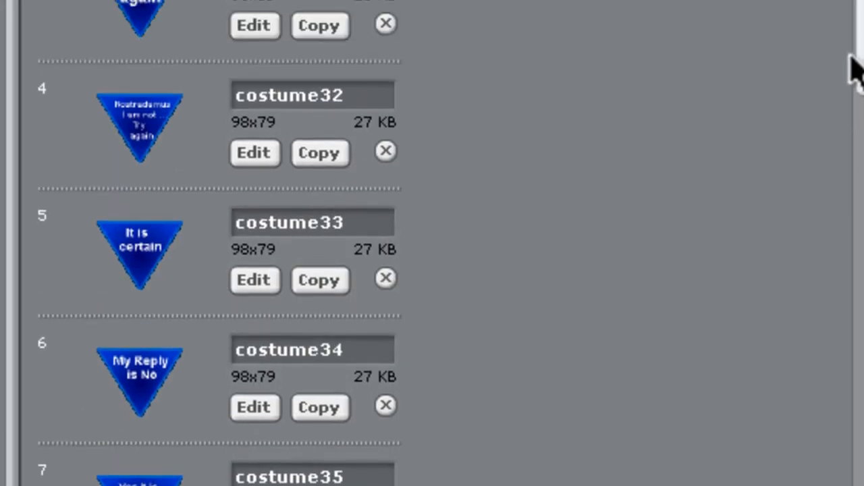
scroll("down", 3)
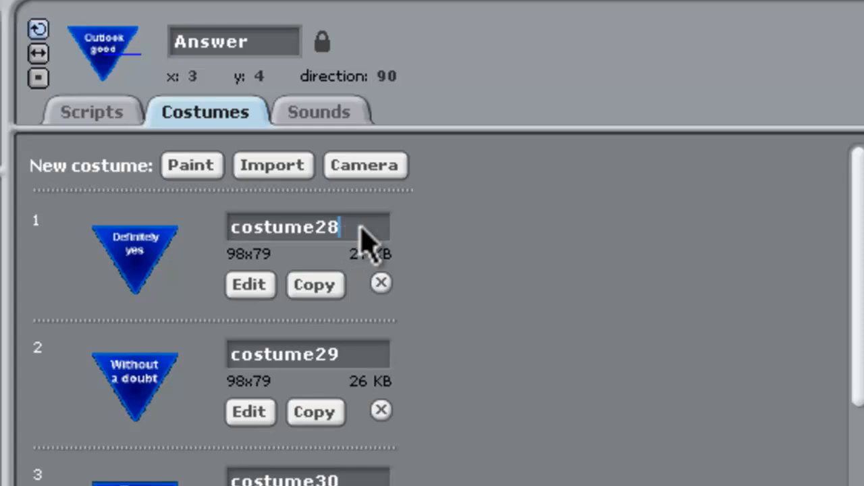
key("Backspace")
type("46")
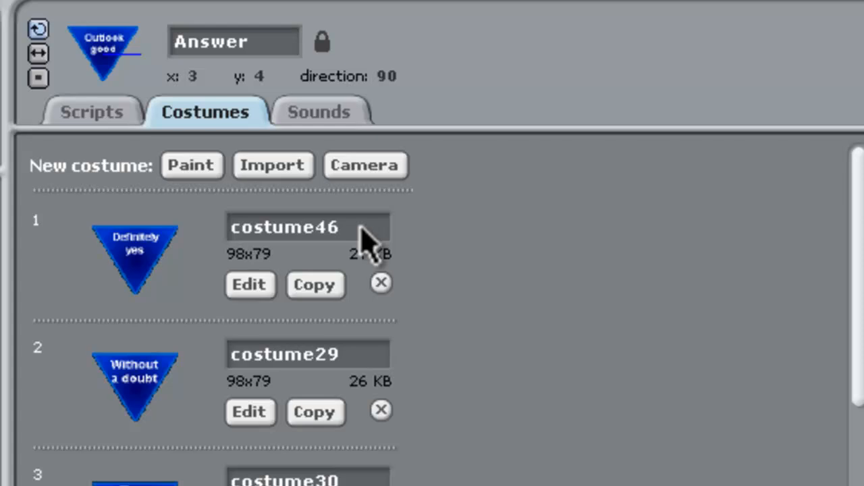
mouse_move(540, 259)
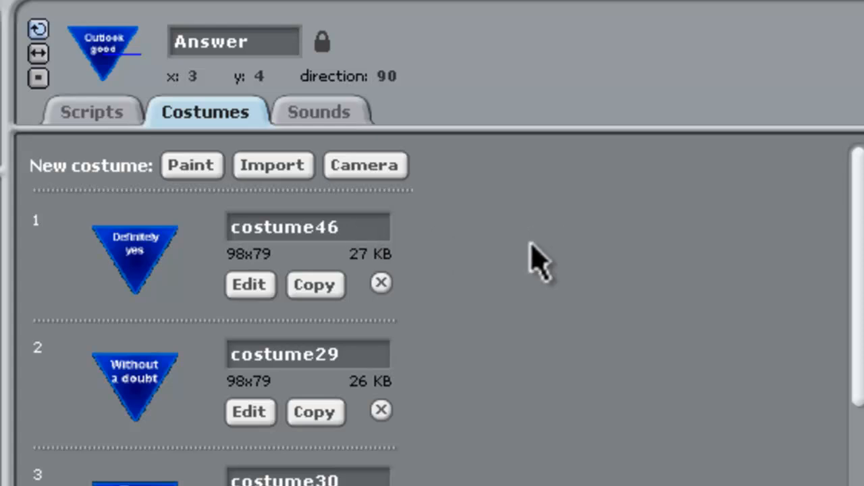
mouse_move(196, 210)
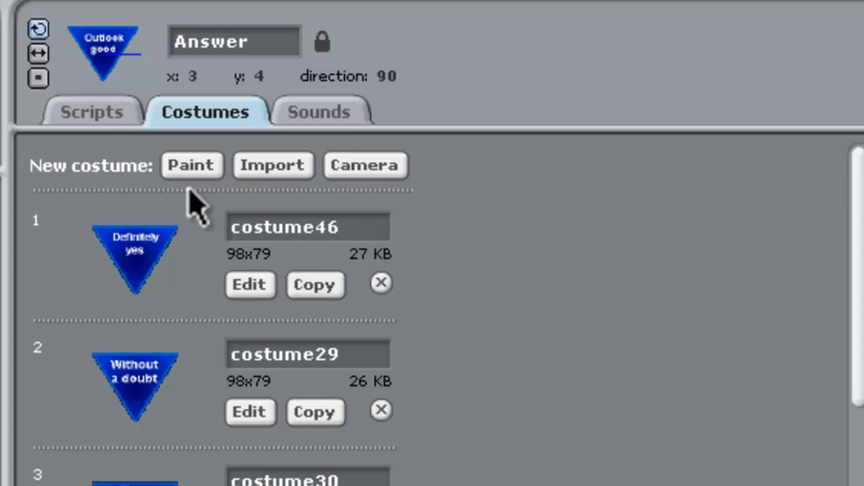
mouse_move(98, 119)
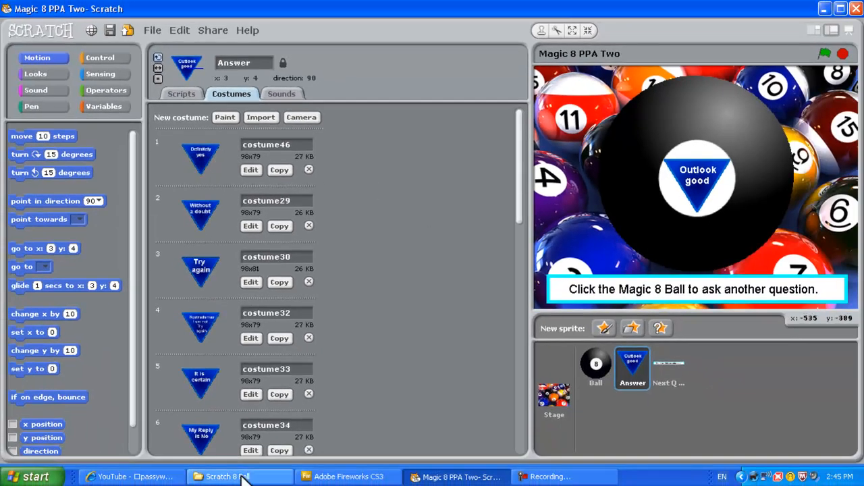
Switch to Fireworks and create a new transparent 108 by 86 pixel document.
left_click(348, 476)
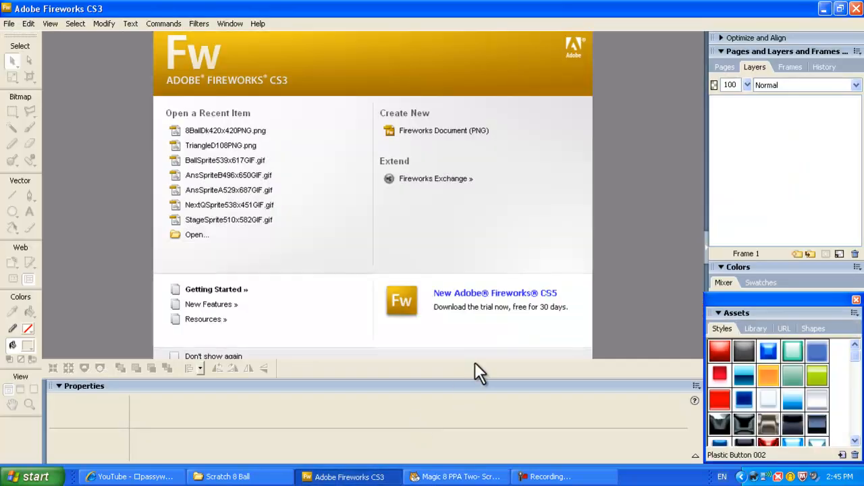
left_click(443, 130)
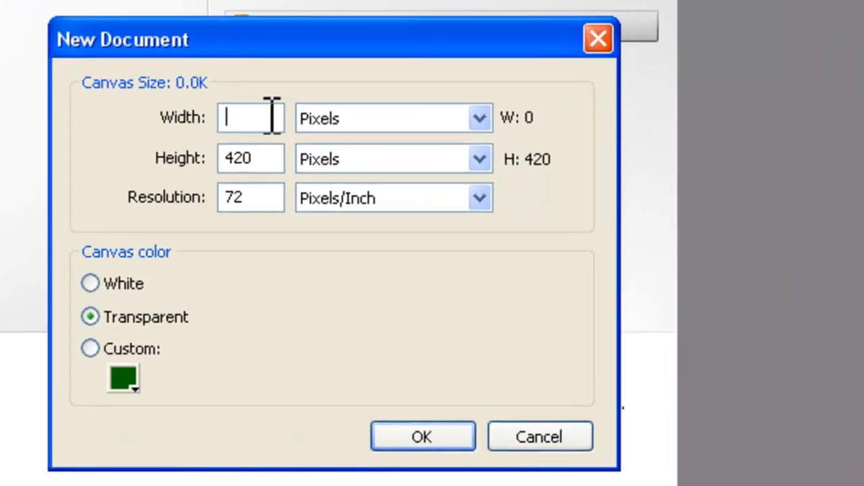
type("108")
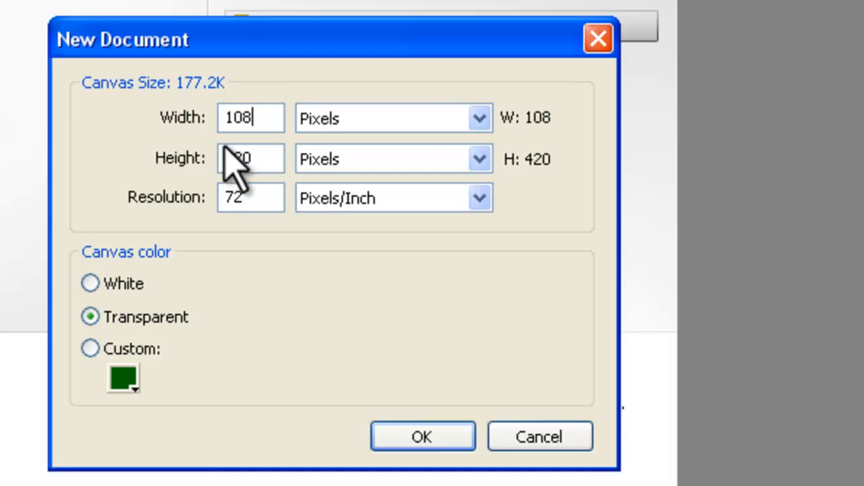
left_click(250, 159)
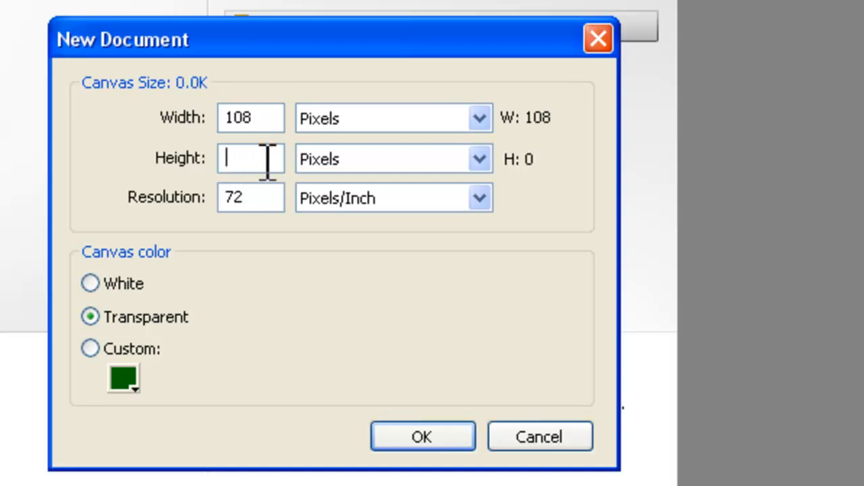
type("86")
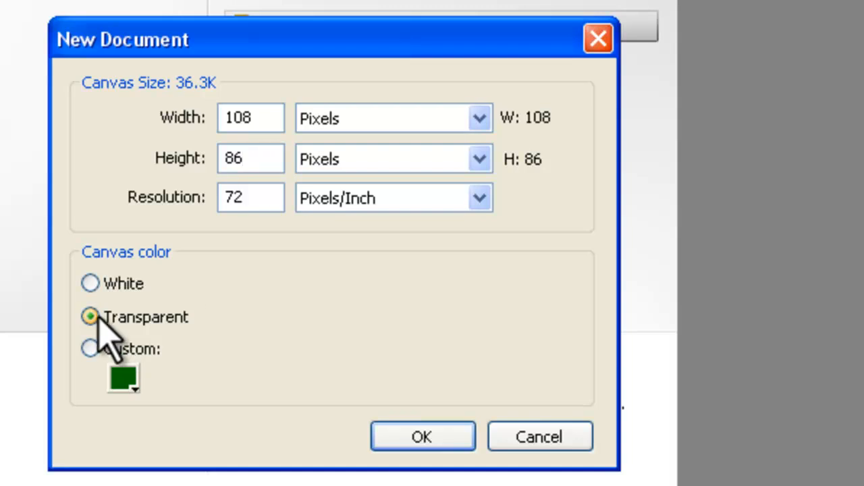
left_click(421, 436)
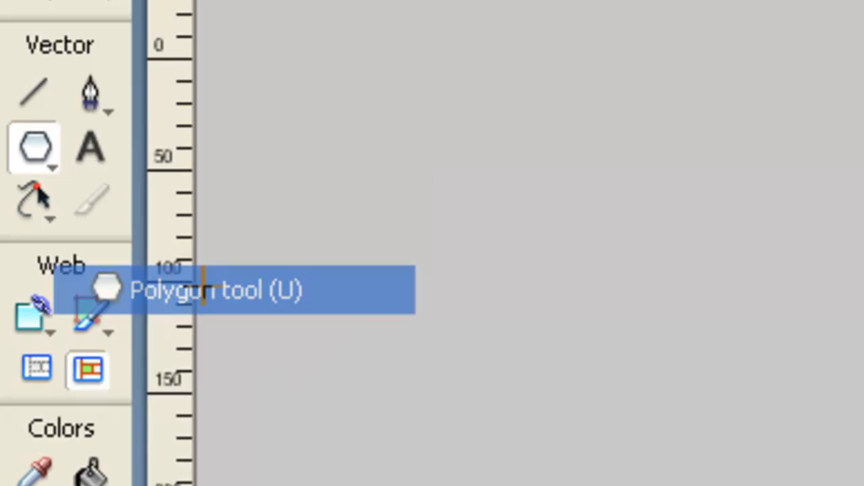
Choose the Polygon tool and make its fill a radial gradient.
left_click(32, 147)
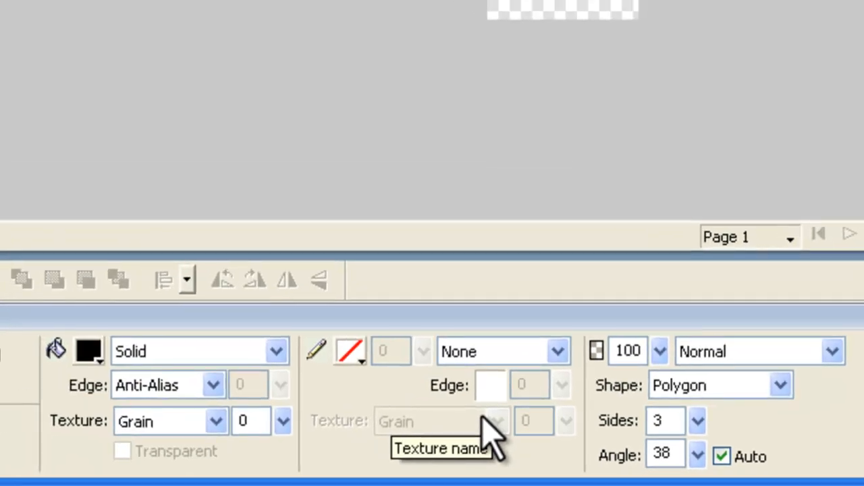
mouse_move(121, 364)
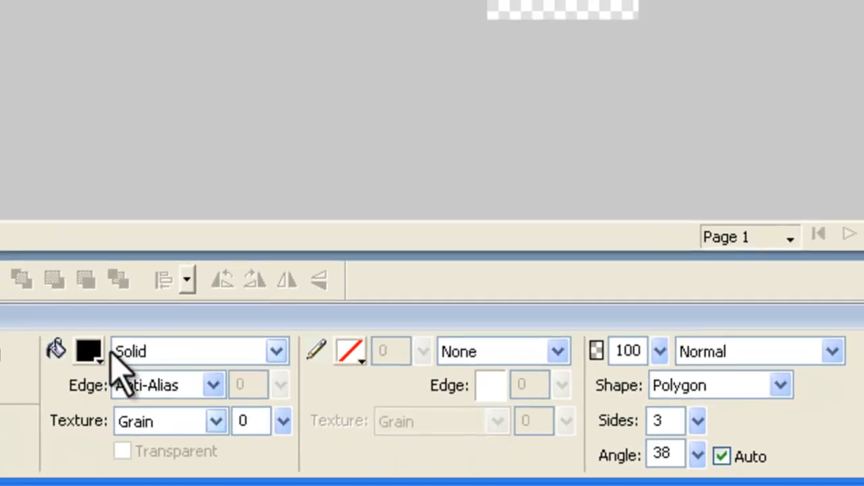
left_click(87, 351)
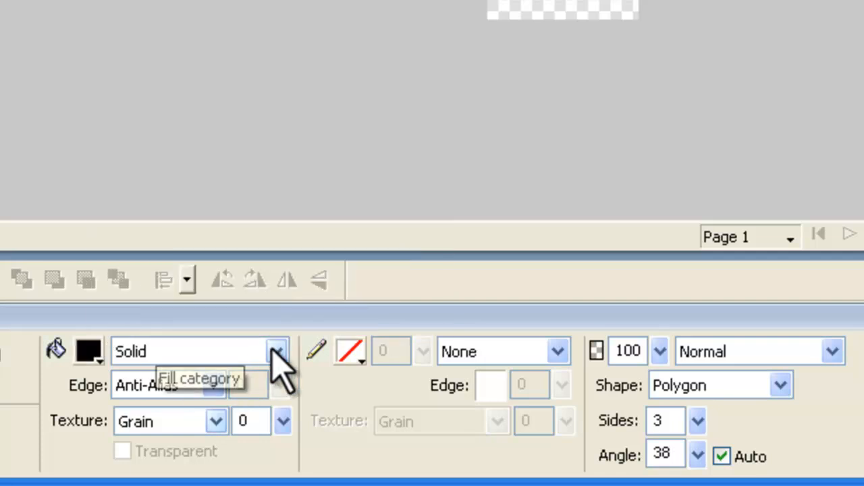
left_click(275, 351)
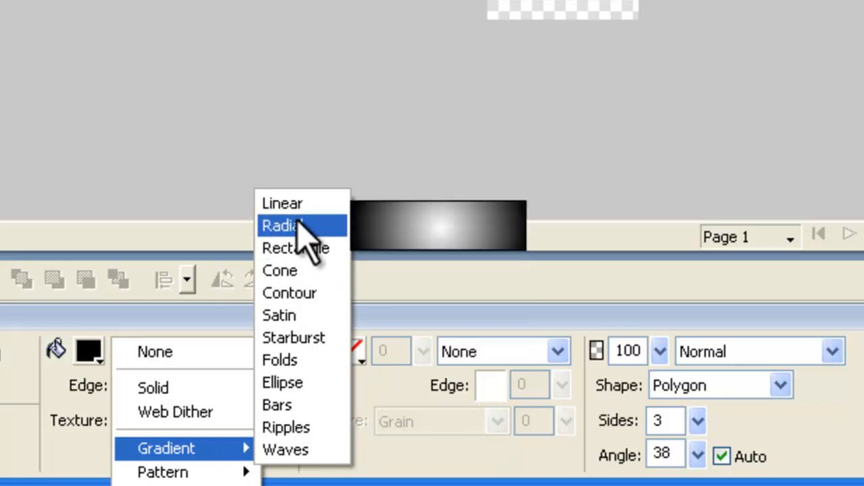
left_click(283, 225)
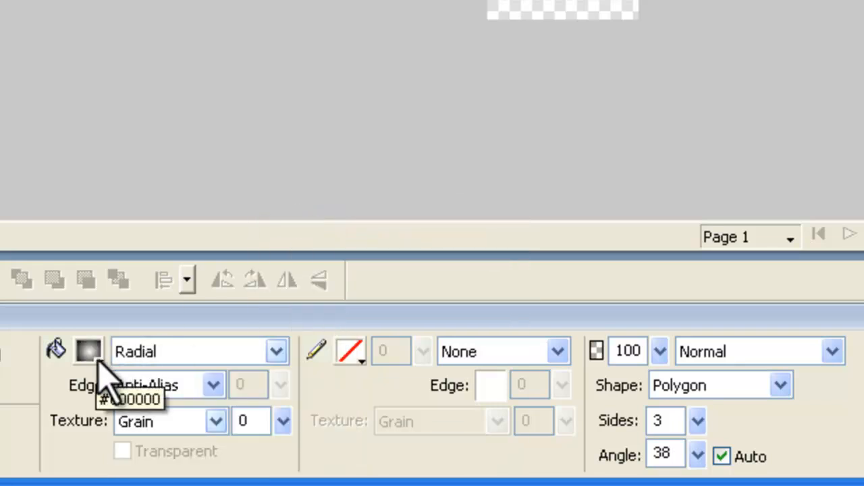
Edit the gradient stops so the fill blends into a #0033CC blue.
left_click(90, 351)
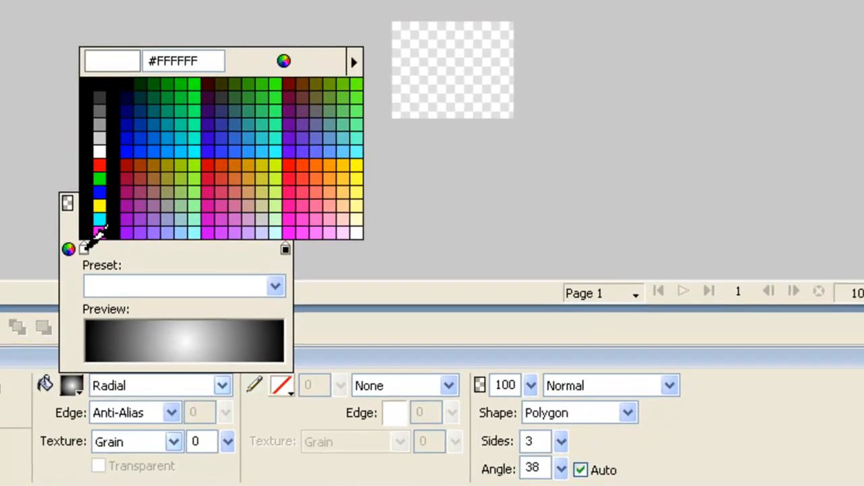
left_click(154, 138)
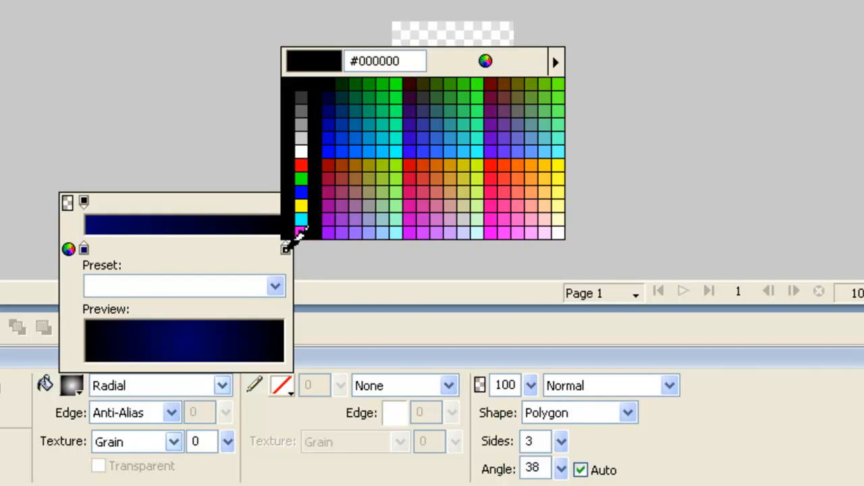
left_click(340, 125)
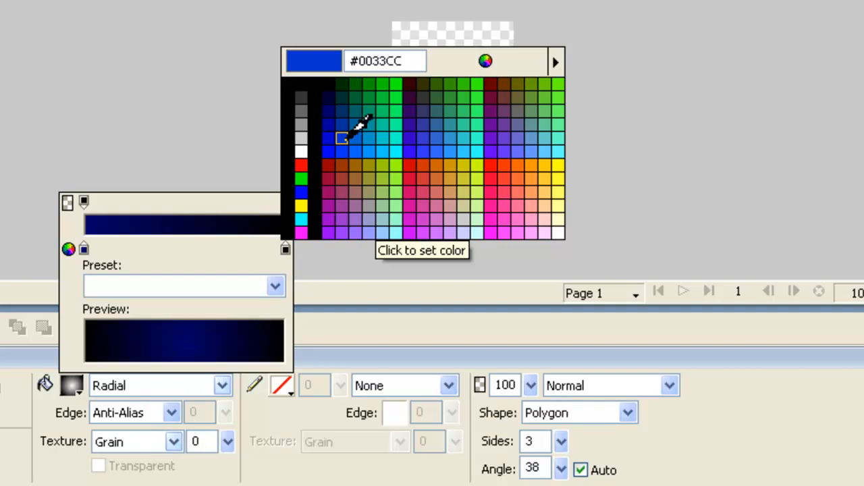
left_click(344, 138)
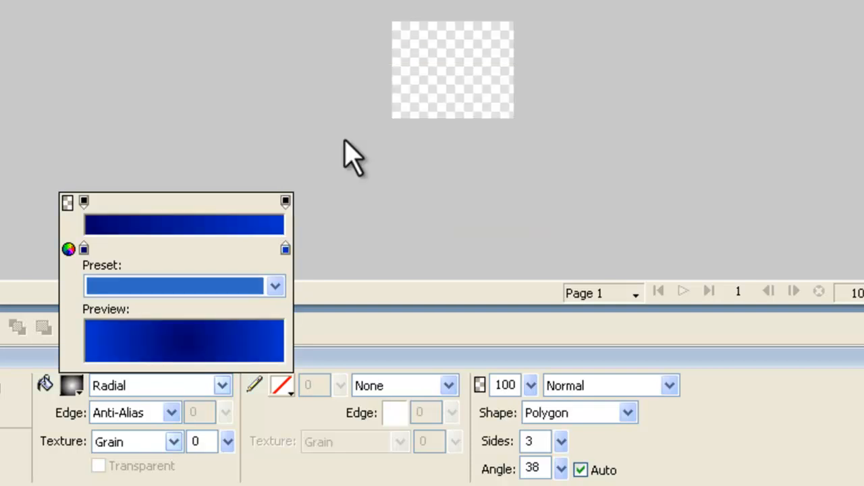
mouse_move(307, 230)
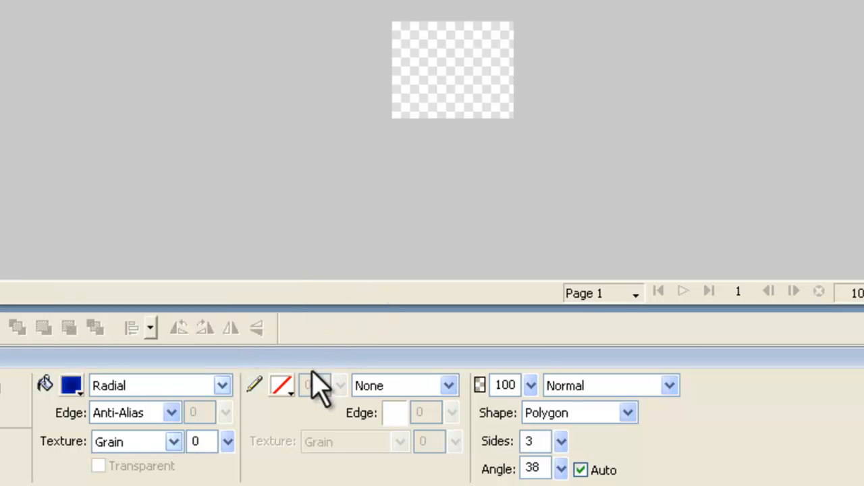
Give the outline a blue colour and draw the triangle across the canvas.
left_click(311, 386)
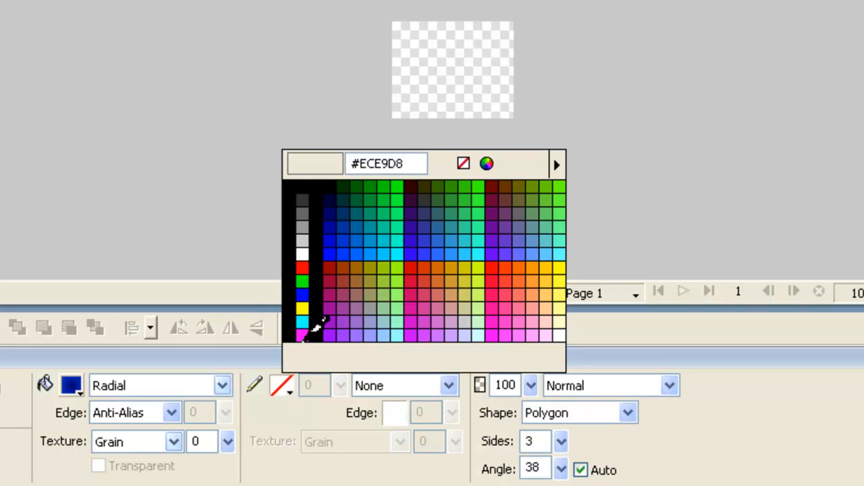
left_click(356, 241)
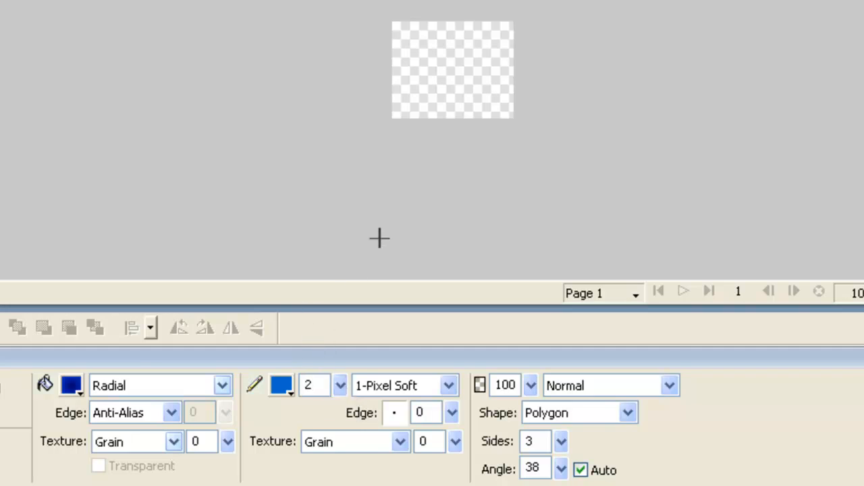
mouse_move(405, 32)
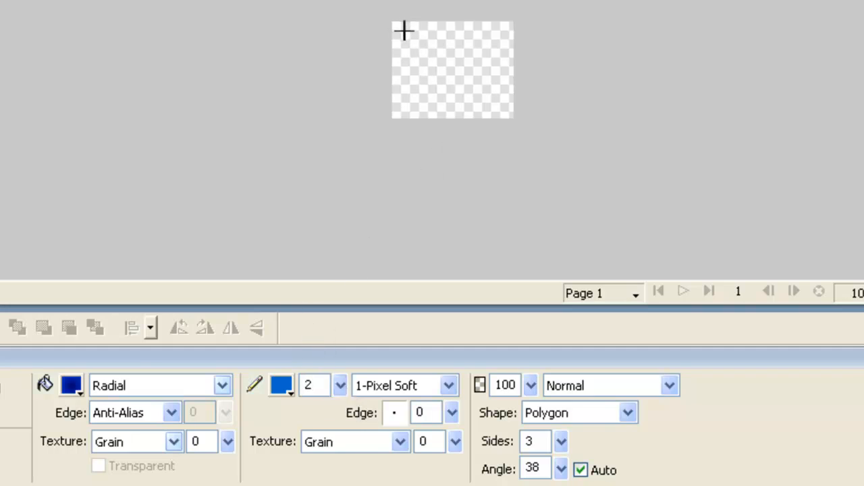
left_click_drag(404, 30, 469, 28)
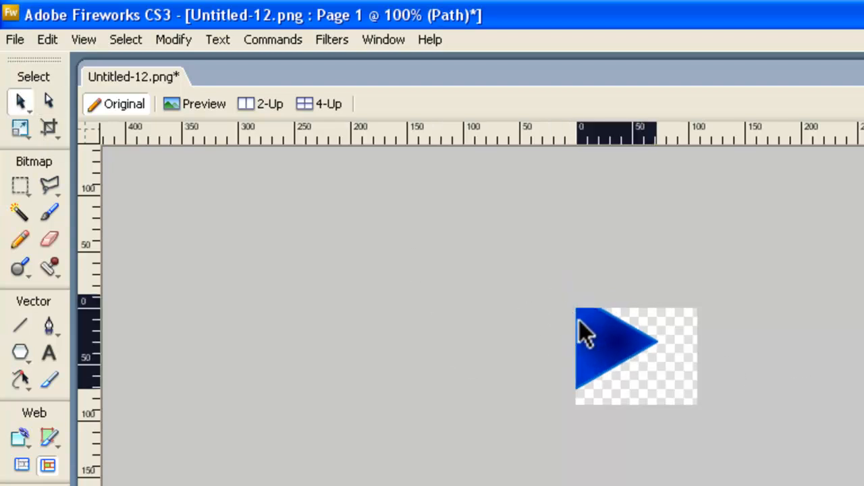
Rotate the triangle with the Scale tool so it points downward.
left_click(608, 345)
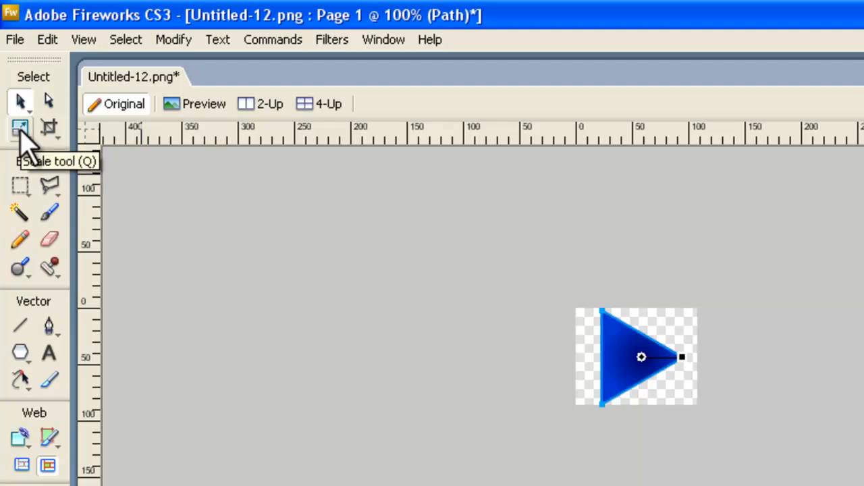
left_click(20, 130)
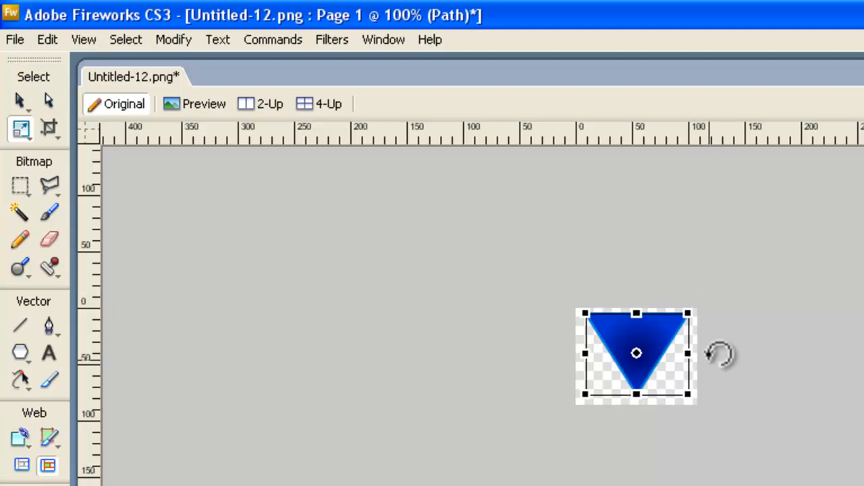
mouse_move(588, 351)
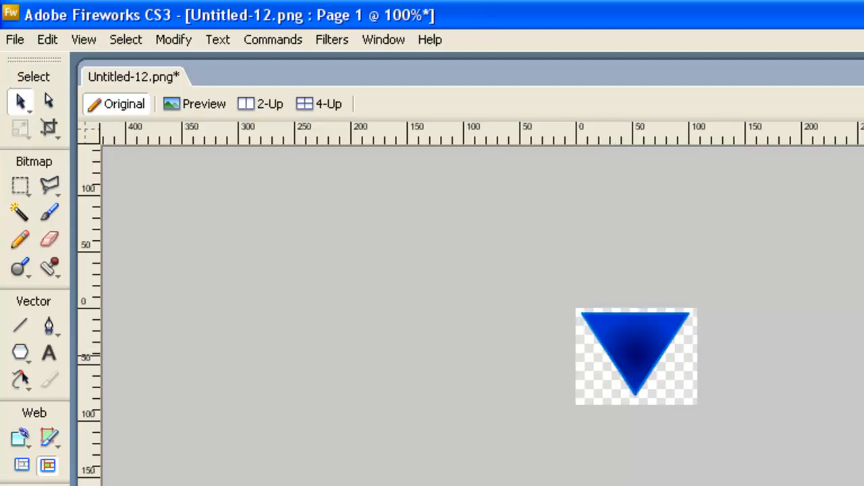
left_click(635, 402)
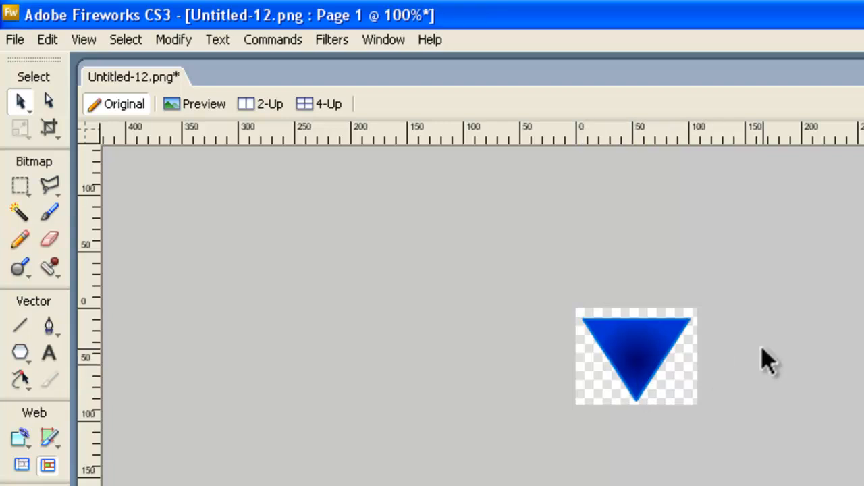
left_click(635, 357)
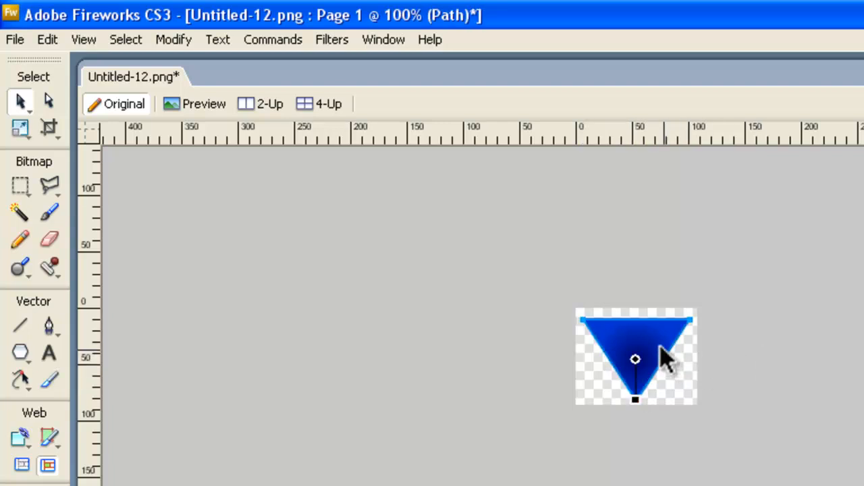
Start a Brightness/Contrast filter on the triangle, accepting conversion to a bitmap.
left_click(332, 39)
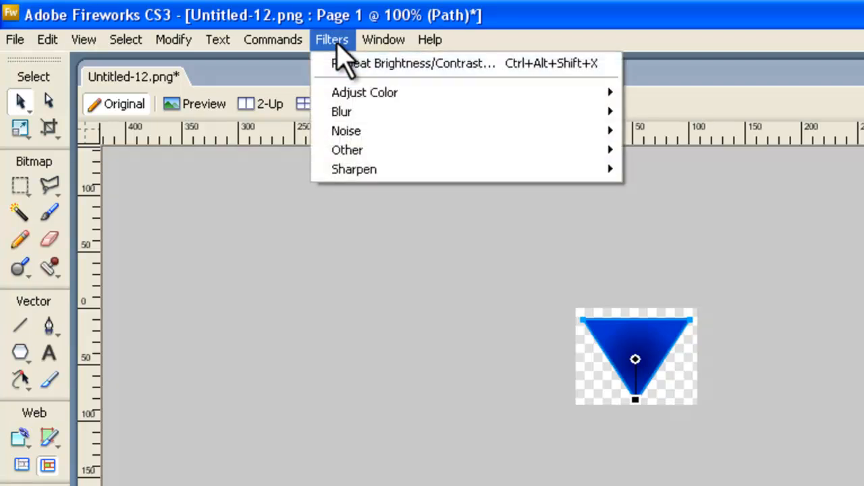
left_click(383, 39)
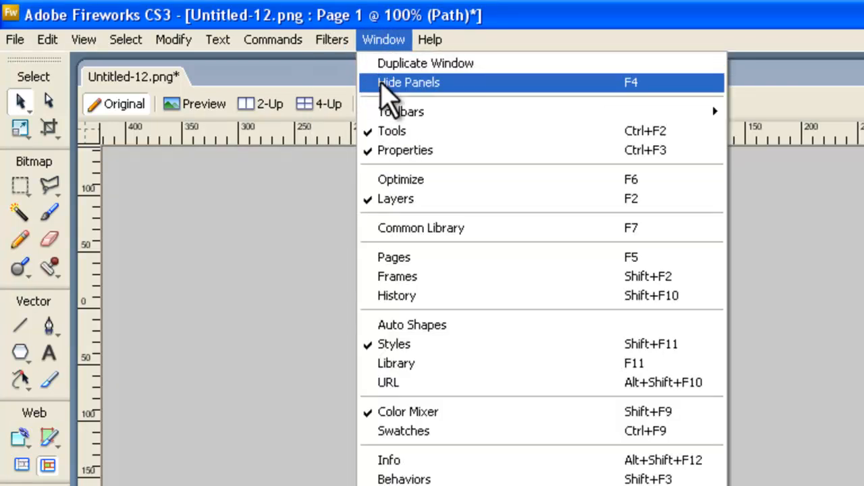
left_click(333, 40)
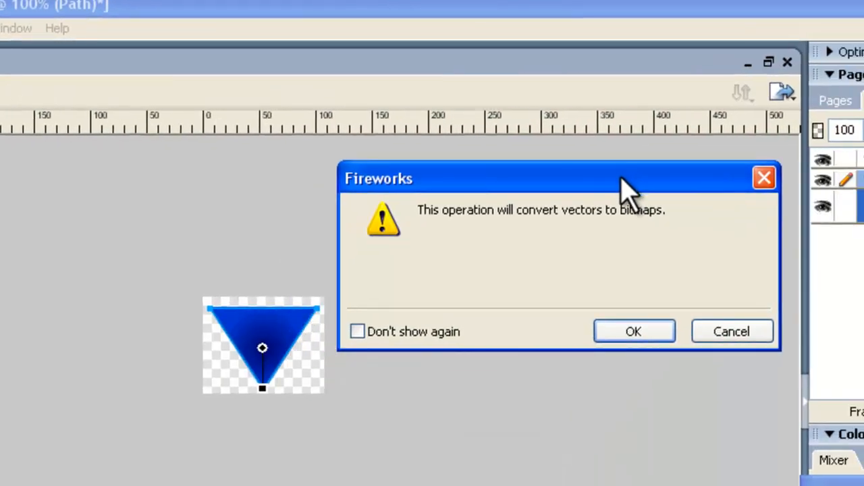
left_click(632, 331)
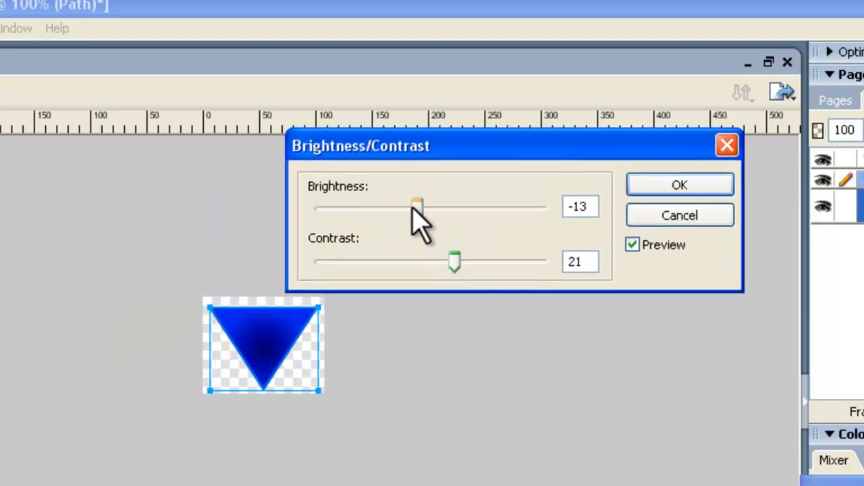
Raise the brightness, settle the contrast at 6, and apply the change.
left_click_drag(417, 205, 472, 205)
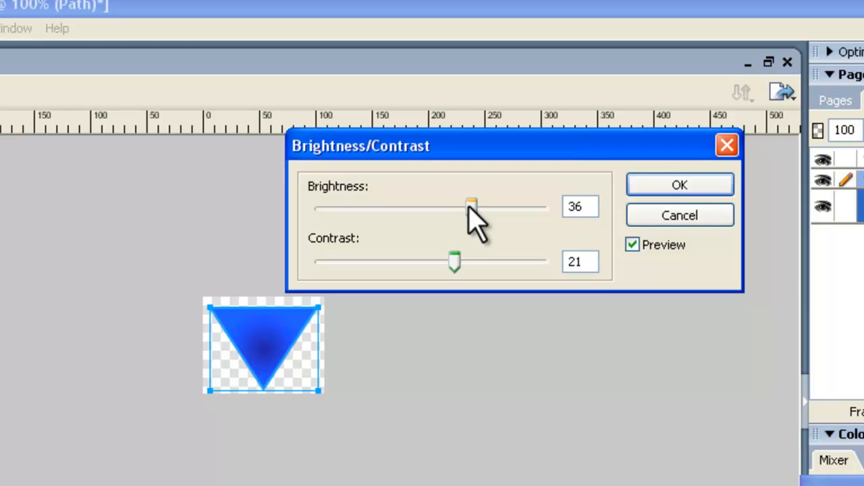
left_click_drag(453, 262, 445, 262)
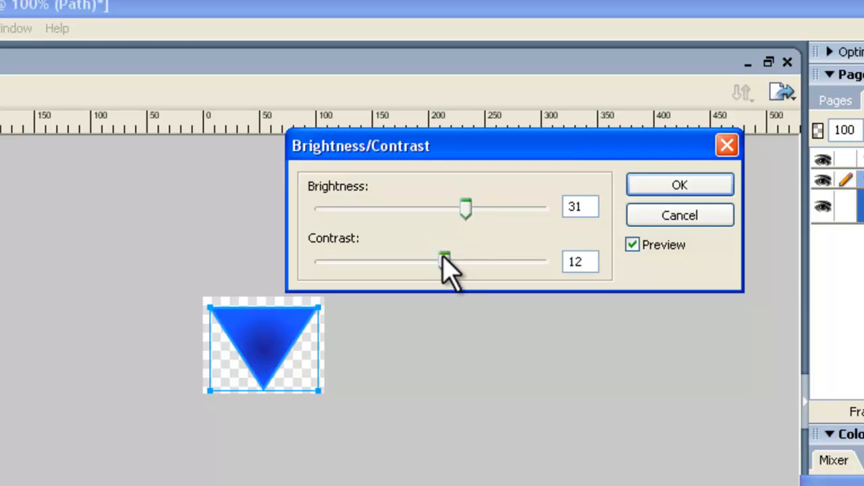
left_click_drag(444, 261, 413, 260)
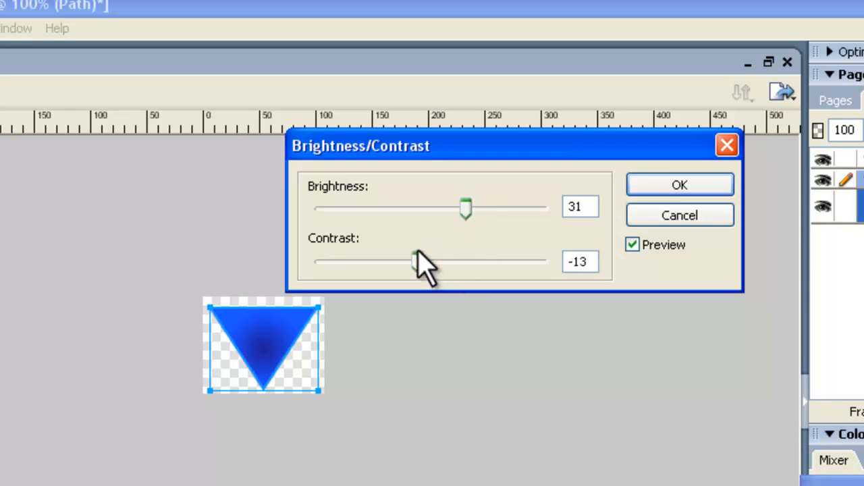
left_click_drag(415, 262, 411, 262)
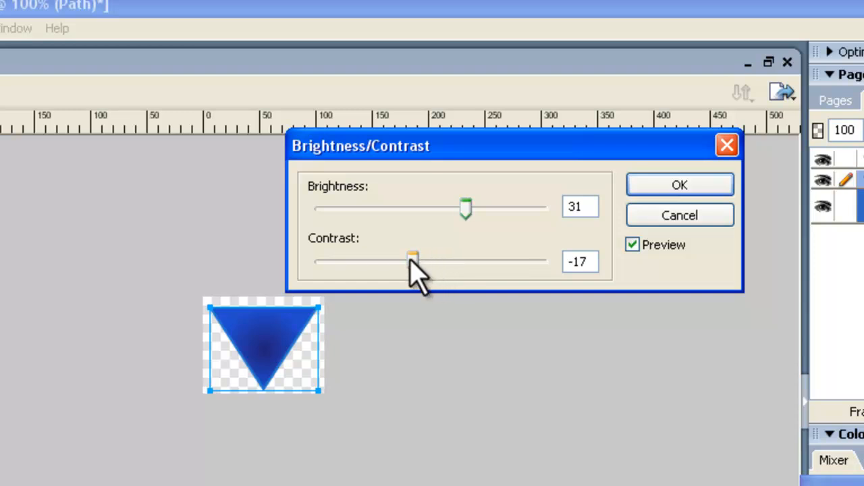
left_click_drag(413, 259, 438, 259)
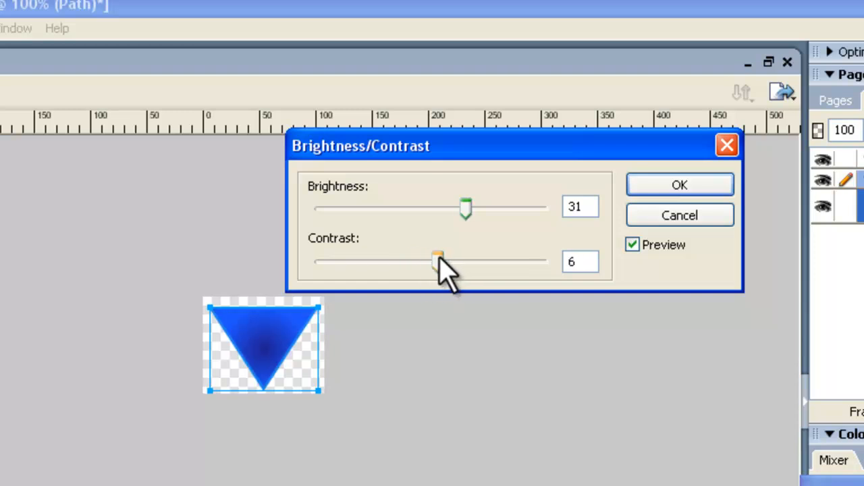
left_click(679, 184)
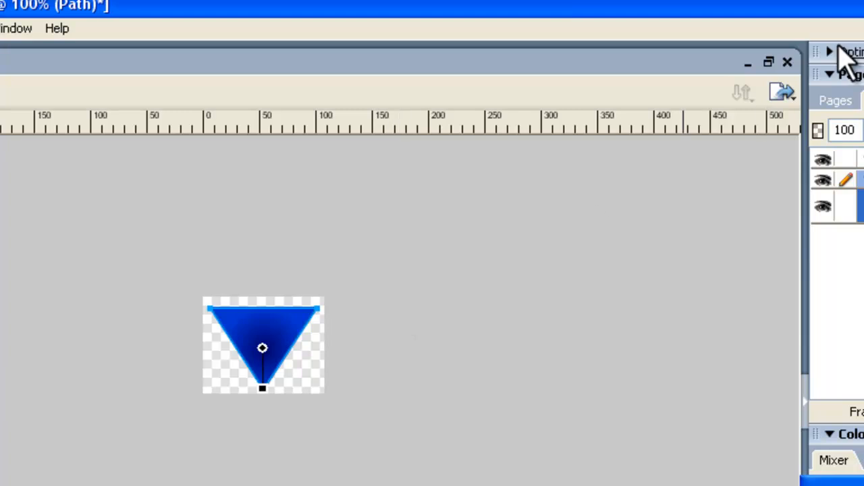
mouse_move(789, 63)
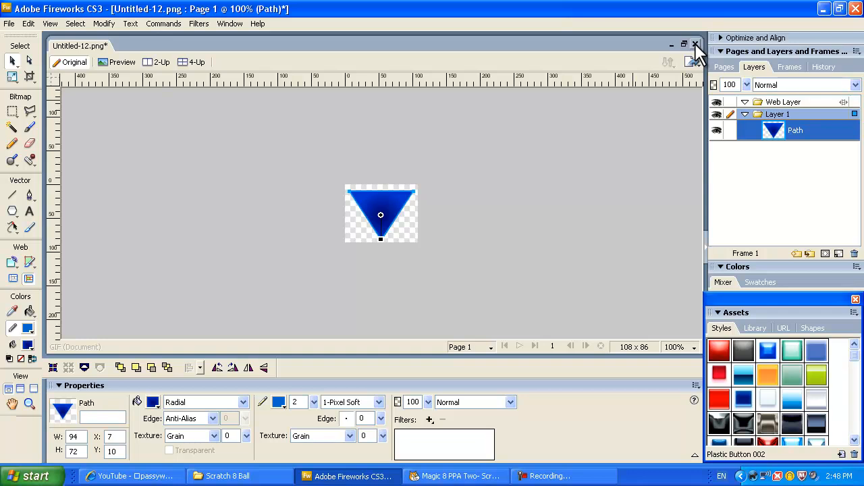
Close the triangle document and create a new transparent 420 by 420 pixel document.
left_click(695, 43)
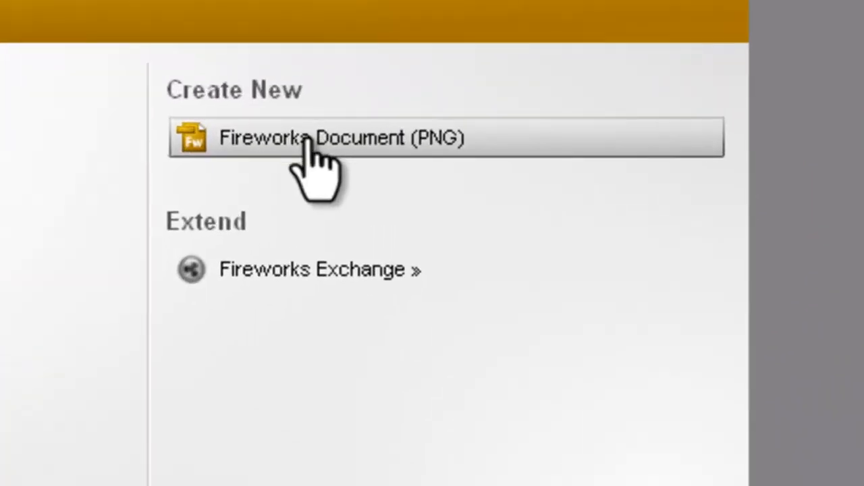
left_click(340, 138)
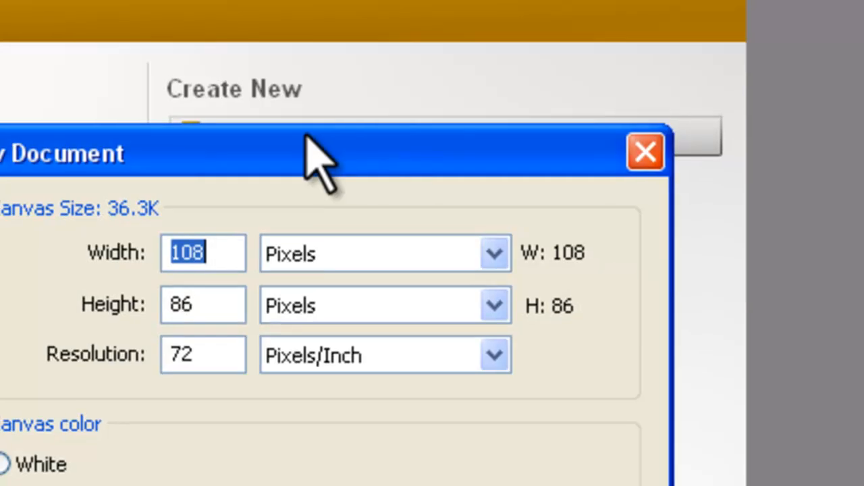
type("10")
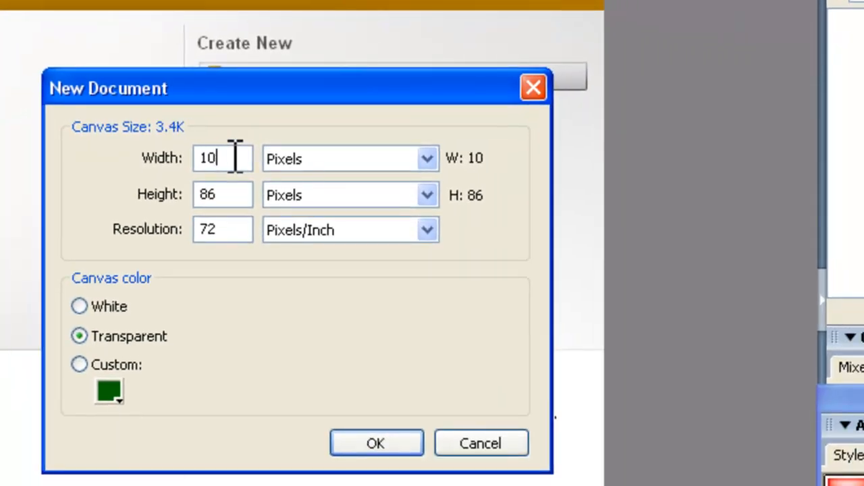
type("420")
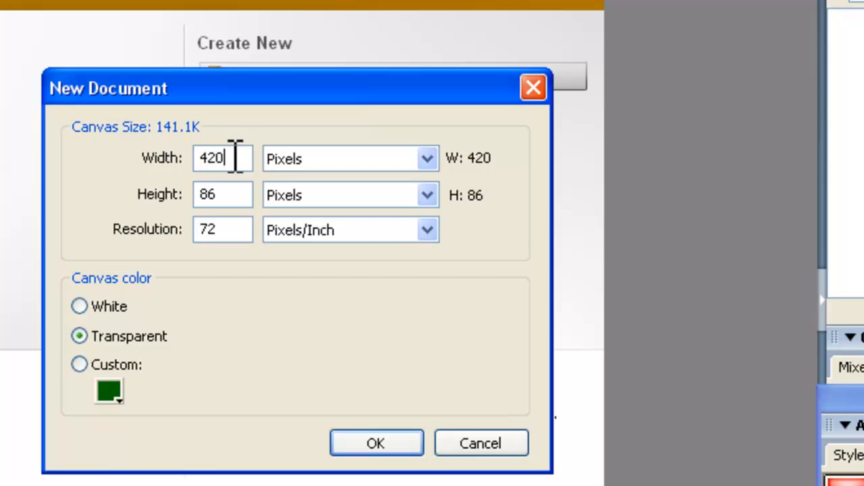
left_click(223, 195)
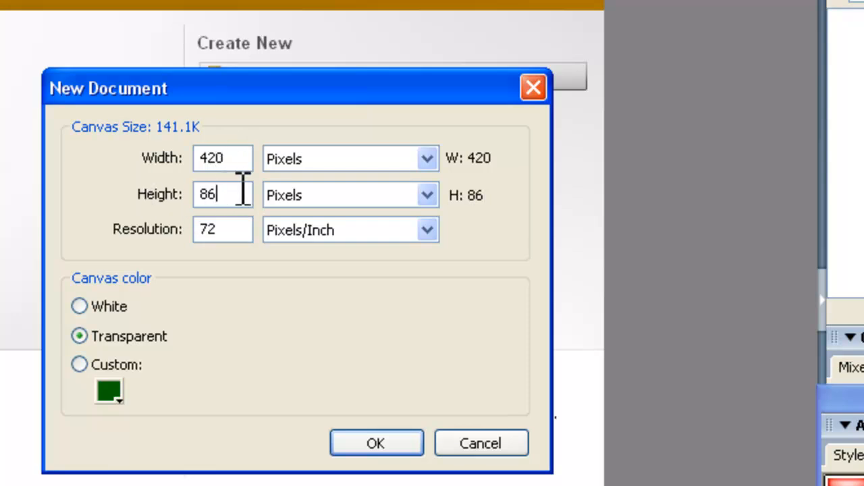
type("420")
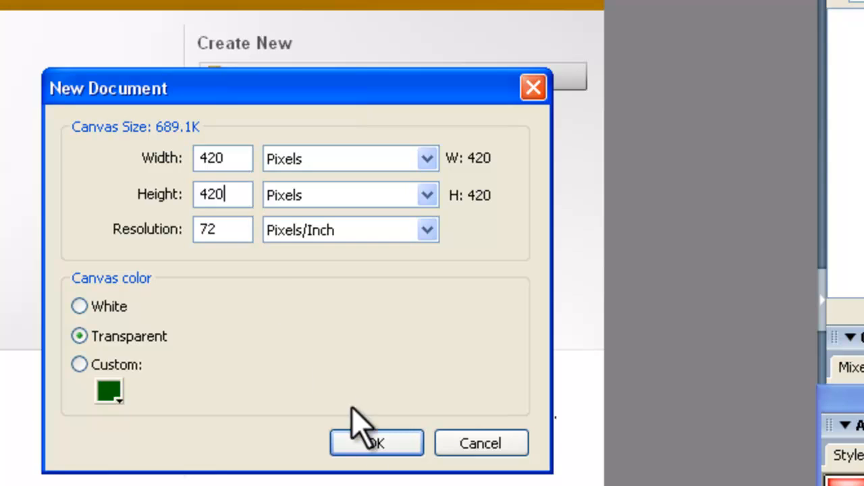
left_click(375, 443)
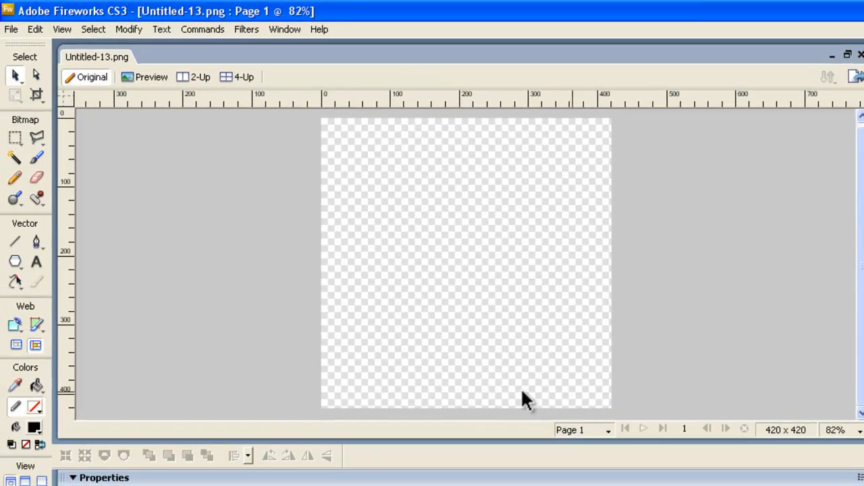
mouse_move(15, 262)
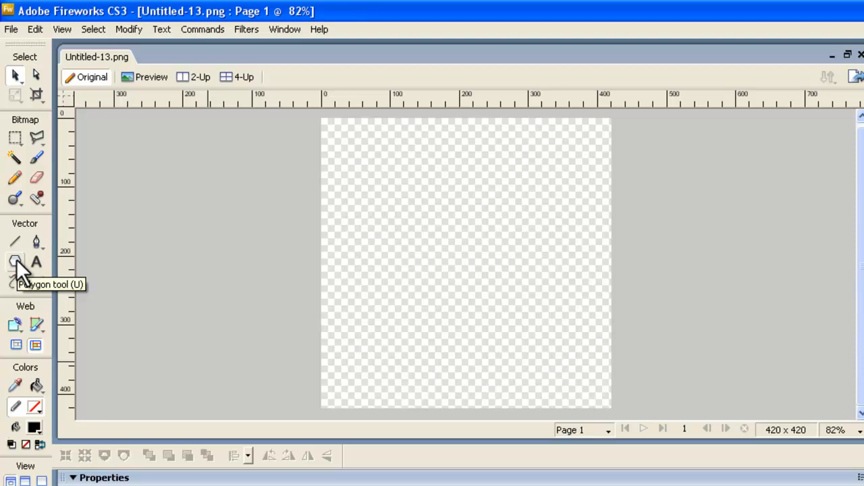
Choose the Ellipse tool with a grey-to-black radial gradient fill.
left_click(15, 262)
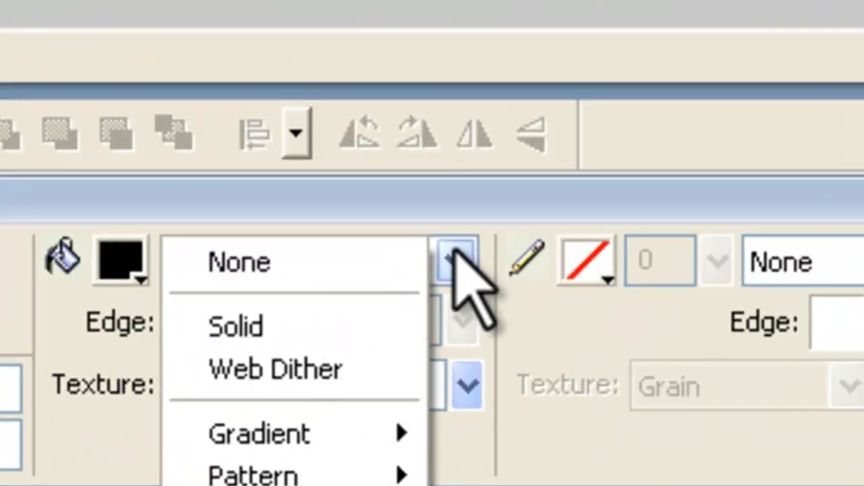
mouse_move(270, 435)
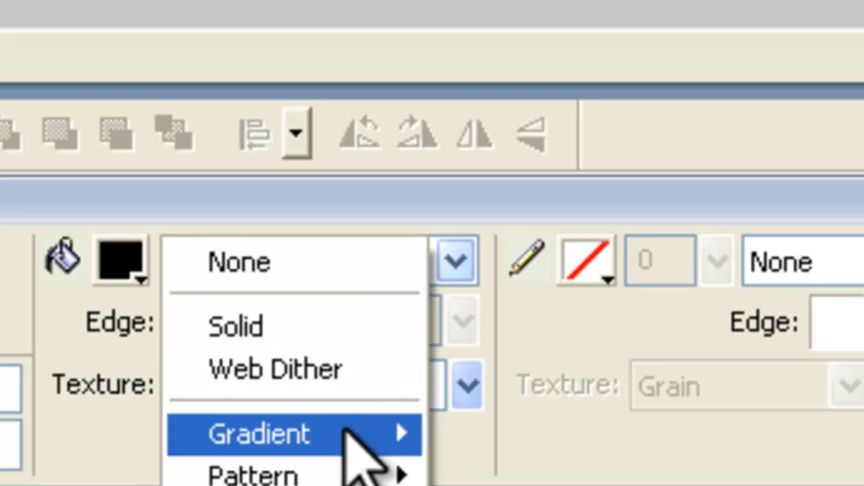
left_click(260, 433)
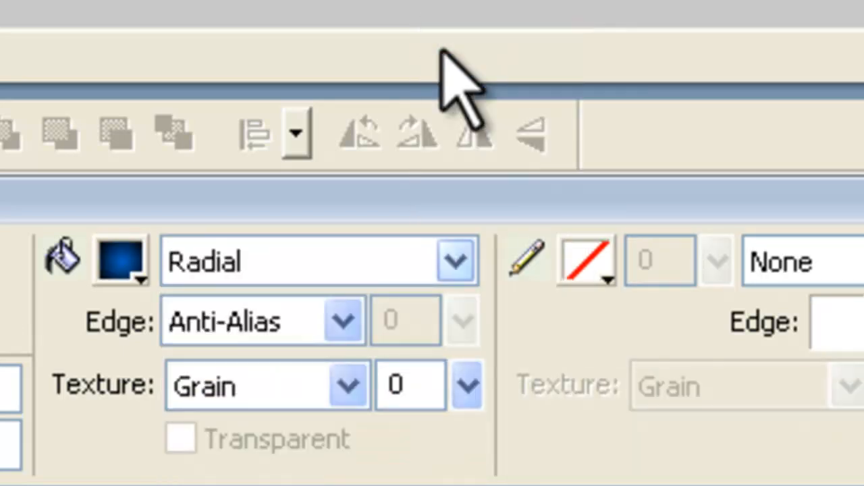
left_click(121, 259)
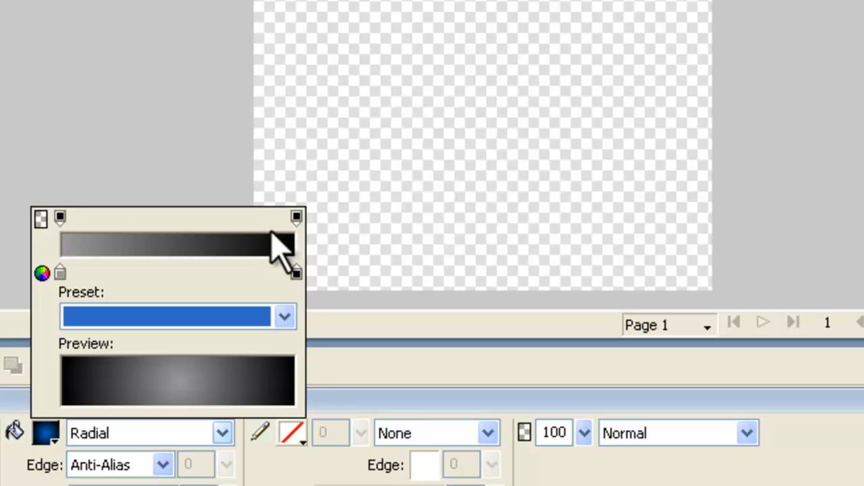
mouse_move(769, 276)
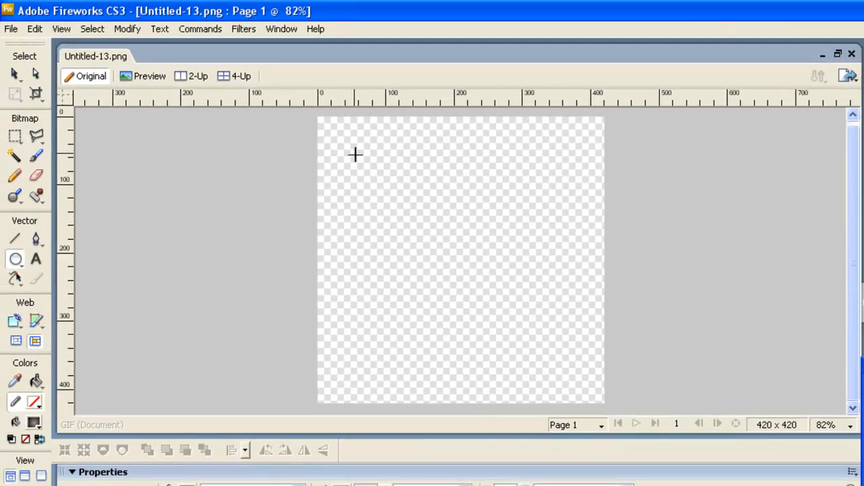
Draw a large circle and scale it to fill the canvas.
left_click_drag(357, 155, 546, 367)
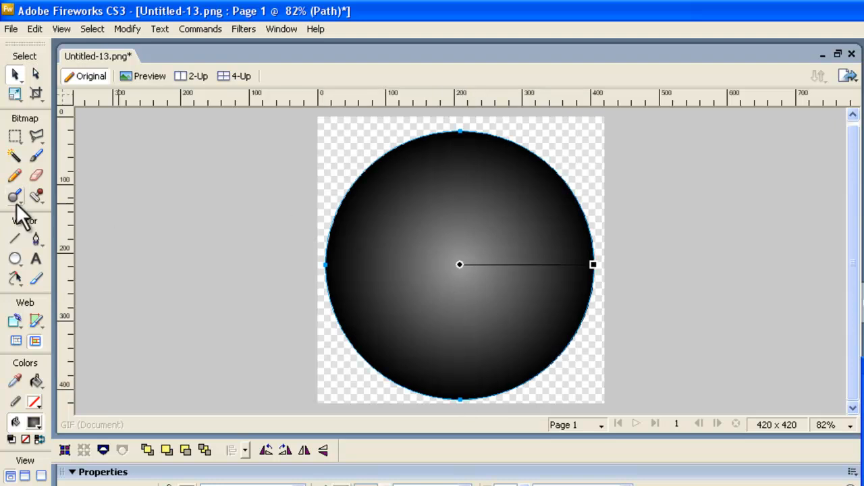
left_click(15, 94)
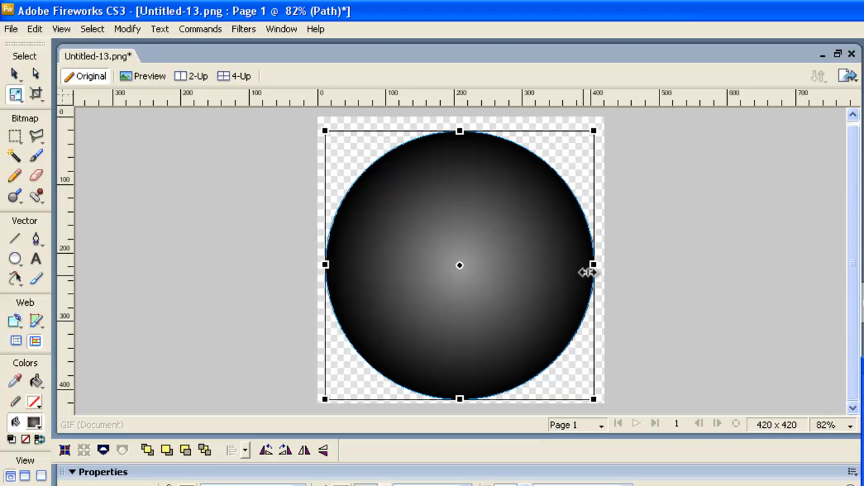
left_click_drag(593, 264, 600, 265)
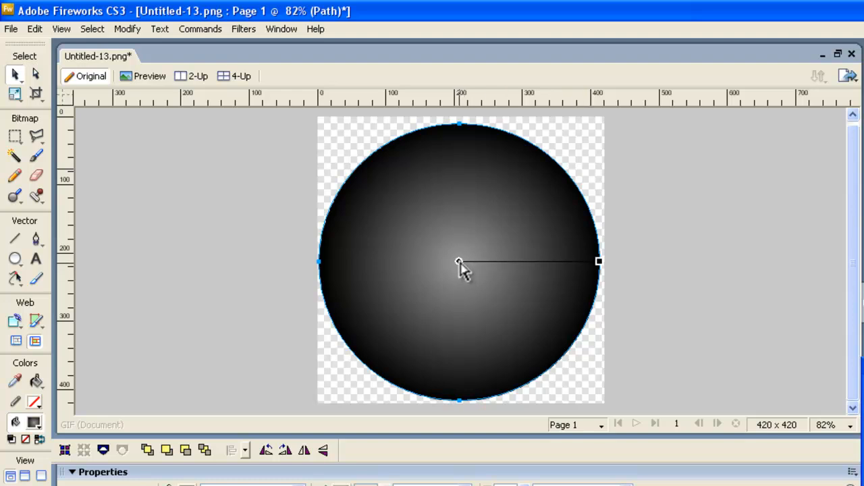
Drag the gradient handles to shift the ball's highlight toward the upper right.
left_click_drag(459, 261, 486, 206)
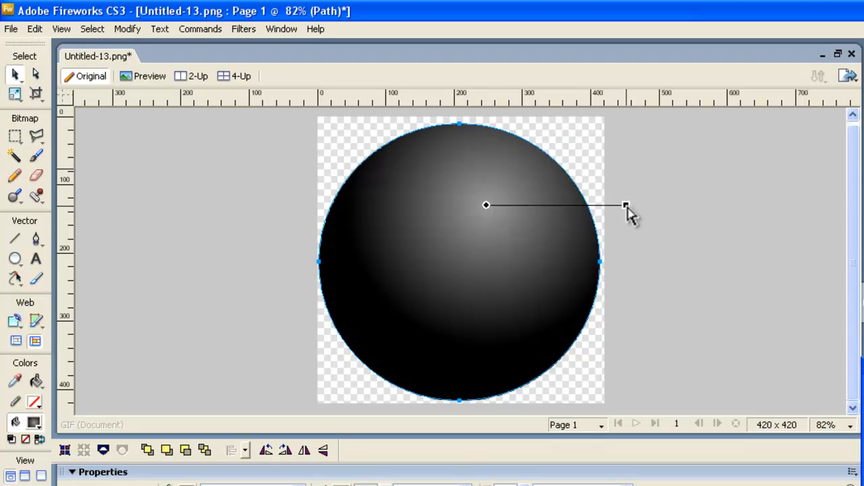
left_click_drag(623, 206, 650, 205)
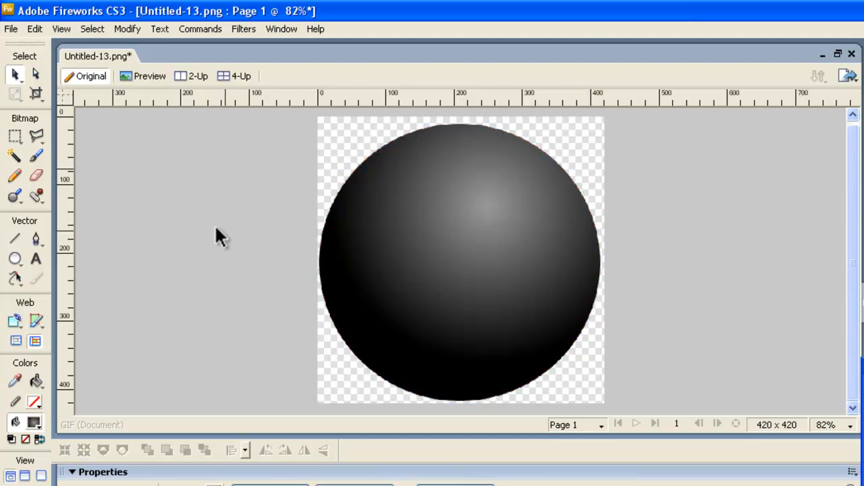
mouse_move(15, 260)
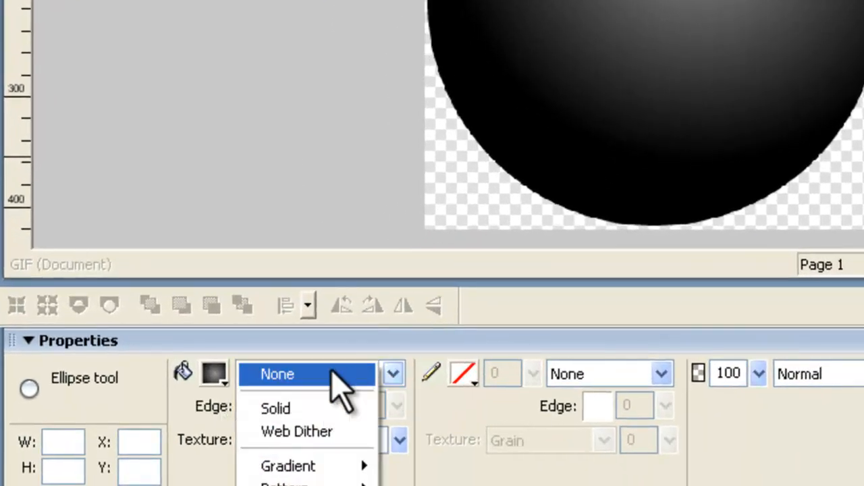
Replace the gradient fill with solid white and draw a 160×160 circle centred on the ball.
left_click(277, 374)
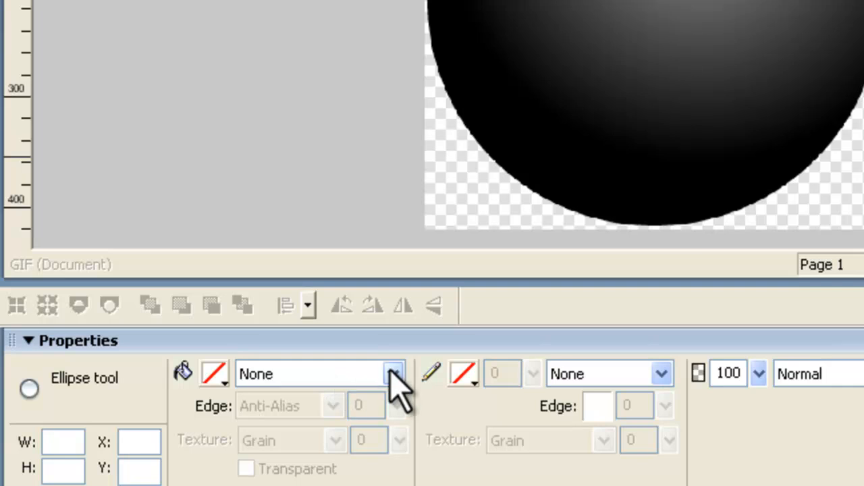
left_click(215, 374)
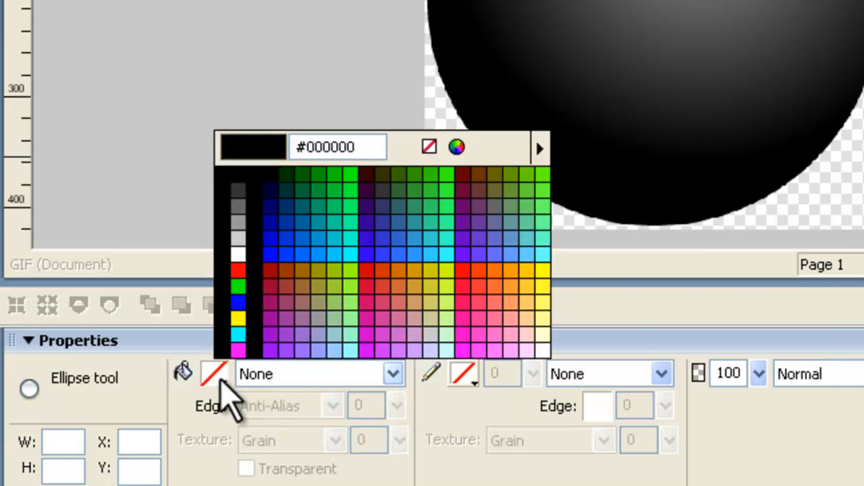
left_click(213, 372)
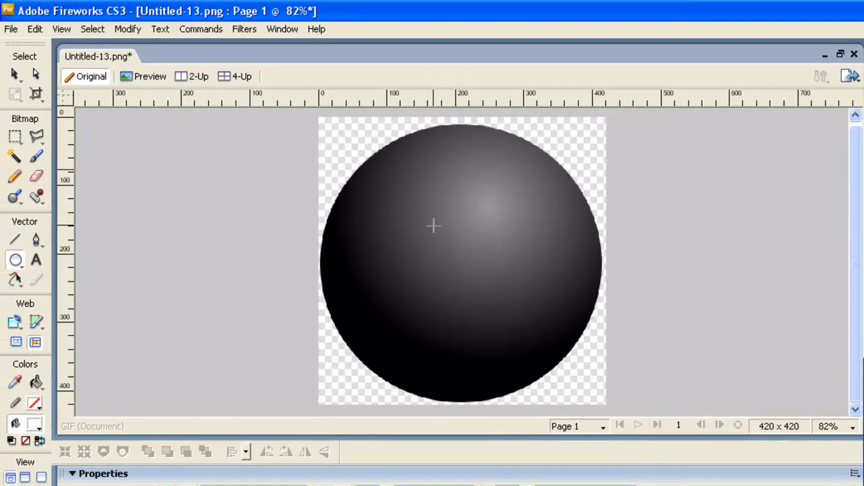
left_click_drag(435, 227, 534, 308)
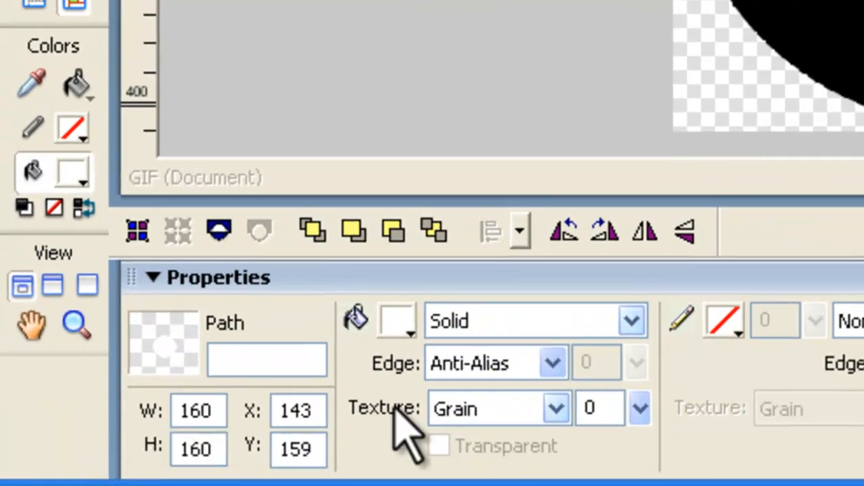
type("1")
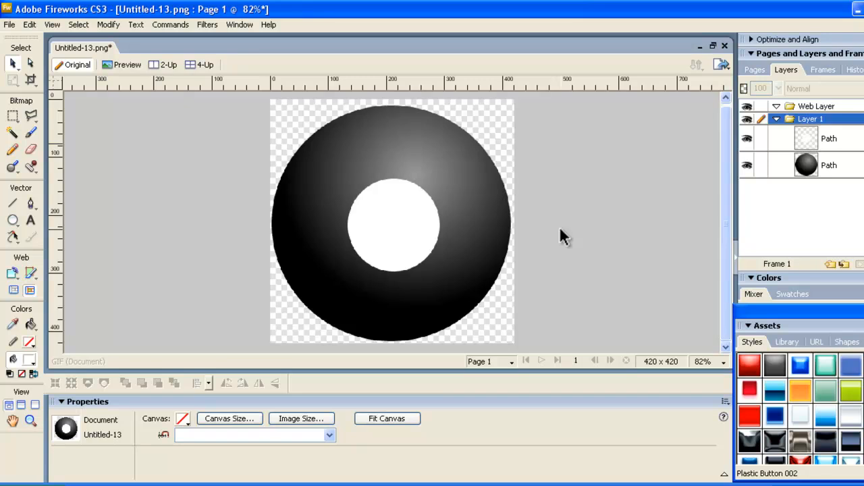
Add a black size-90 number 8 inside the white circle.
left_click(394, 224)
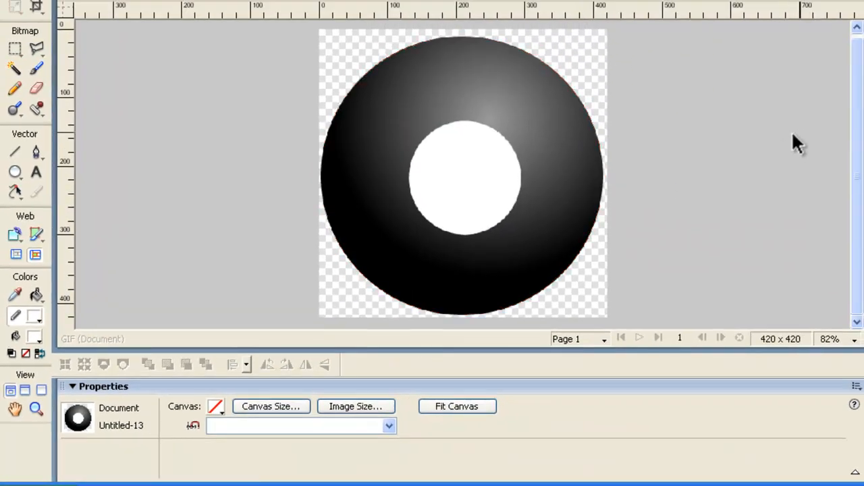
mouse_move(38, 173)
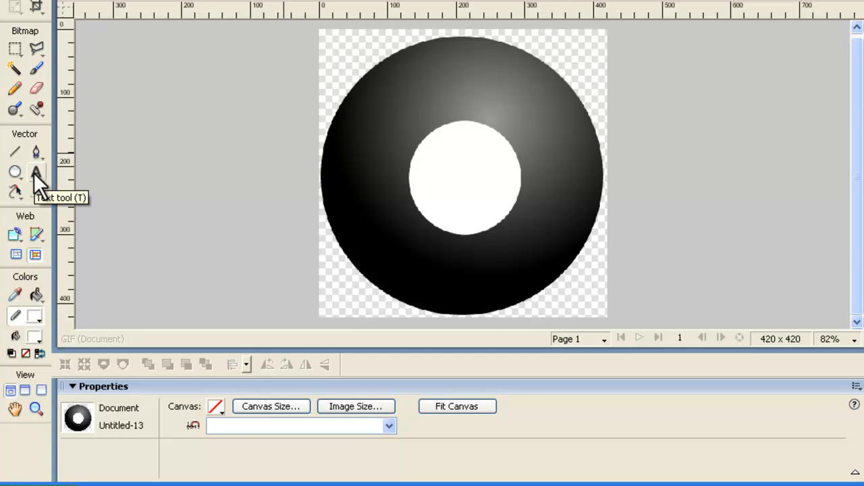
left_click(36, 173)
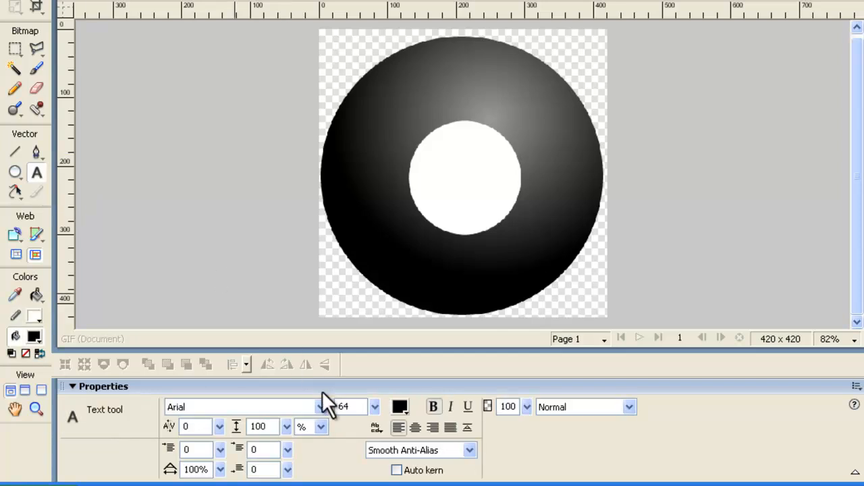
left_click(348, 406)
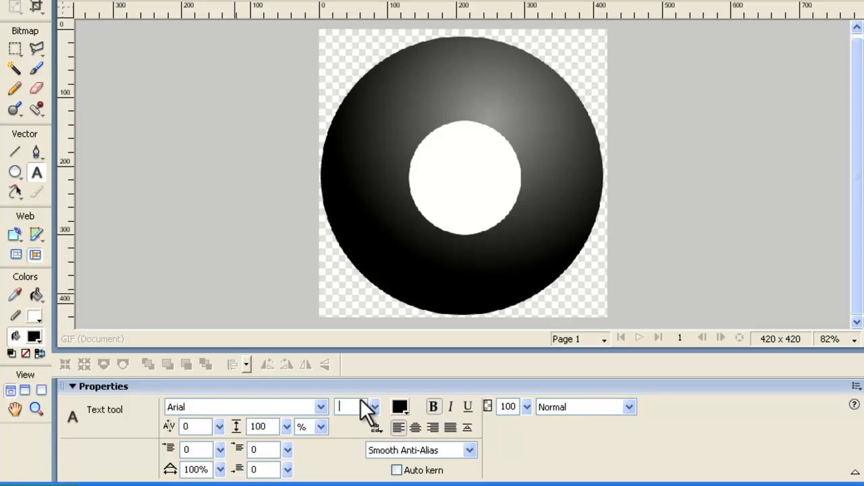
type("90")
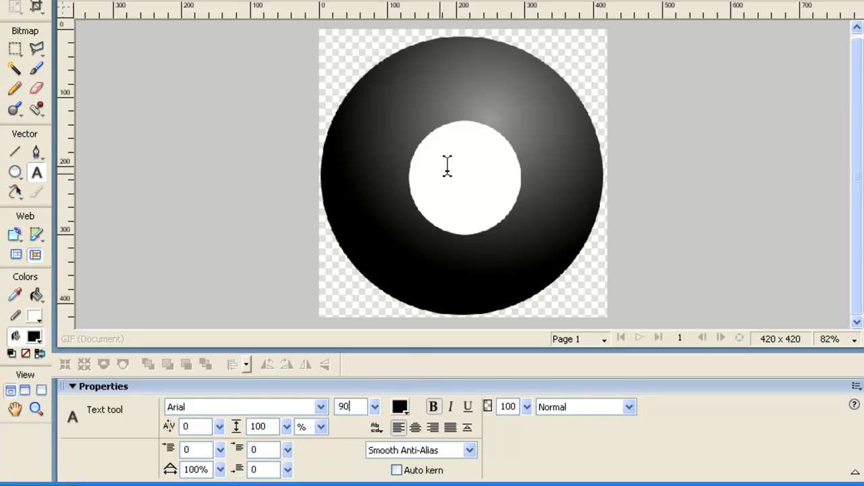
type("8")
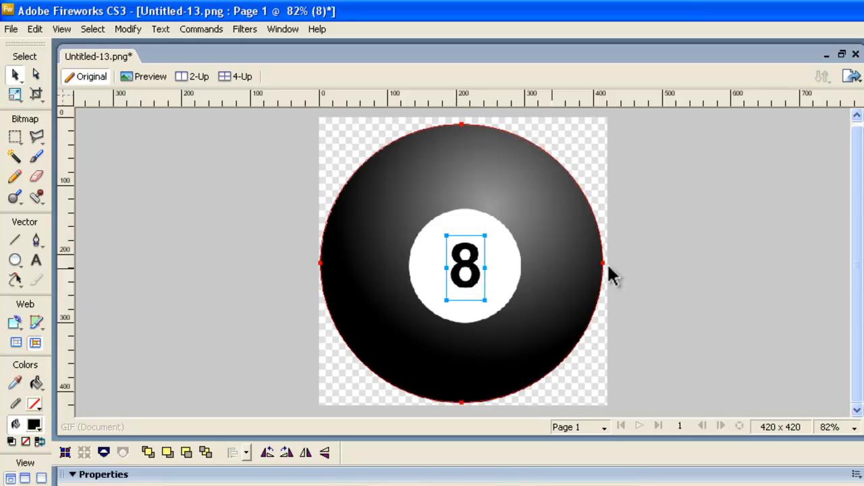
left_click(668, 263)
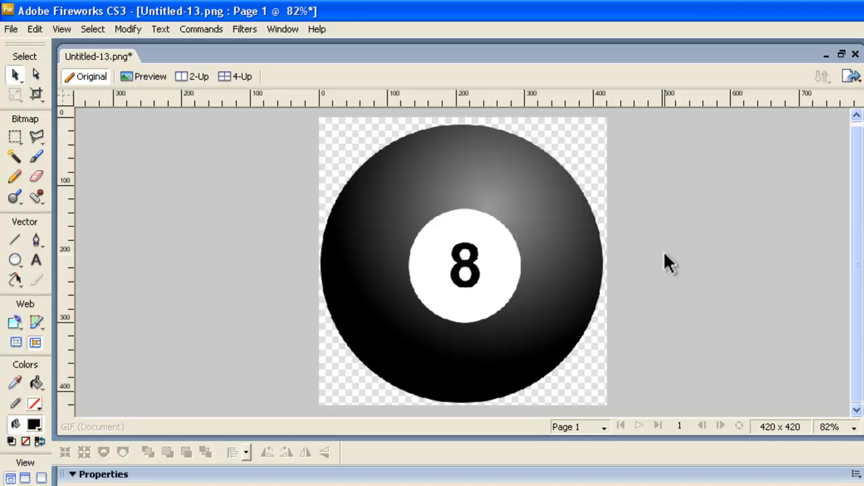
Bring the Magic 8 PPA Two Scratch project window back to the front.
left_click(456, 475)
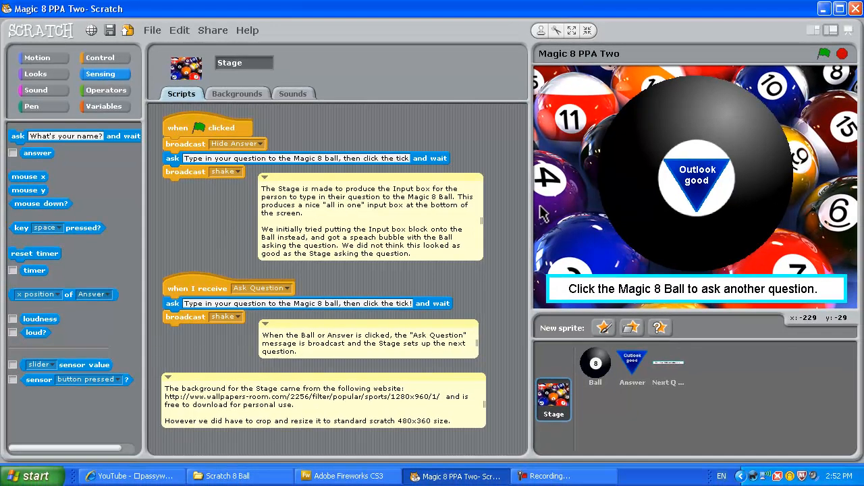
mouse_move(232, 116)
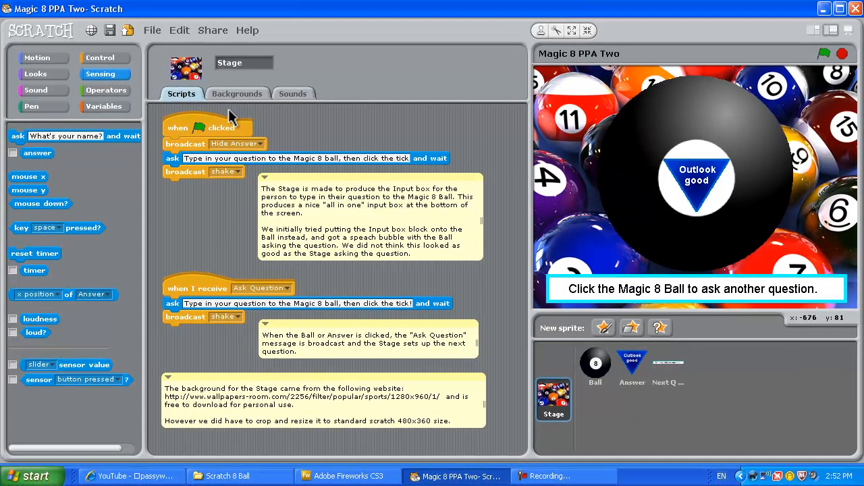
left_click(237, 93)
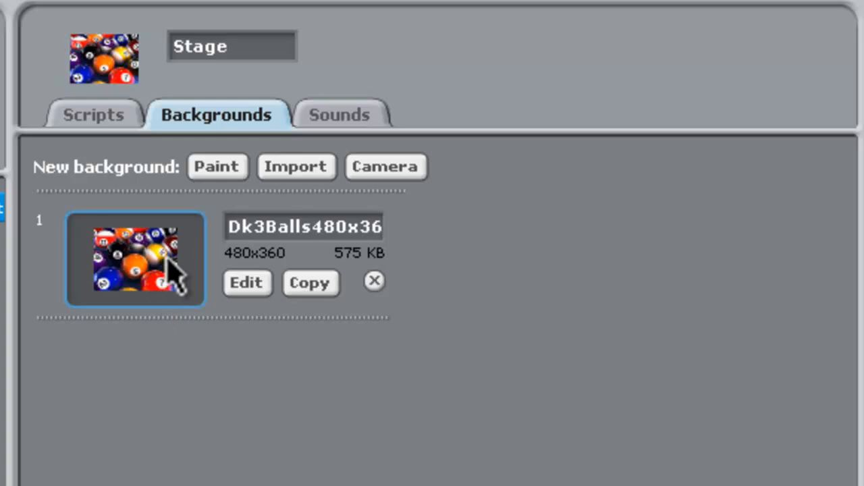
mouse_move(138, 146)
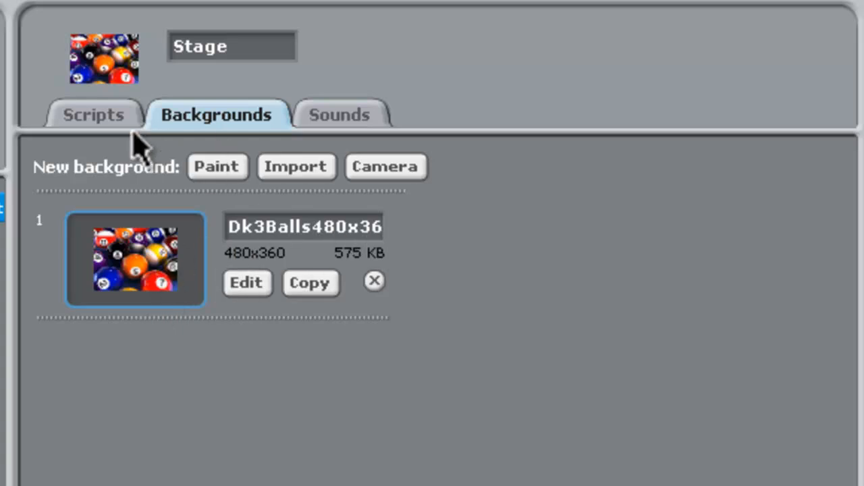
left_click(93, 114)
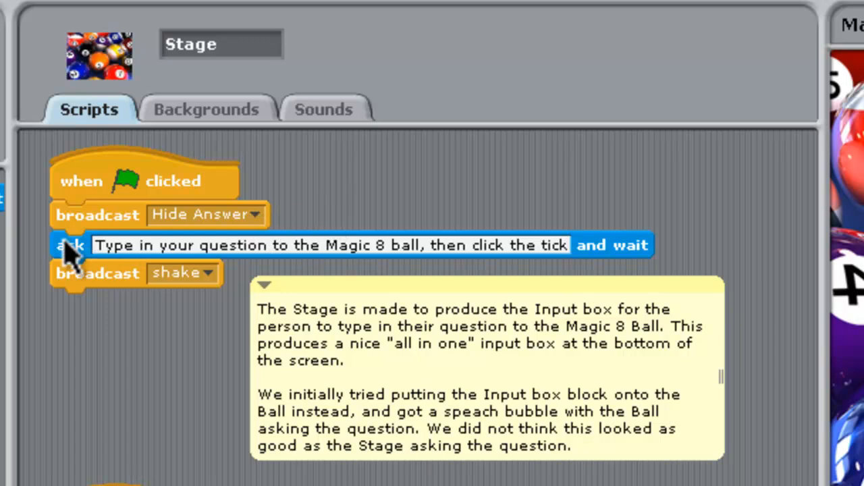
mouse_move(702, 256)
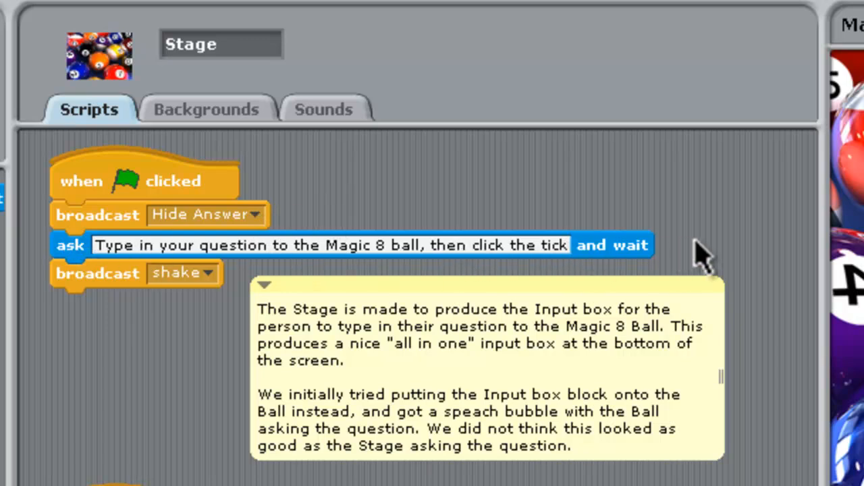
mouse_move(732, 246)
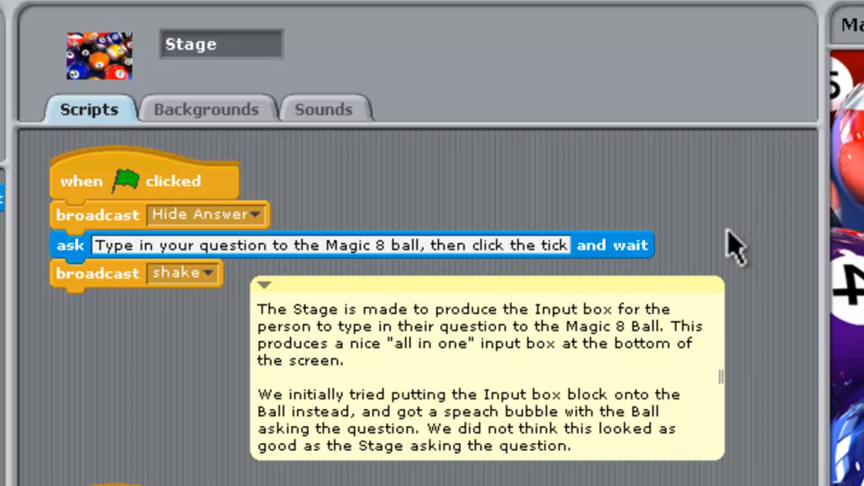
mouse_move(121, 295)
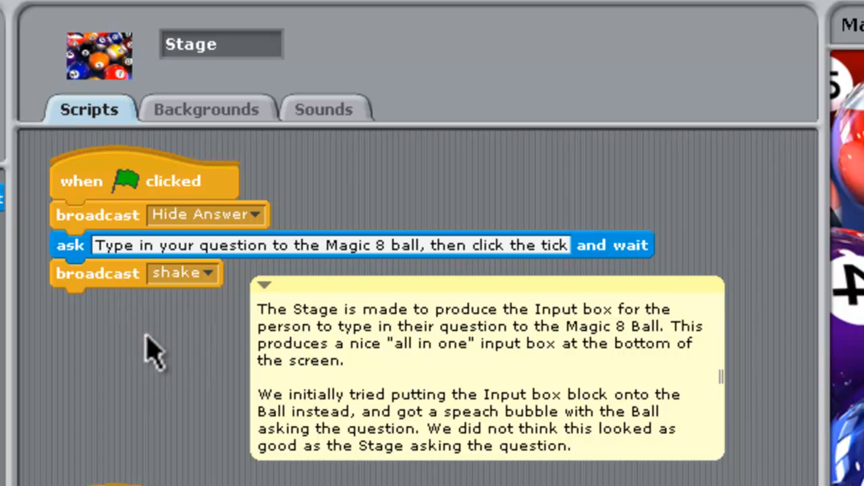
mouse_move(154, 348)
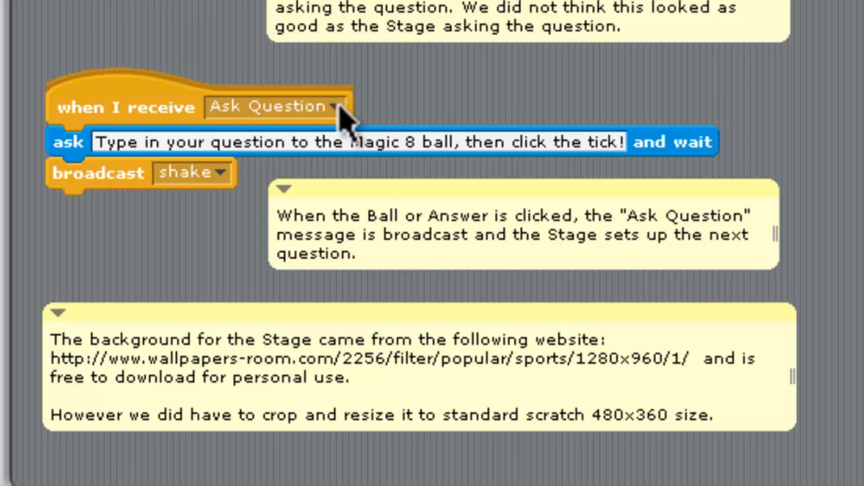
mouse_move(435, 108)
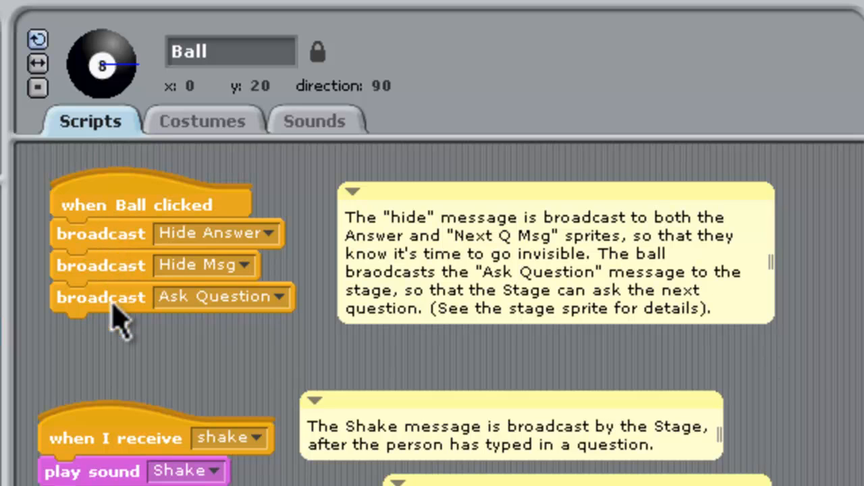
mouse_move(732, 405)
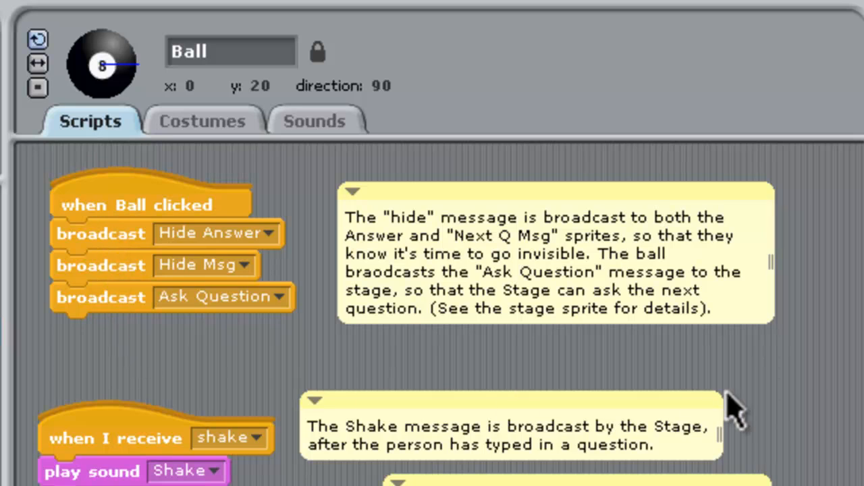
scroll("down", 3)
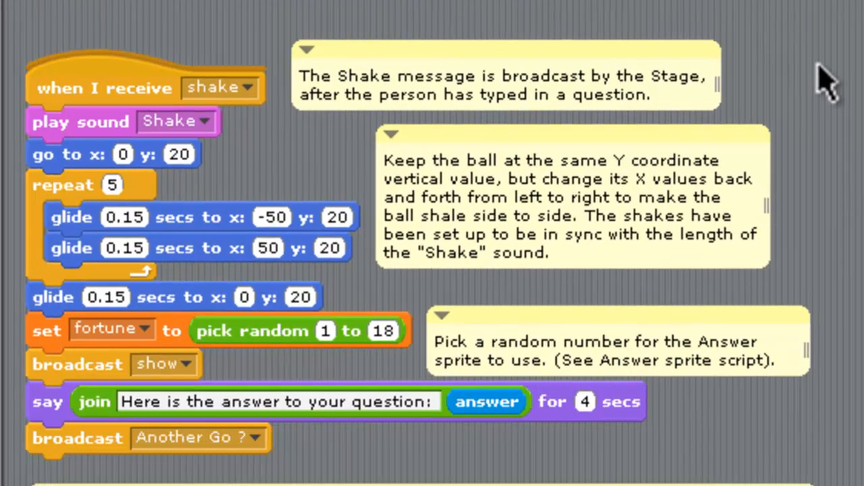
scroll("down", 3)
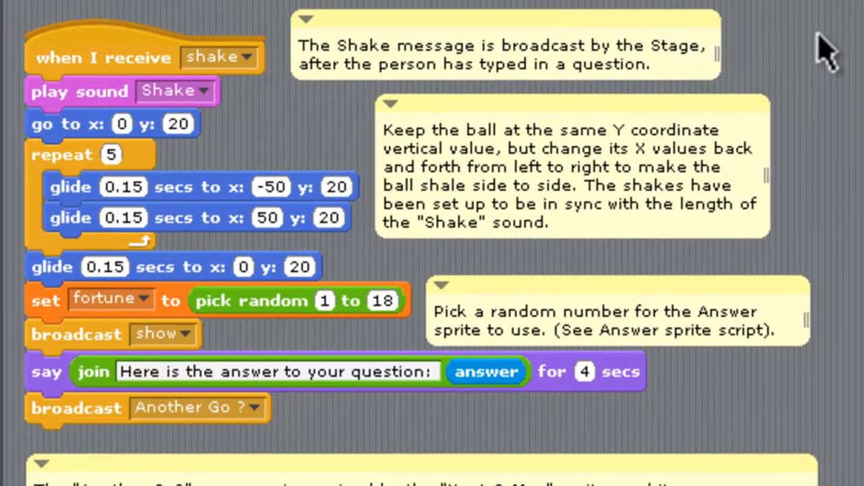
mouse_move(95, 101)
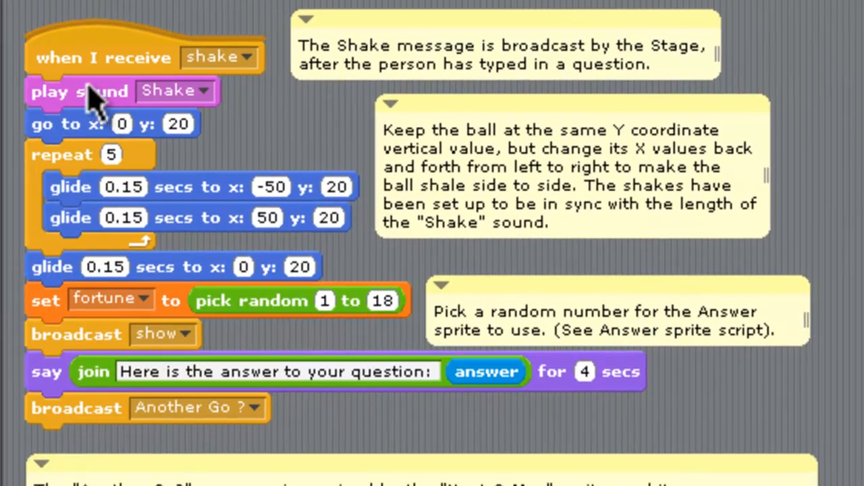
left_click(313, 119)
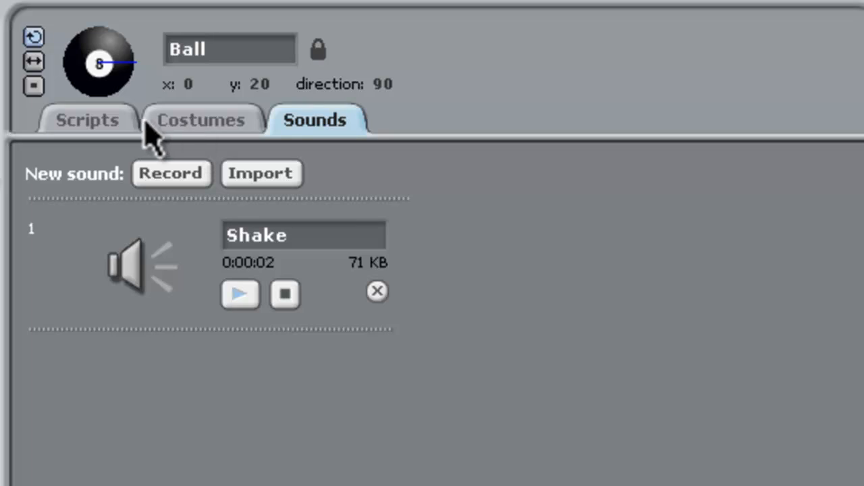
left_click(87, 119)
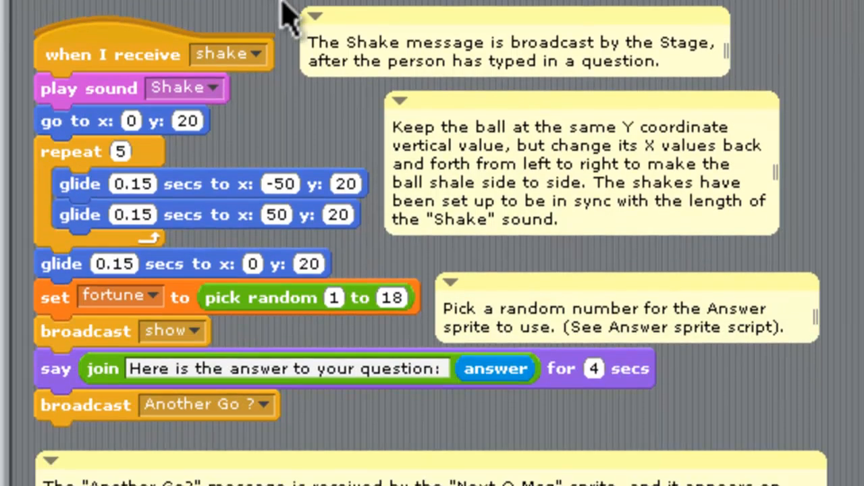
mouse_move(172, 138)
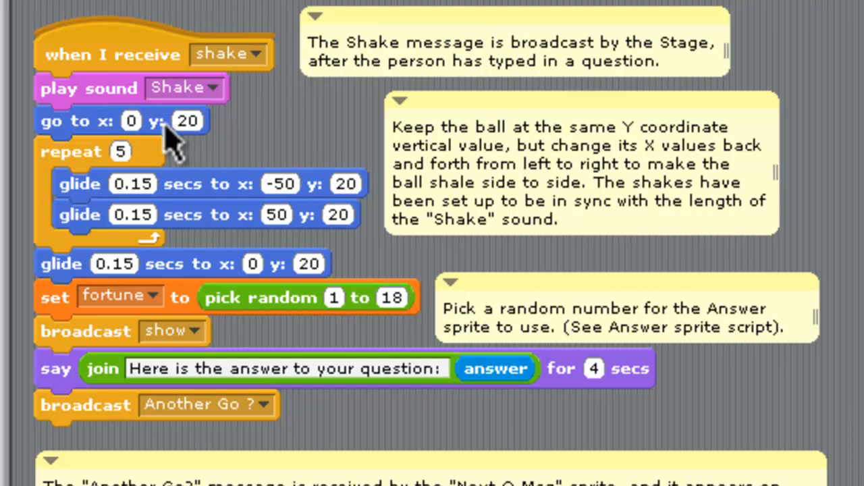
mouse_move(151, 160)
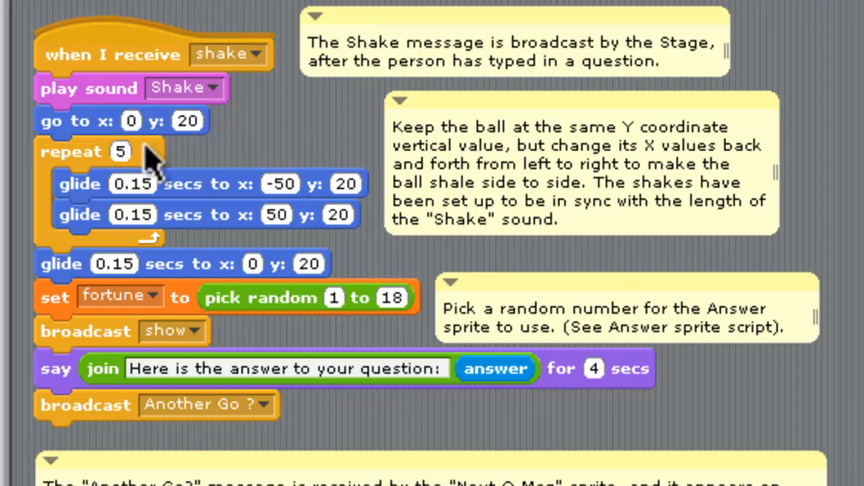
mouse_move(155, 173)
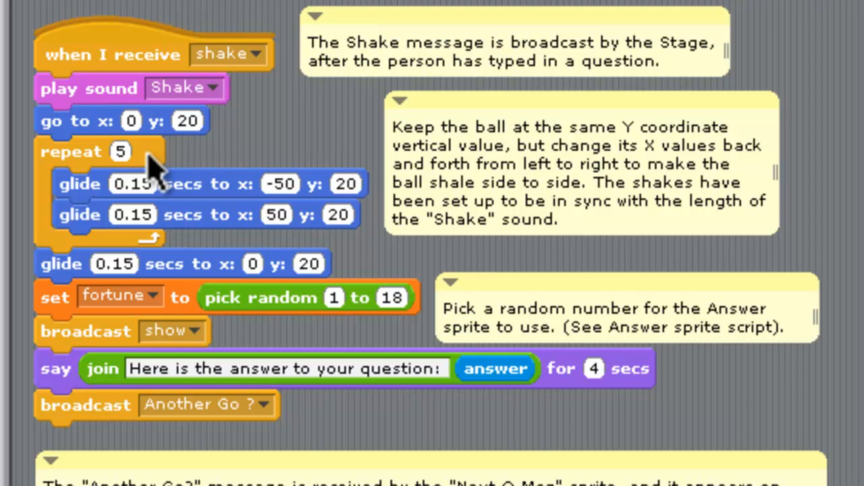
mouse_move(378, 156)
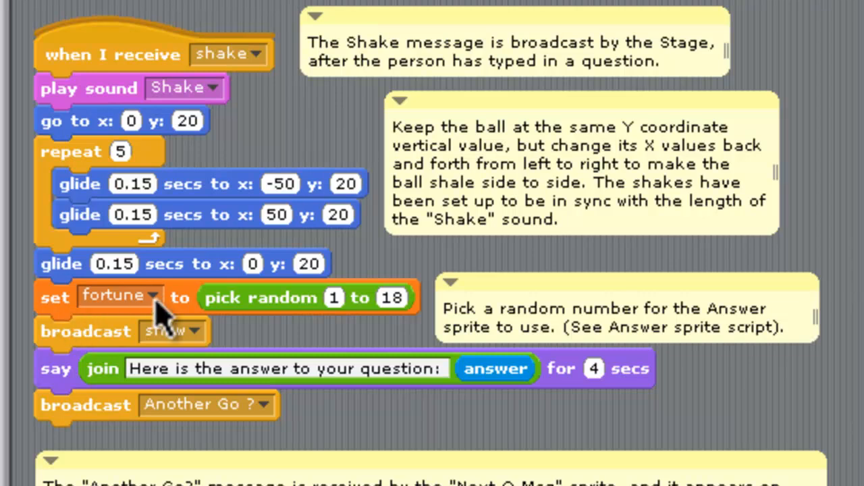
mouse_move(411, 335)
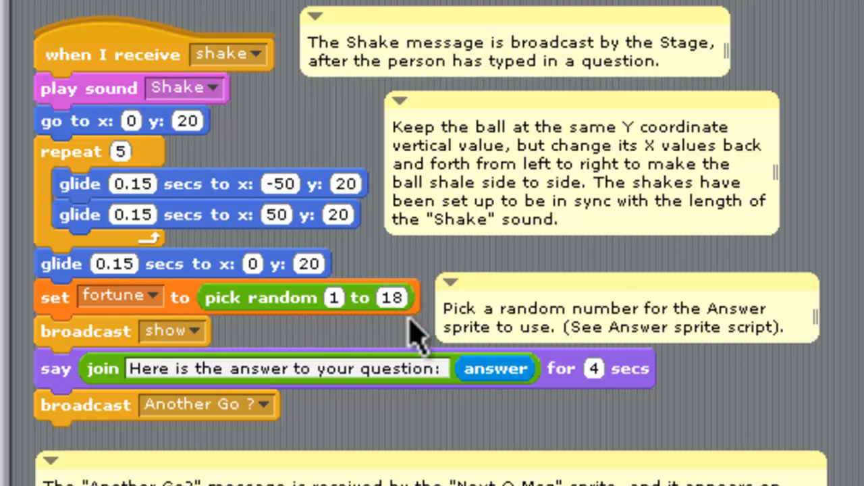
mouse_move(432, 324)
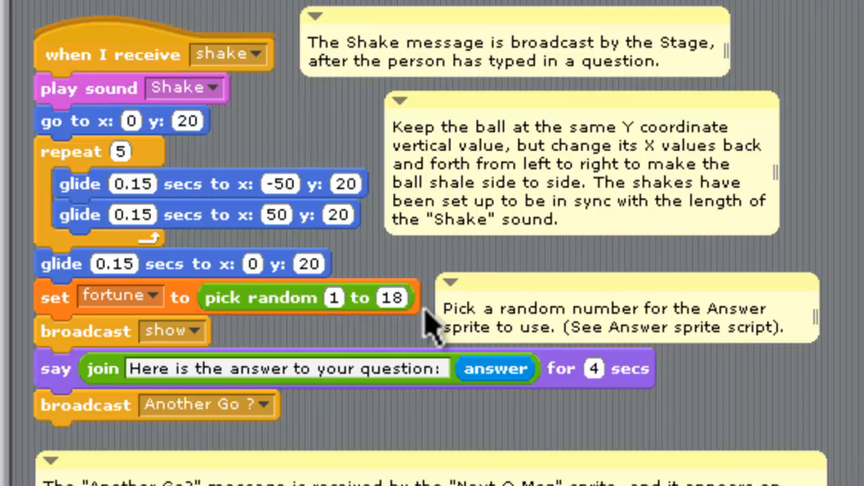
mouse_move(232, 344)
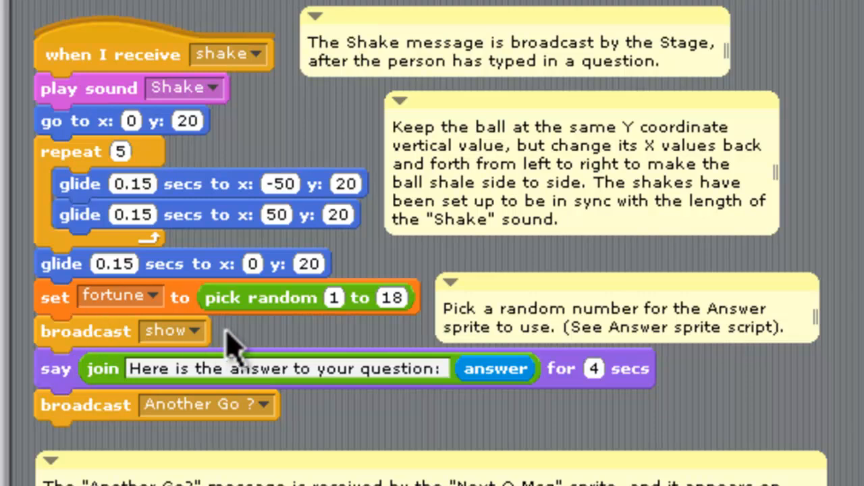
mouse_move(236, 348)
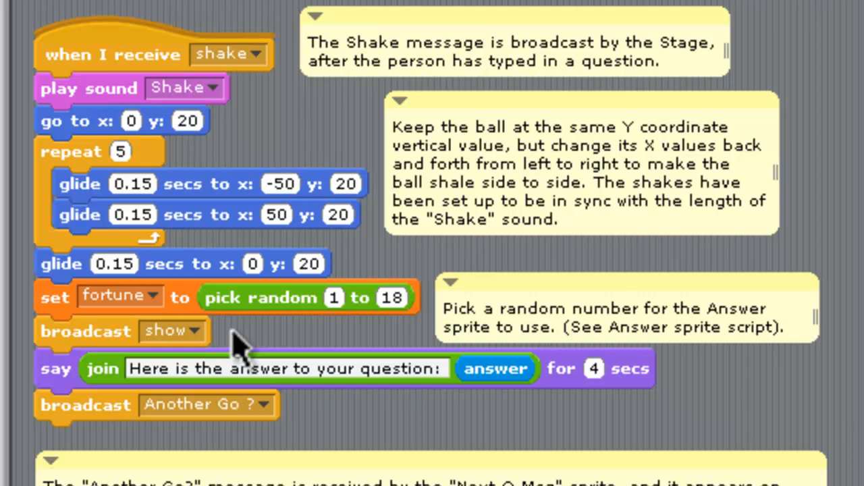
mouse_move(57, 378)
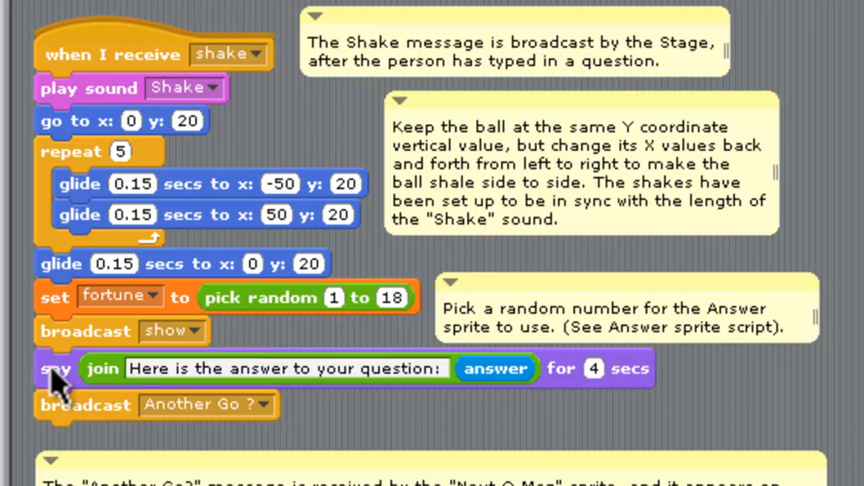
mouse_move(425, 378)
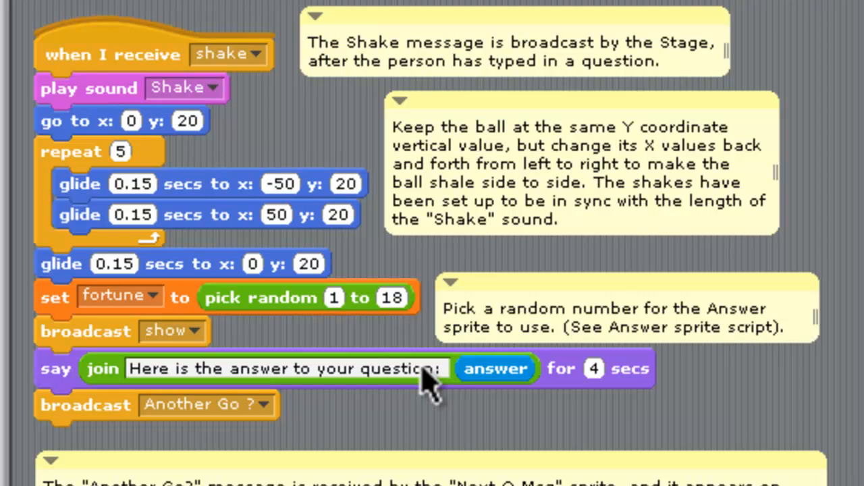
mouse_move(415, 389)
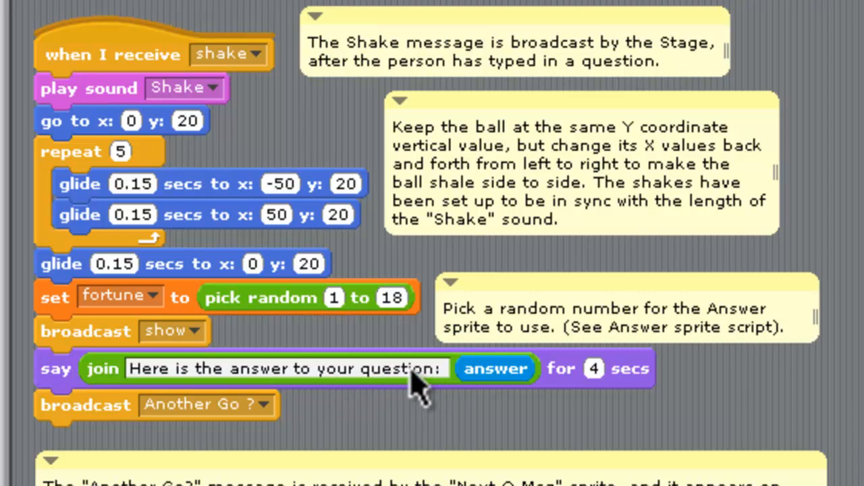
mouse_move(716, 398)
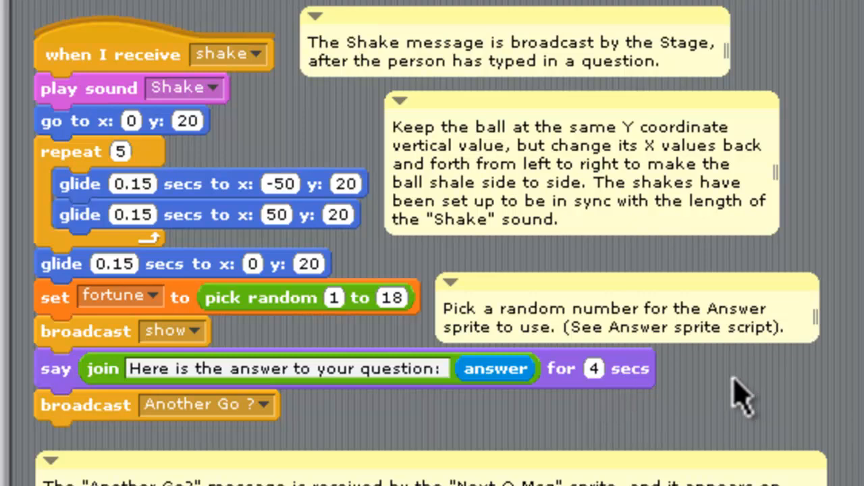
mouse_move(385, 421)
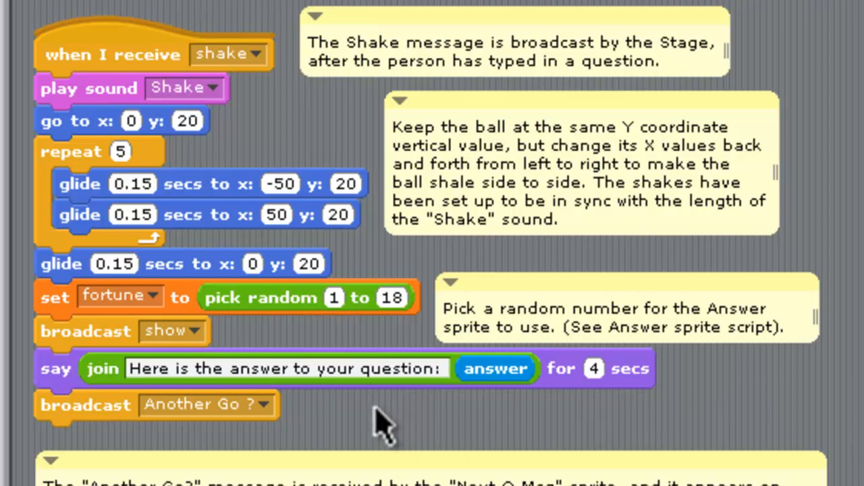
mouse_move(377, 417)
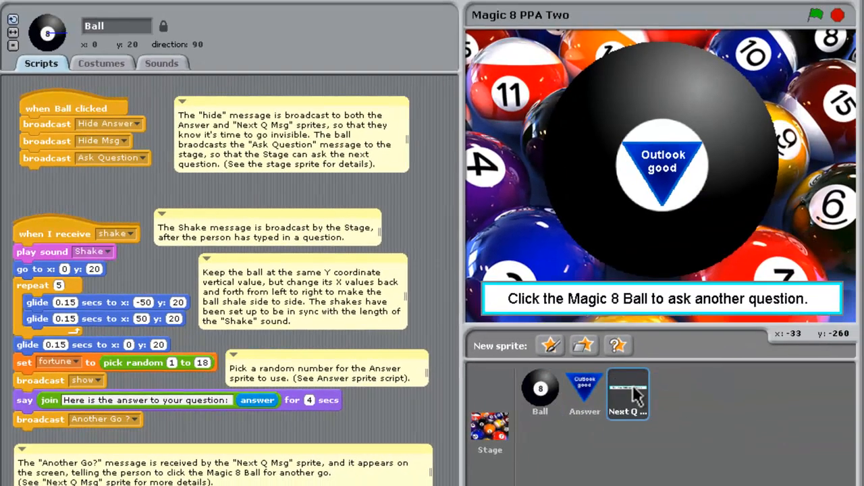
Review the Next Q Msg sprite's scripts, then select the Answer sprite to show its scripts.
left_click(626, 394)
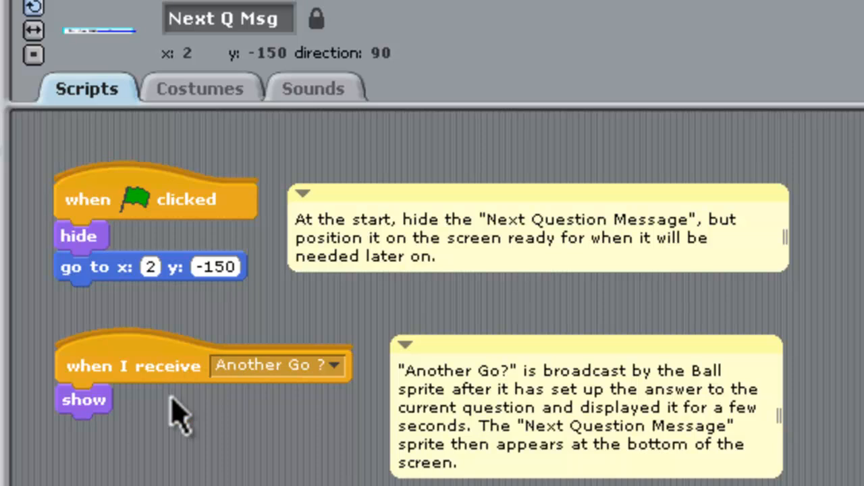
mouse_move(182, 439)
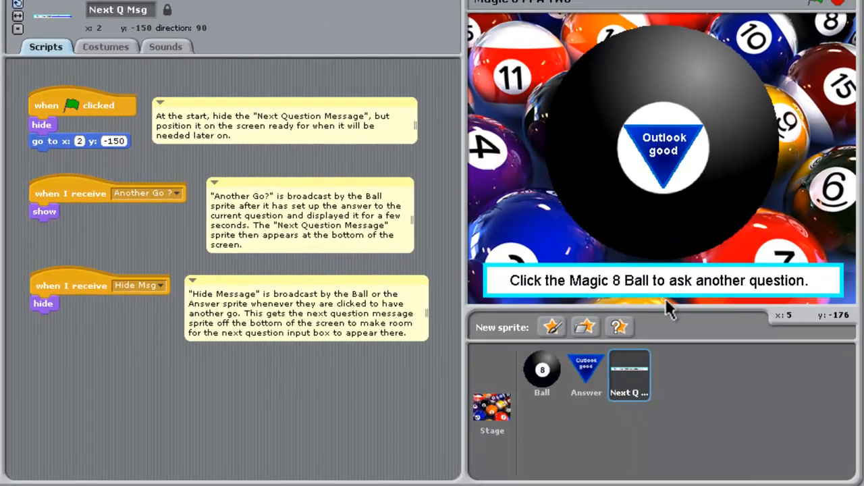
mouse_move(715, 311)
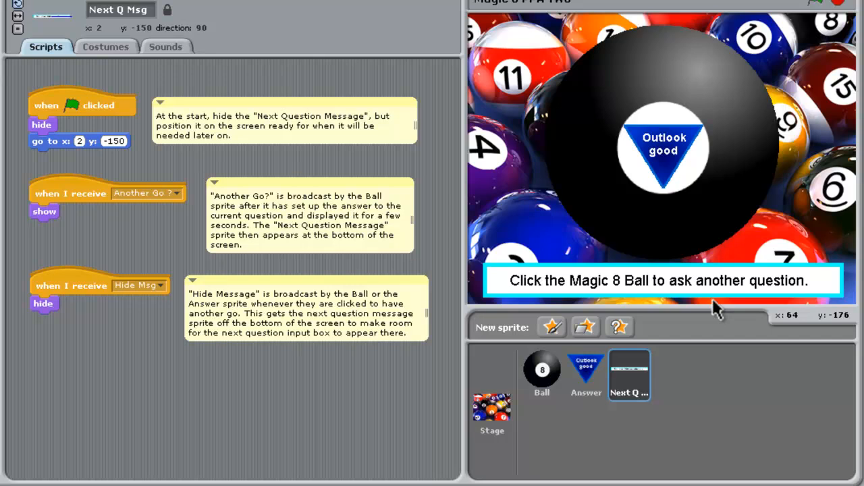
left_click(586, 375)
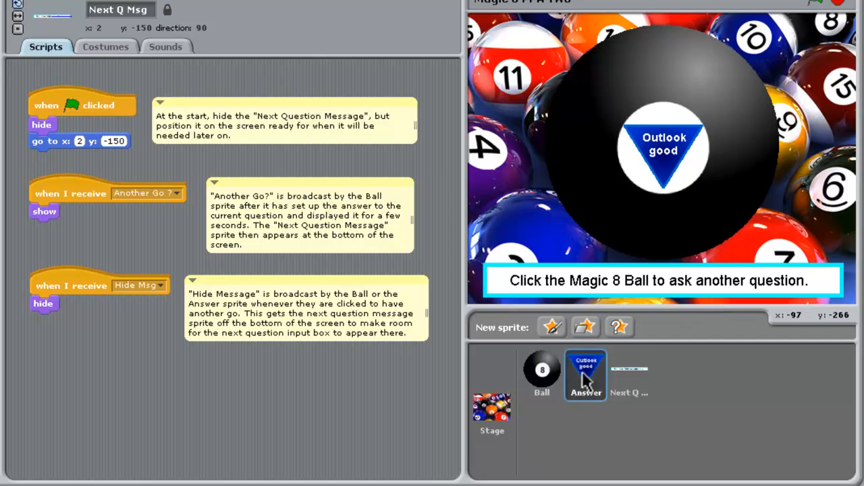
left_click(586, 375)
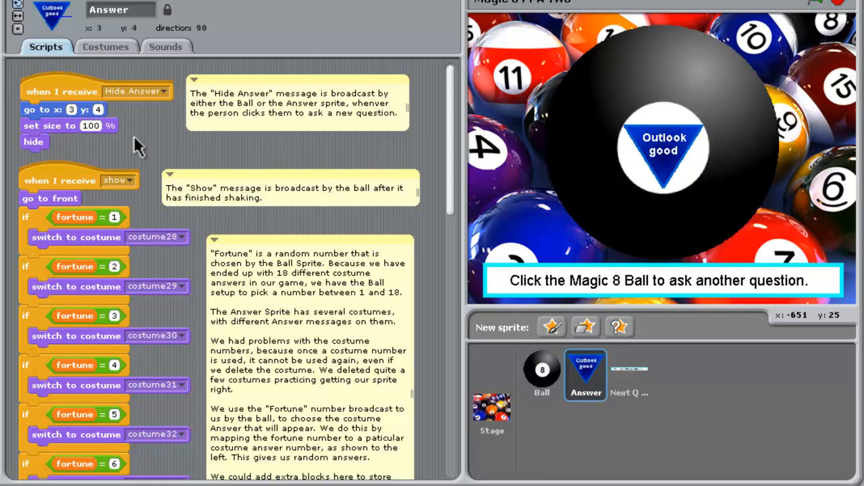
mouse_move(54, 210)
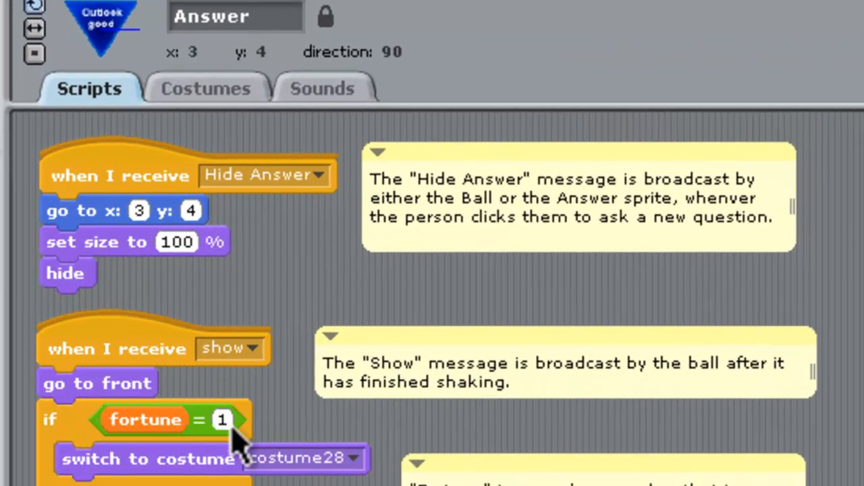
scroll("down", 3)
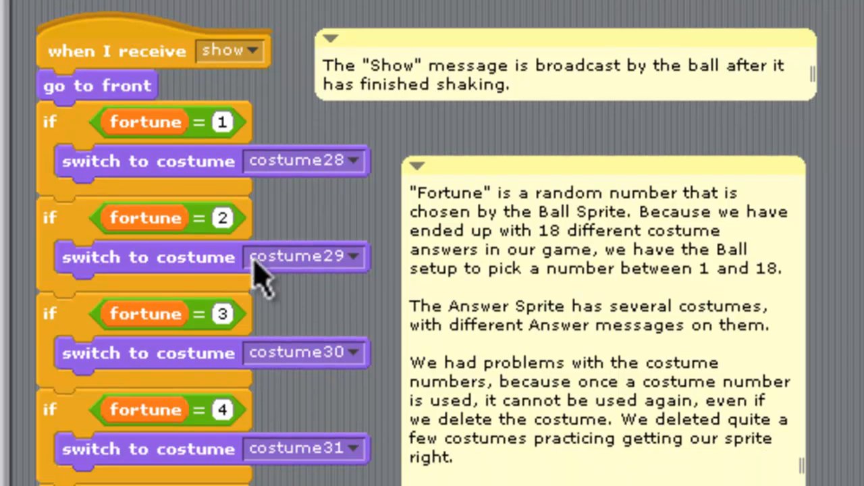
mouse_move(364, 290)
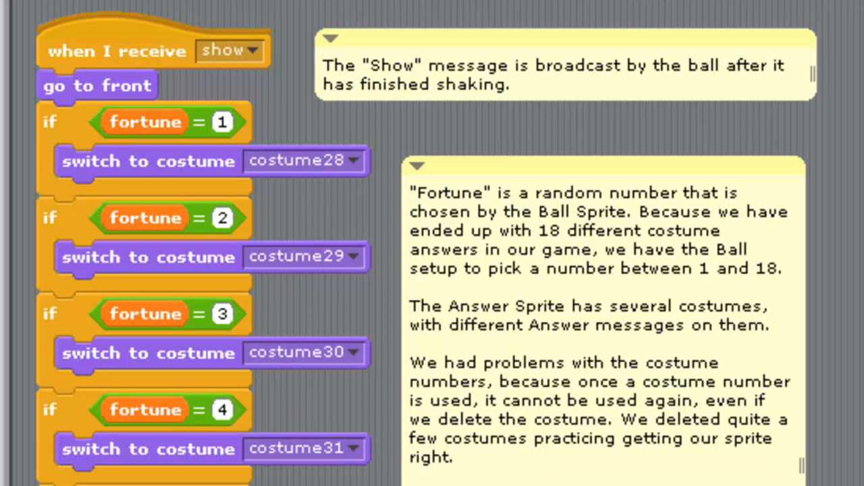
left_click(205, 122)
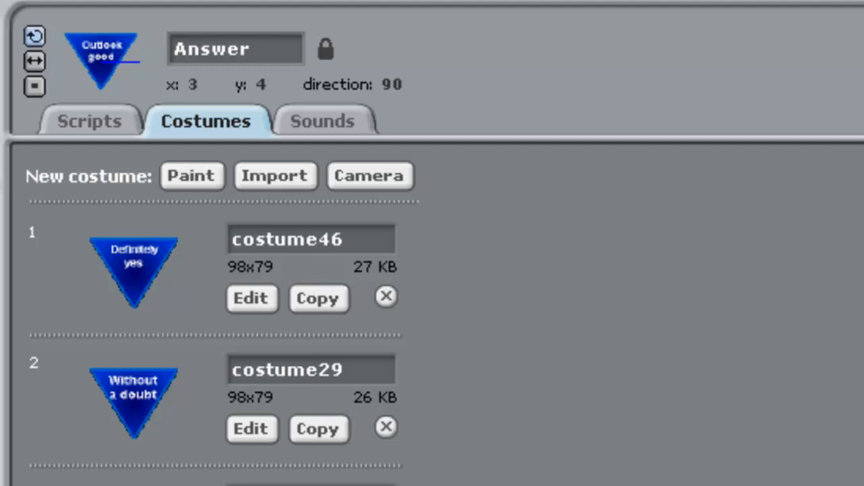
mouse_move(149, 398)
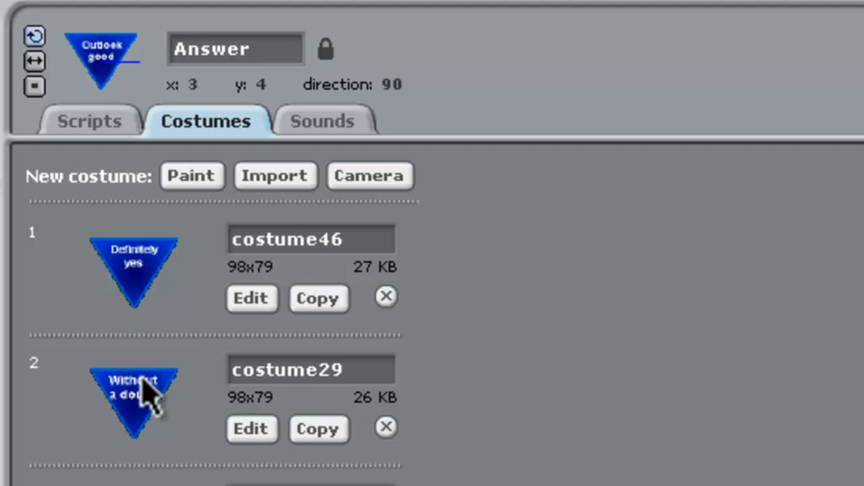
left_click(89, 121)
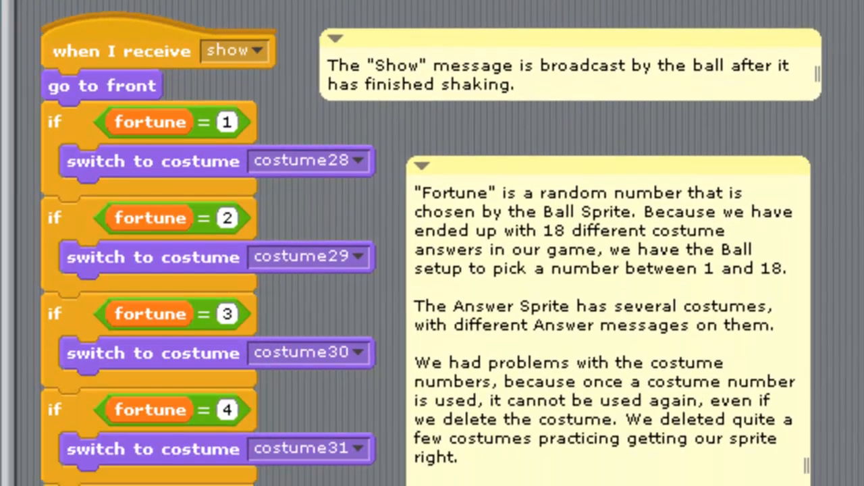
scroll("down", 3)
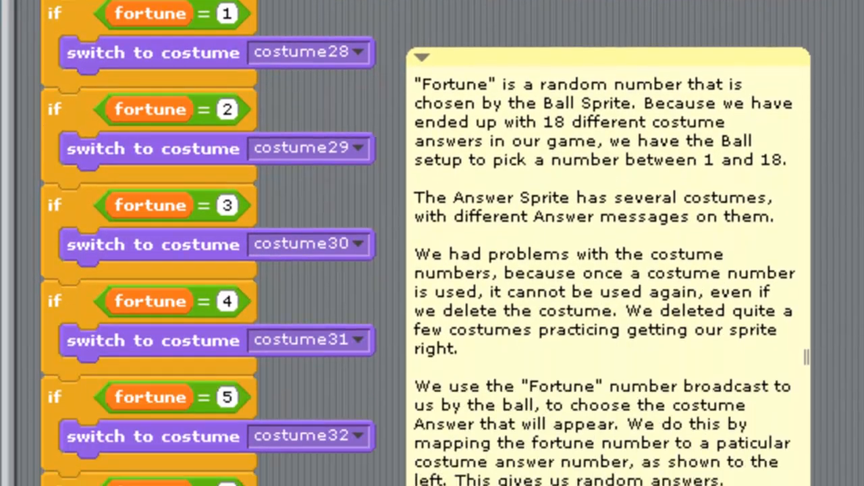
scroll("down", 3)
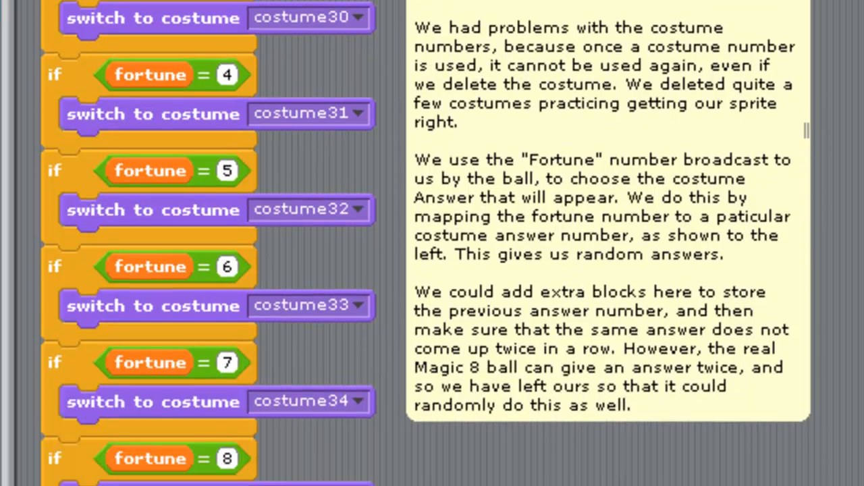
scroll("down", 3)
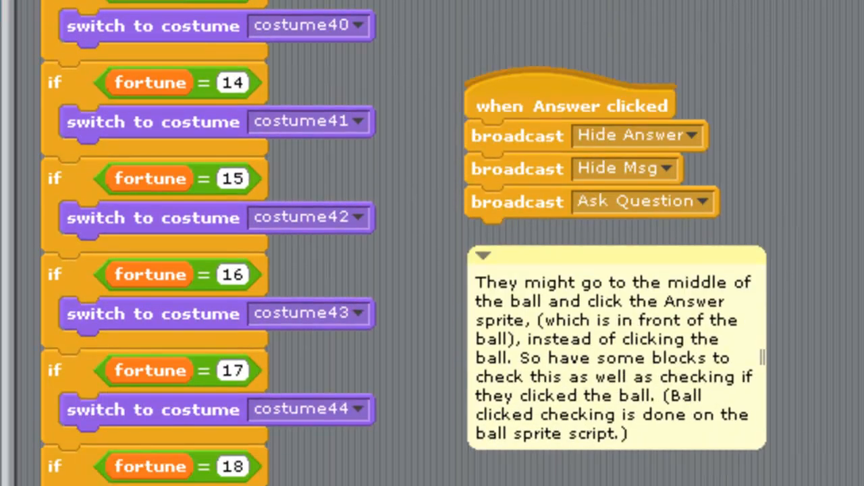
scroll("down", 3)
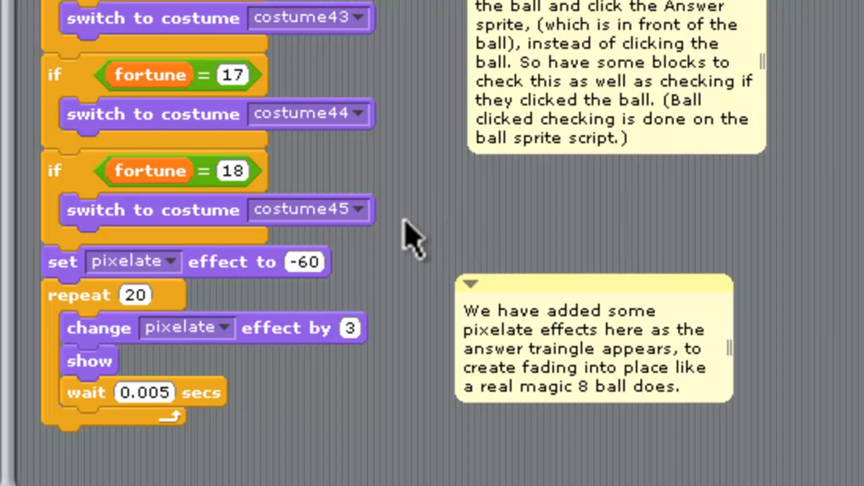
mouse_move(232, 192)
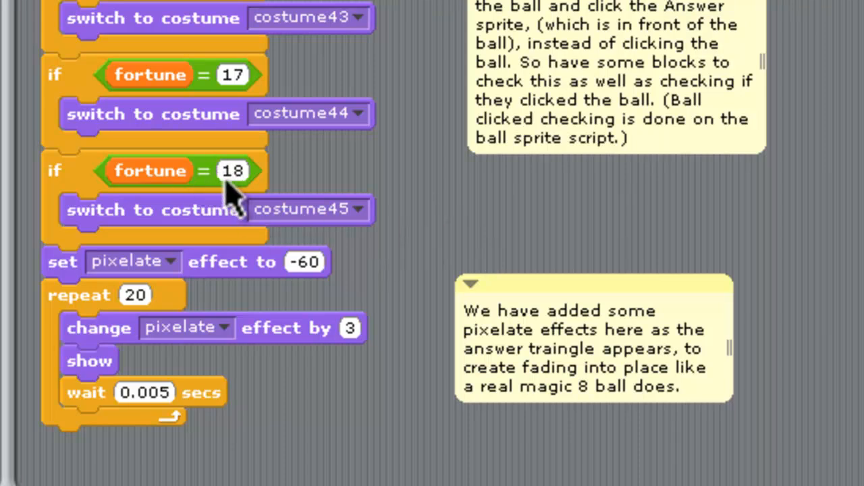
mouse_move(156, 259)
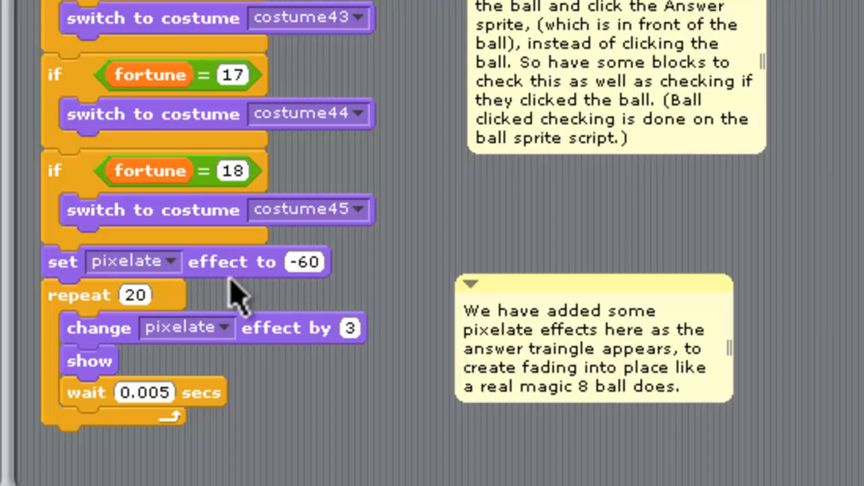
mouse_move(307, 375)
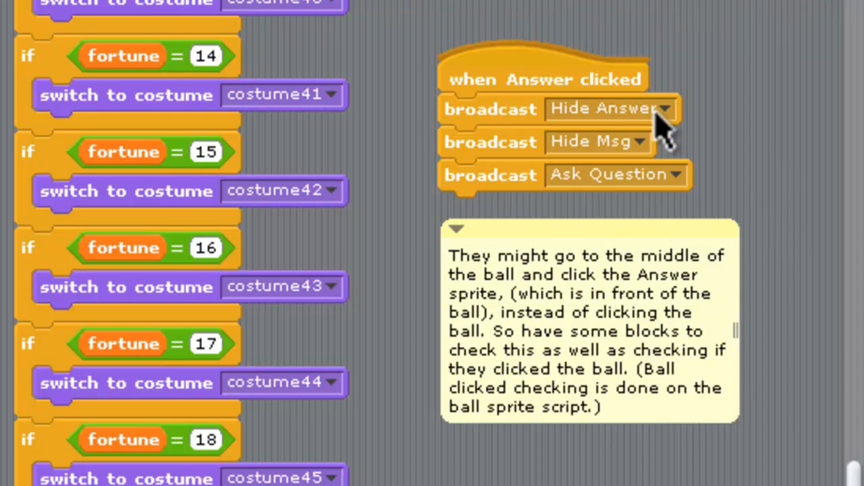
mouse_move(726, 191)
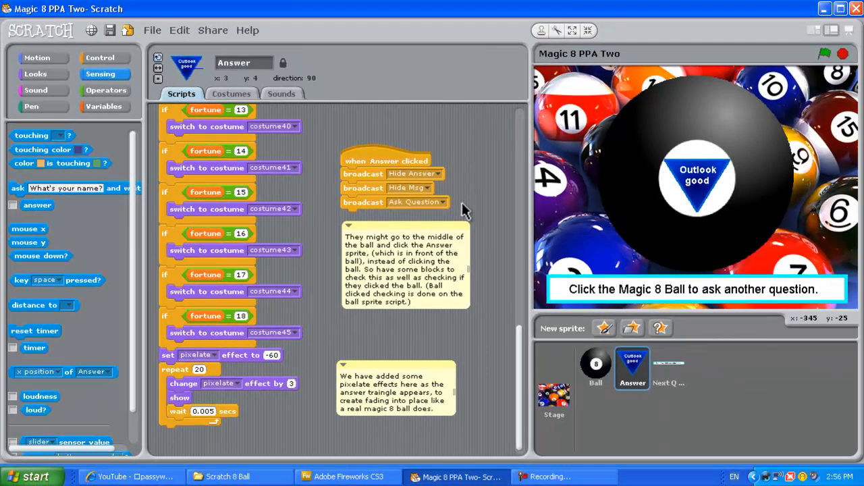
mouse_move(270, 114)
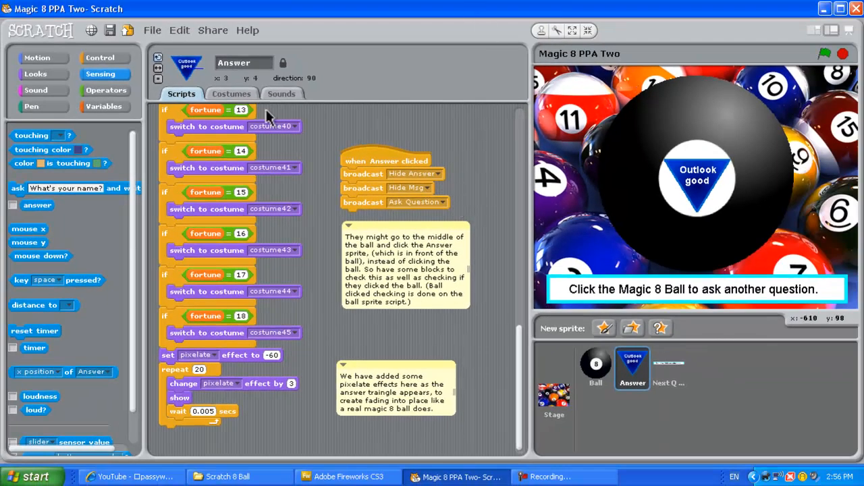
Begin a new painted costume for the Answer sprite in the Paint Editor.
left_click(231, 94)
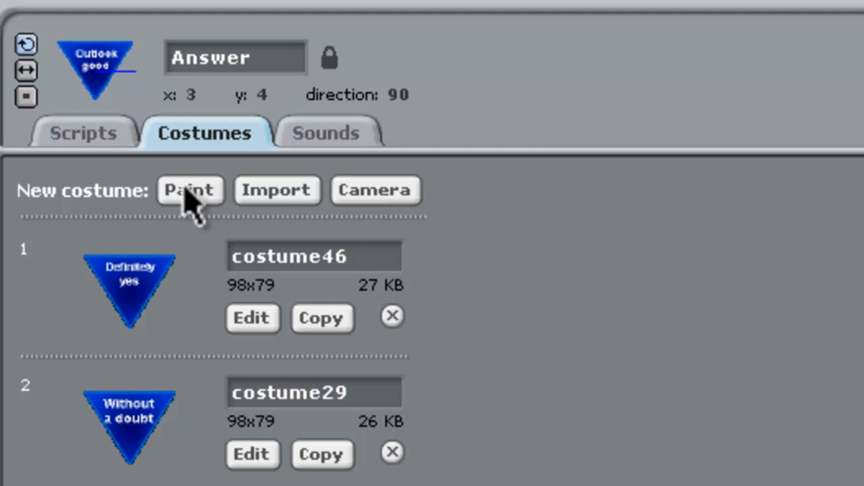
left_click(189, 189)
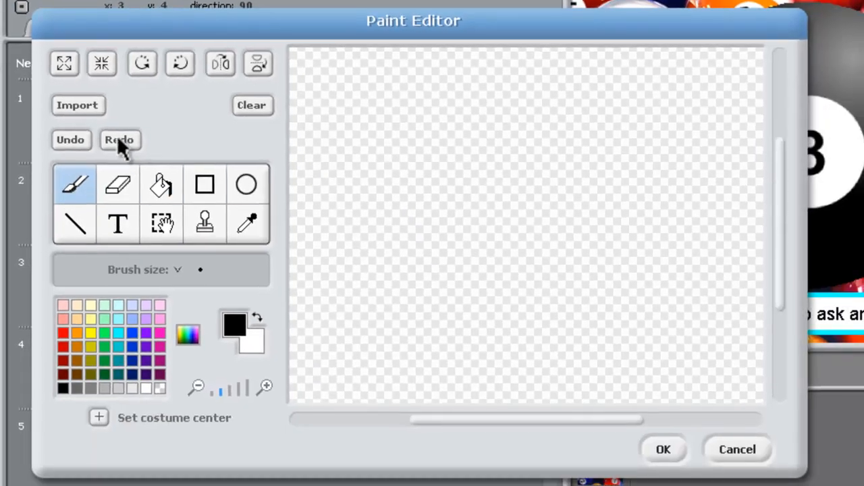
Import the blue TriangleD image from I: > Scratch > Scratch 8 Ball onto the costume canvas.
left_click(77, 106)
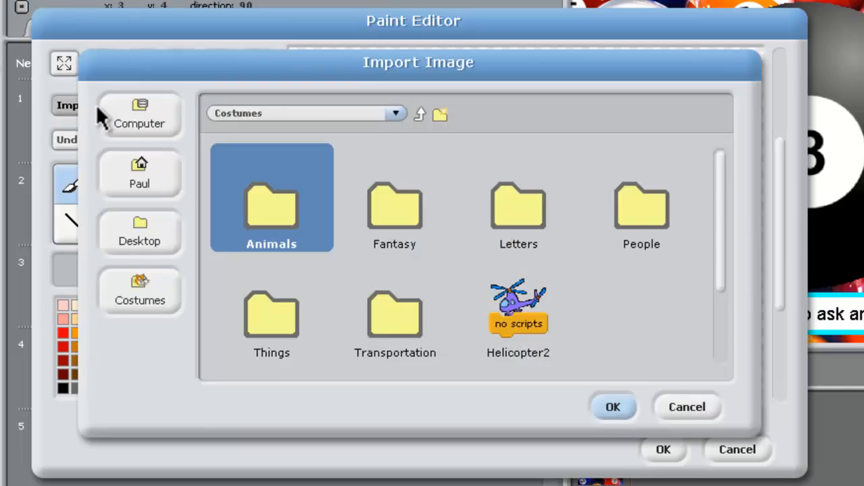
left_click(139, 115)
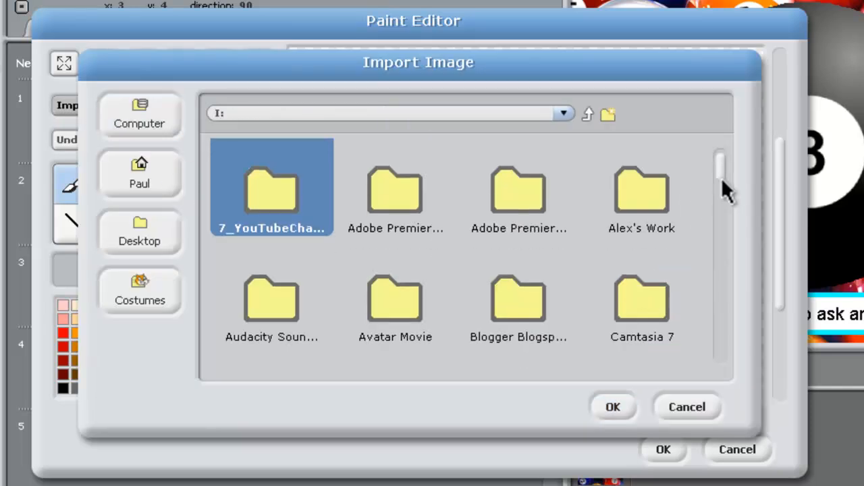
scroll("down", 3)
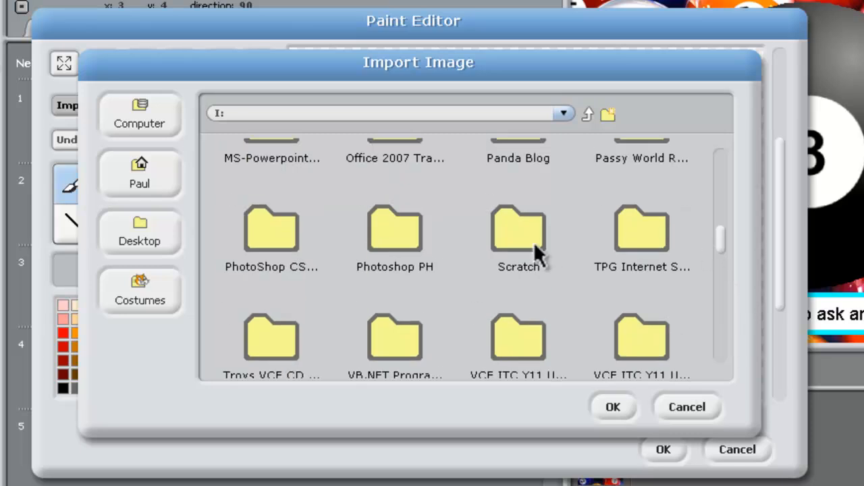
double_click(519, 229)
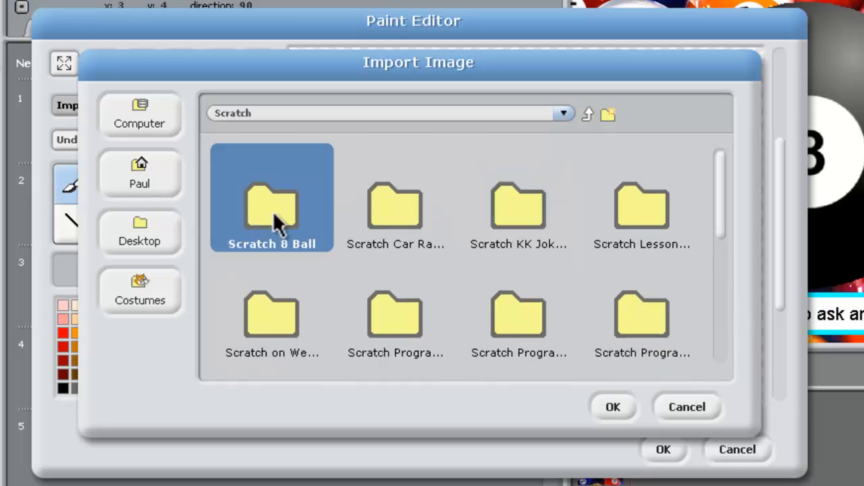
double_click(271, 209)
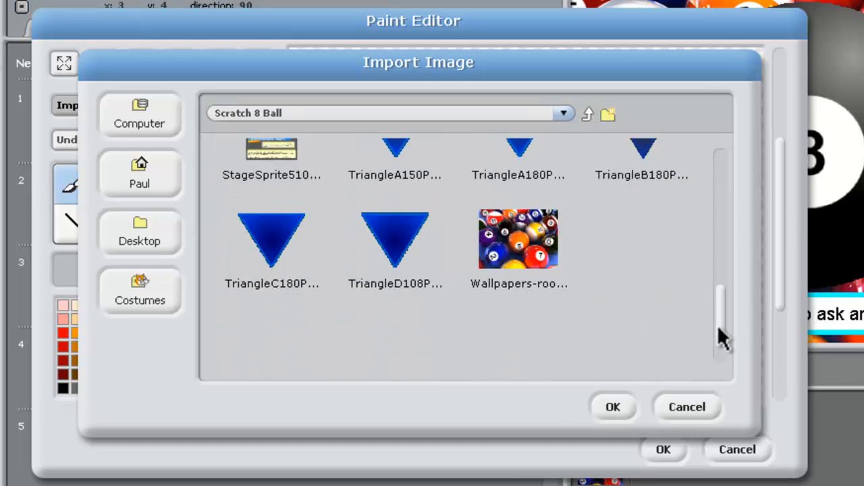
scroll("down", 3)
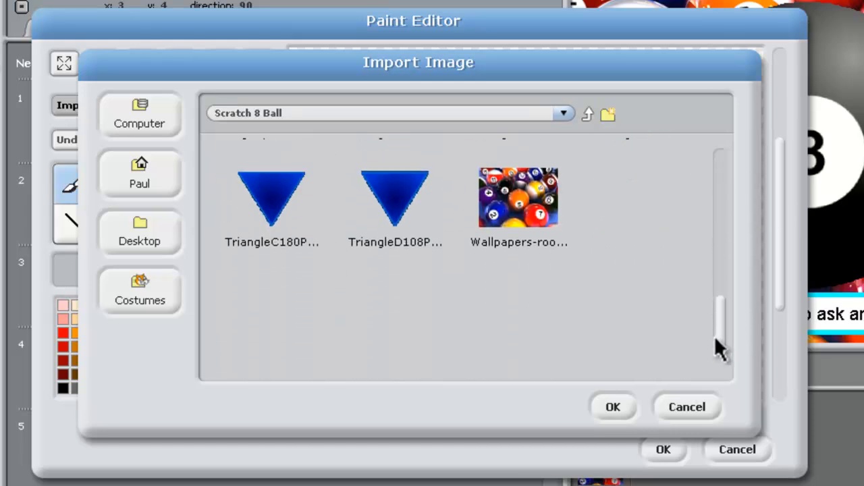
mouse_move(394, 202)
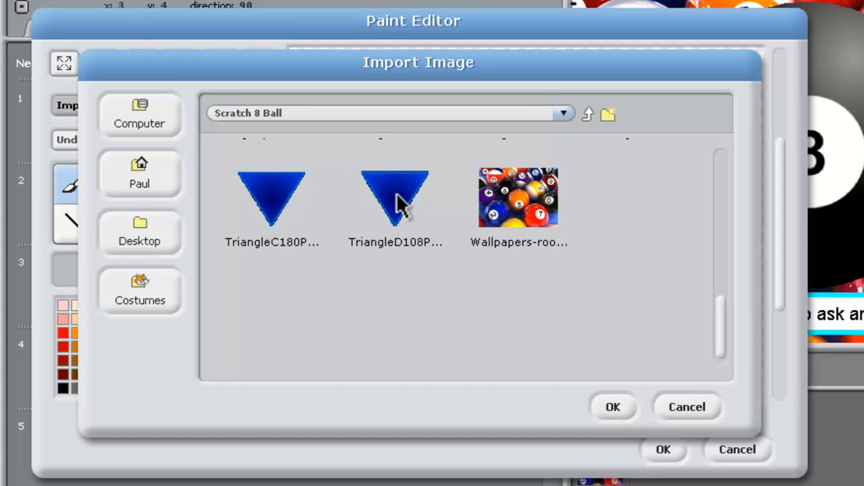
left_click(394, 197)
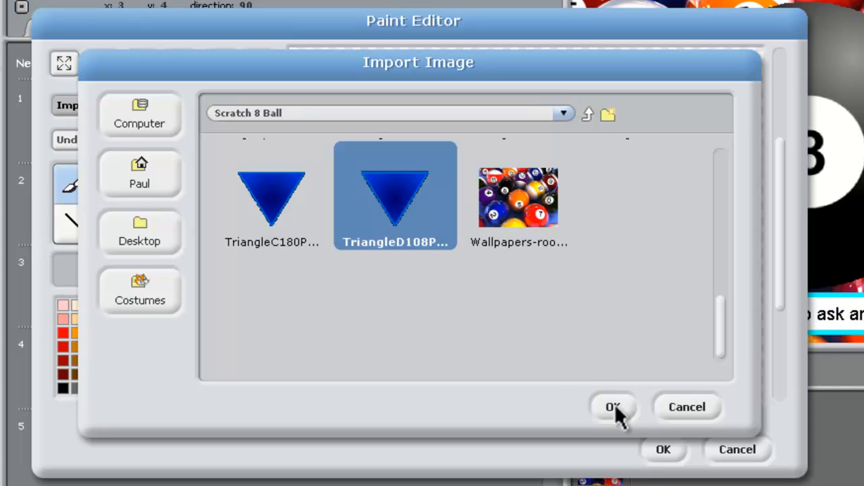
left_click(612, 406)
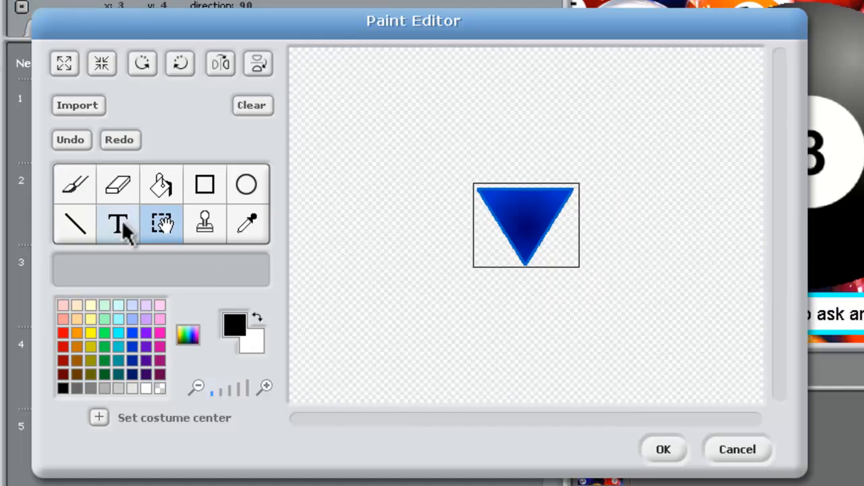
Write 'Dream on' over the triangle in Arial Rounded MT Bold on two lines.
left_click(117, 224)
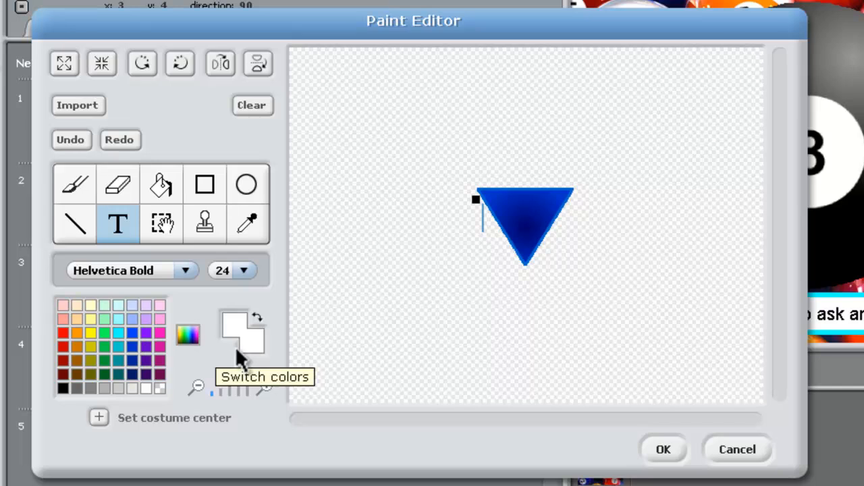
mouse_move(250, 279)
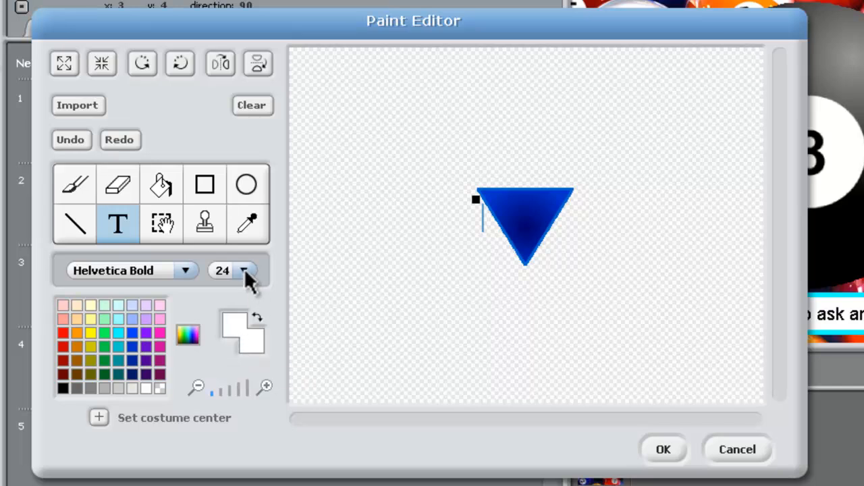
left_click(243, 270)
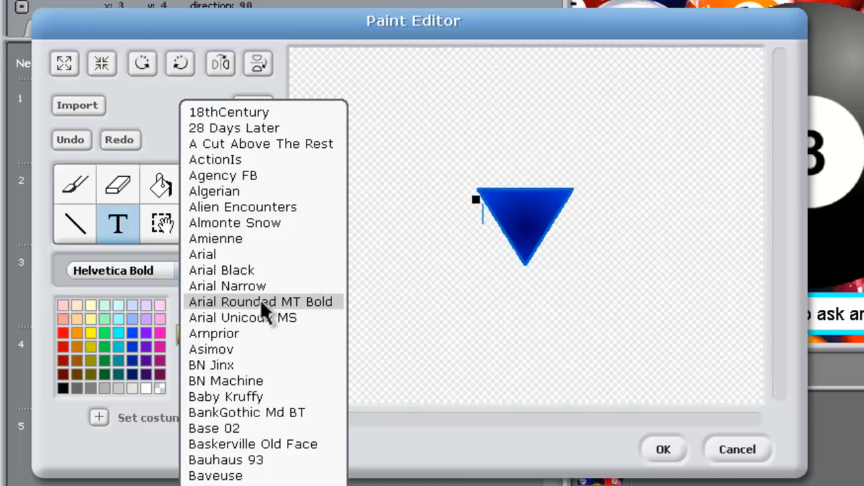
mouse_move(304, 313)
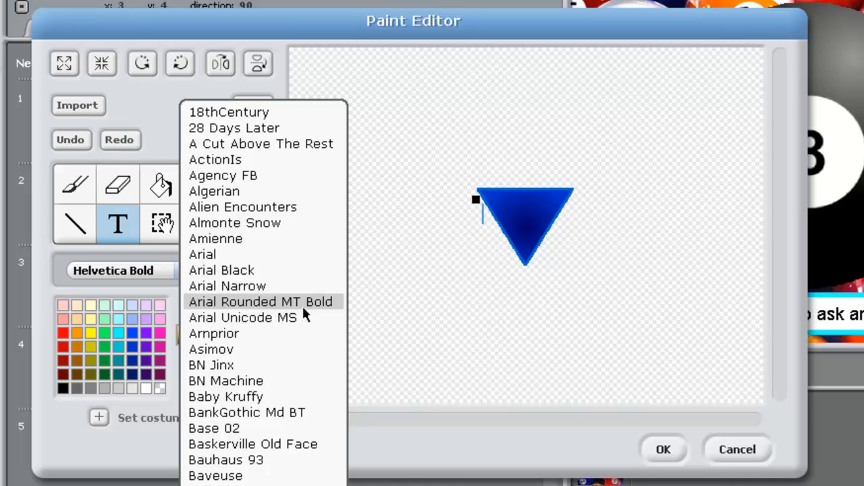
left_click(261, 301)
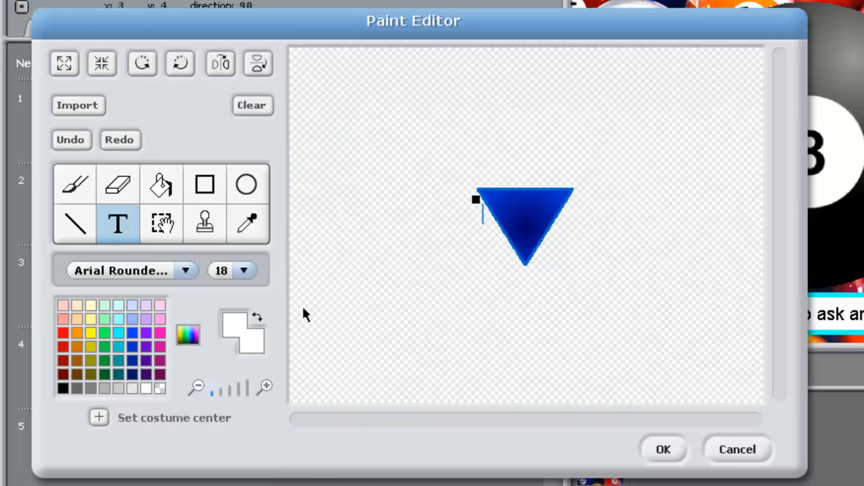
type("r")
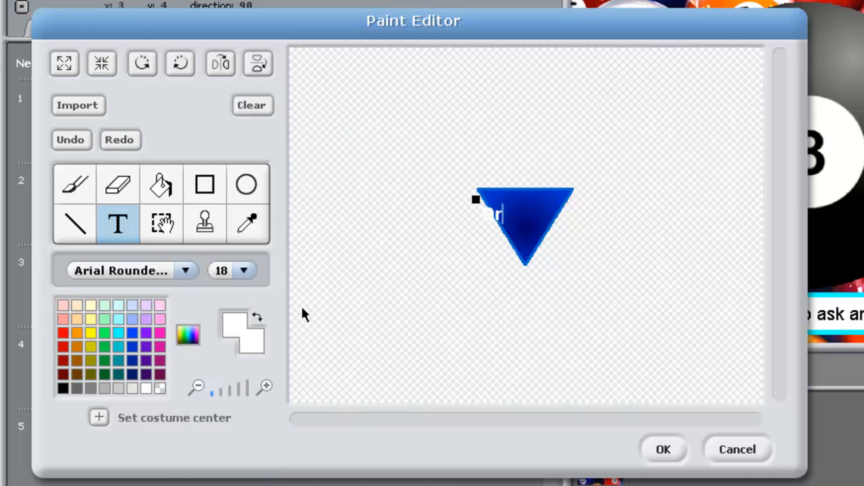
type("ream O")
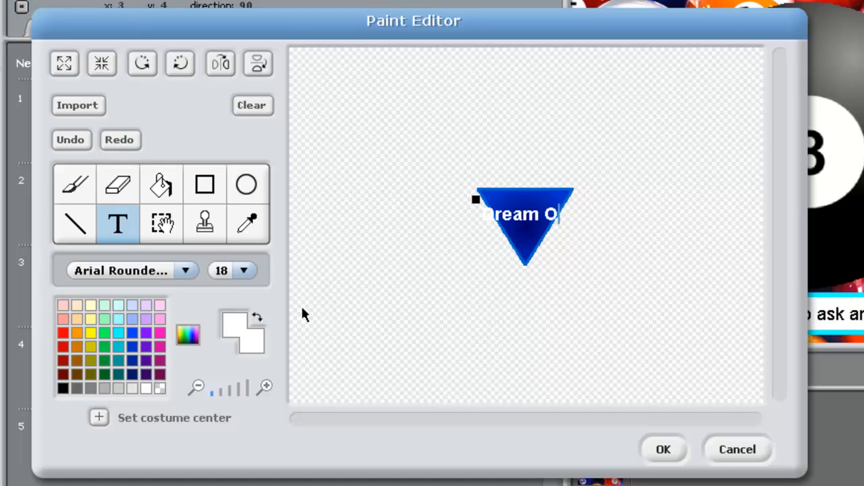
key("Backspace")
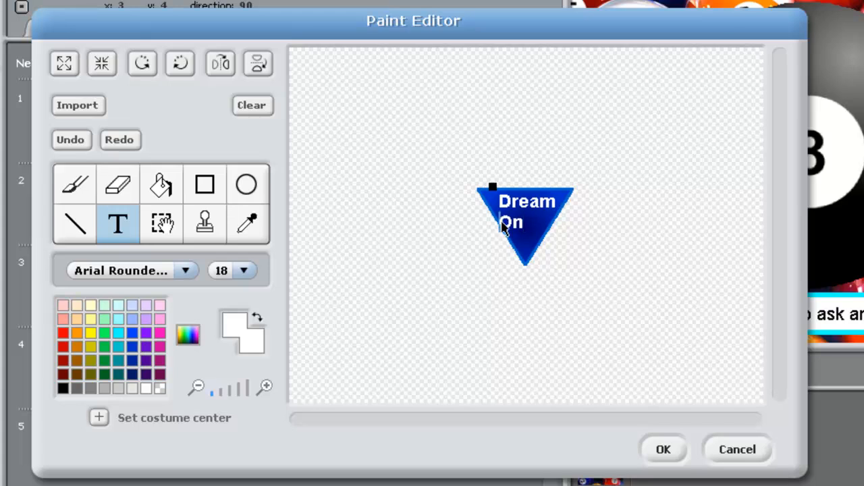
mouse_move(543, 232)
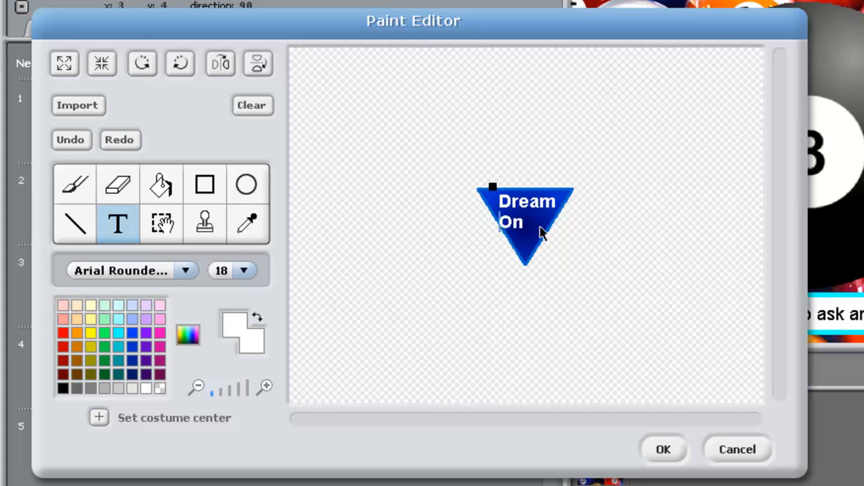
mouse_move(500, 231)
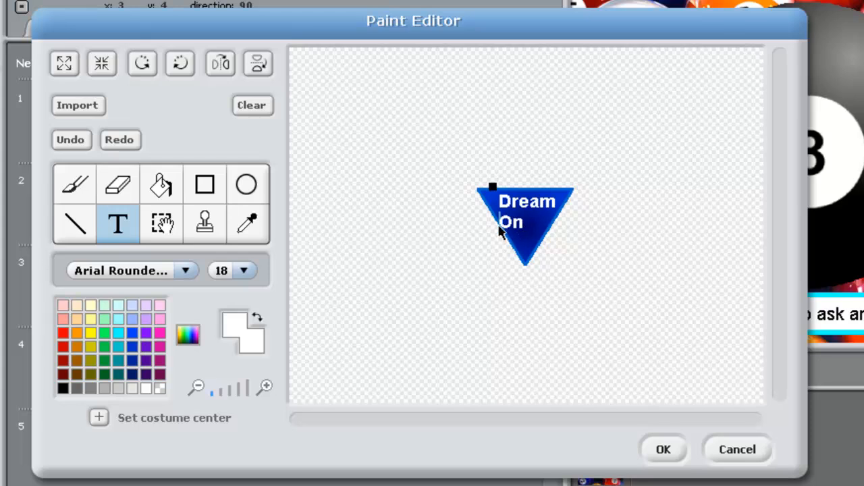
mouse_move(515, 232)
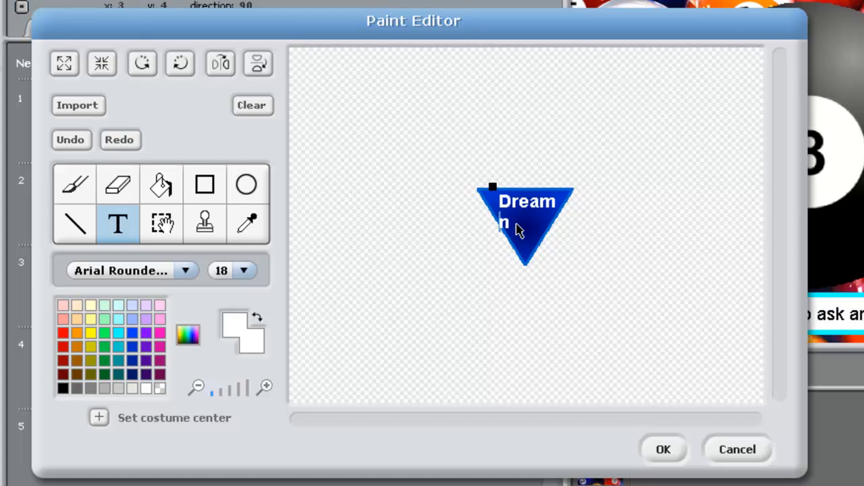
type("o")
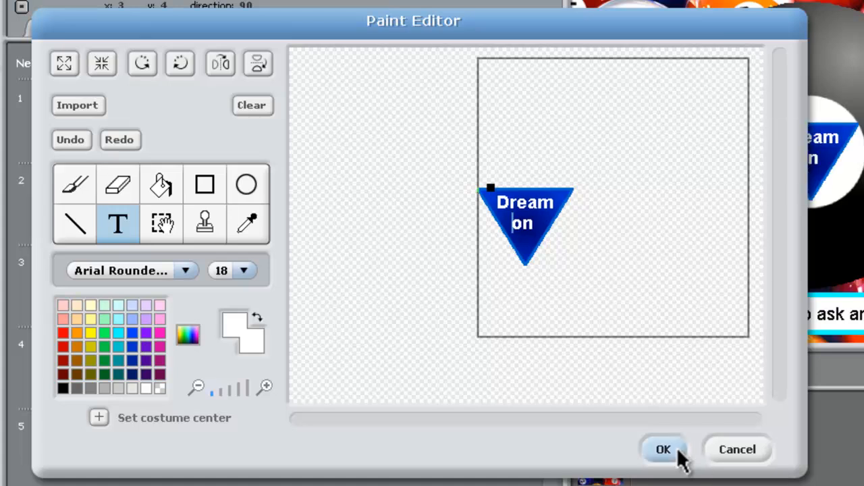
Save the Dream on costume and return to the Answer sprite's scripts.
left_click(663, 449)
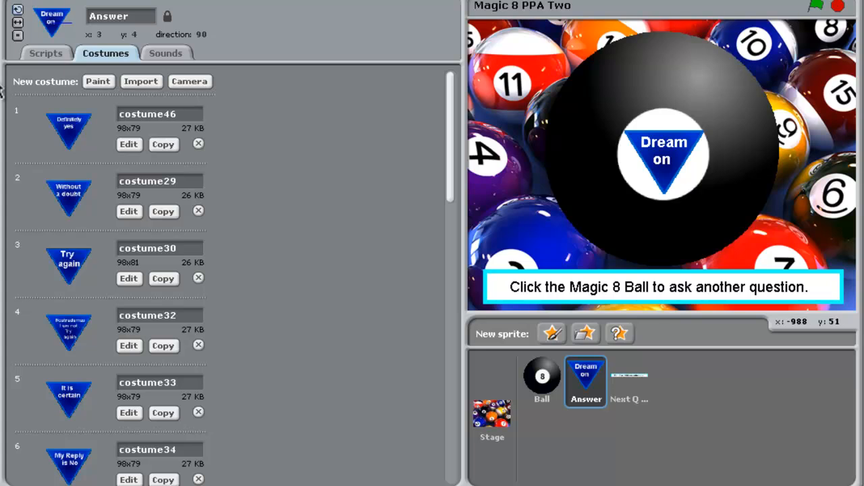
left_click(46, 52)
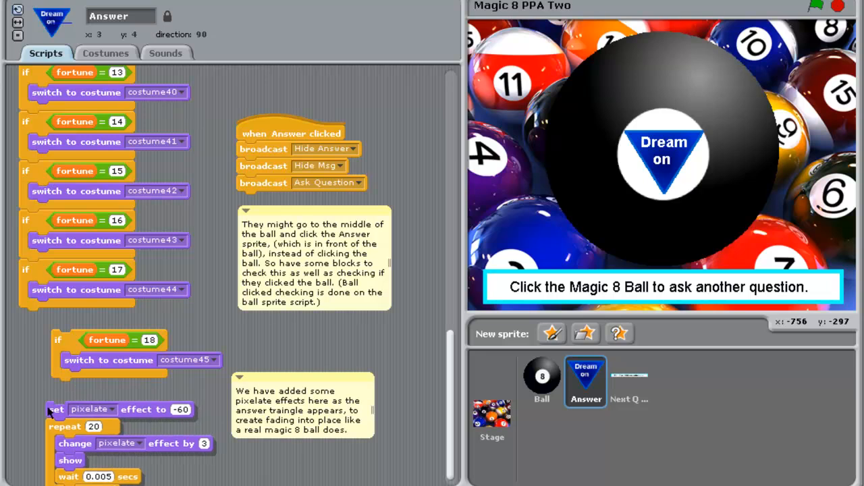
Duplicate the 'if fortune = 18' block and change the copy to check fortune 19.
right_click(68, 340)
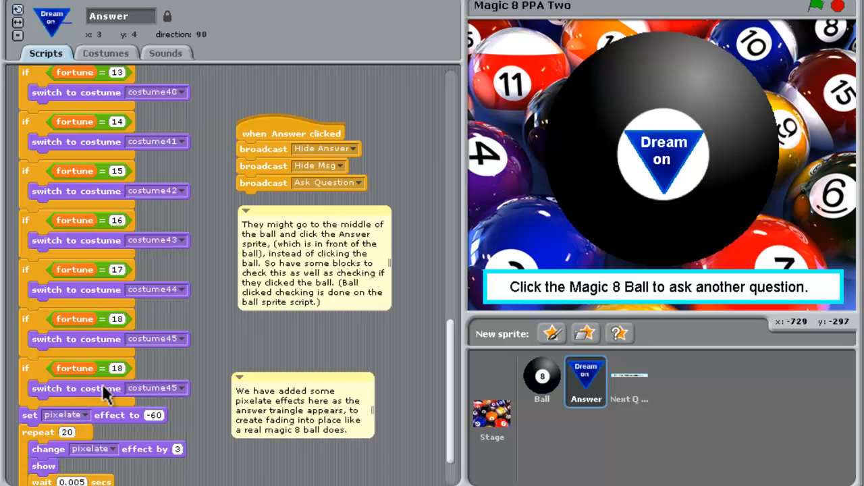
mouse_move(123, 375)
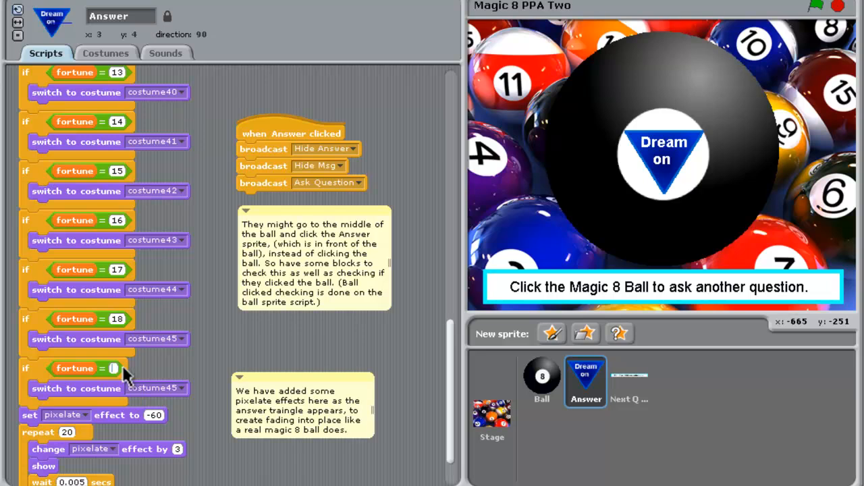
type("19")
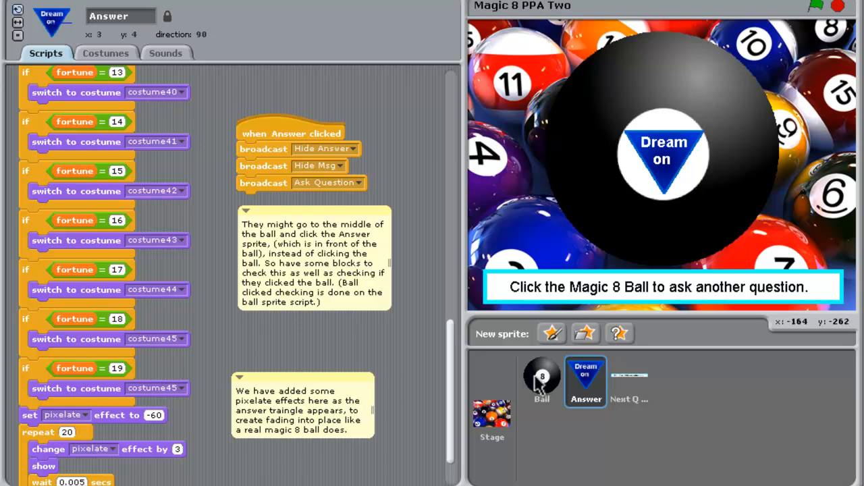
View the Ball sprite's scripts picking a random fortune from 1 to 19.
left_click(540, 381)
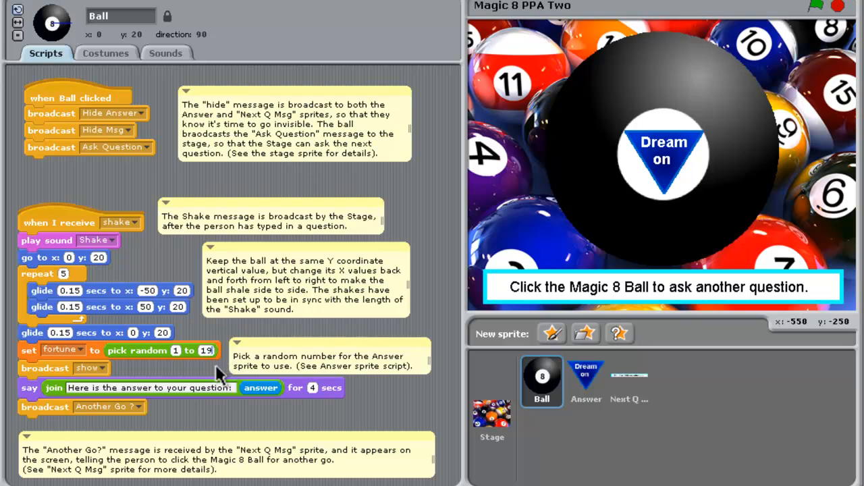
mouse_move(101, 77)
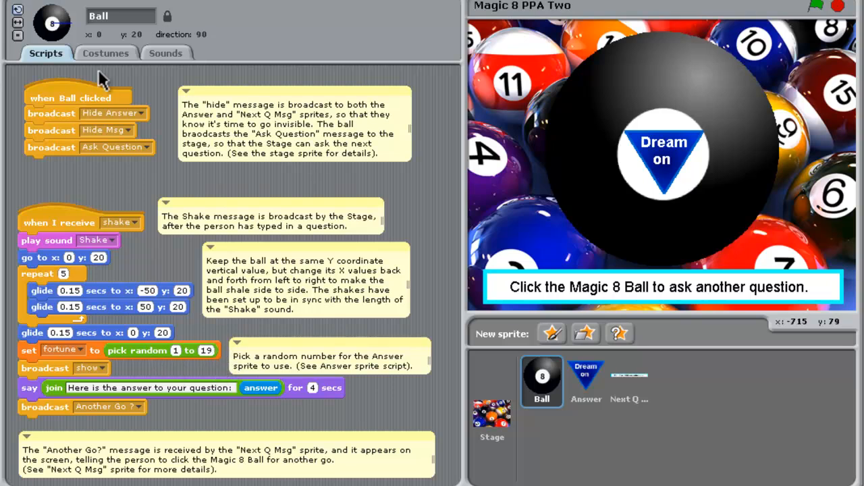
left_click(586, 380)
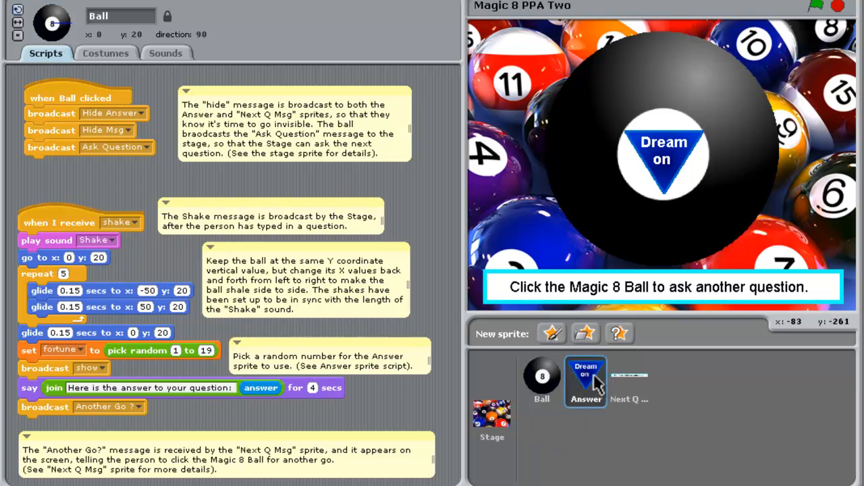
Confirm Dream on is costume47 and open the costume dropdown in the fortune 19 block.
left_click(586, 381)
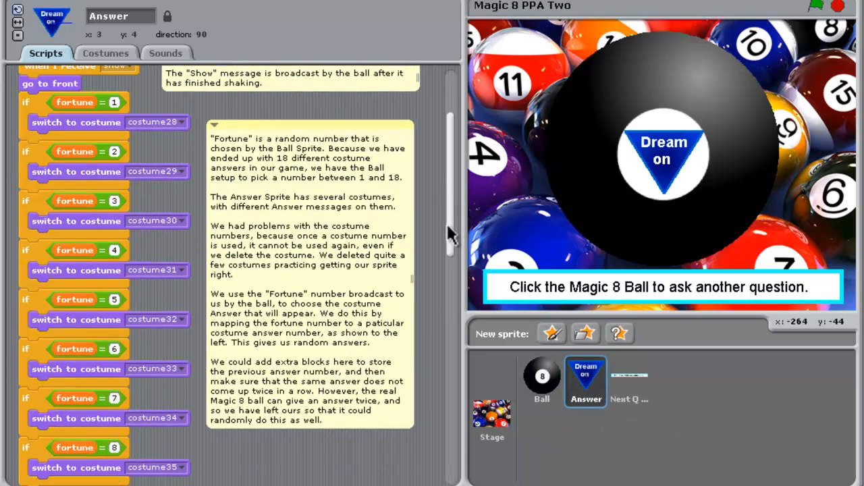
scroll("down", 3)
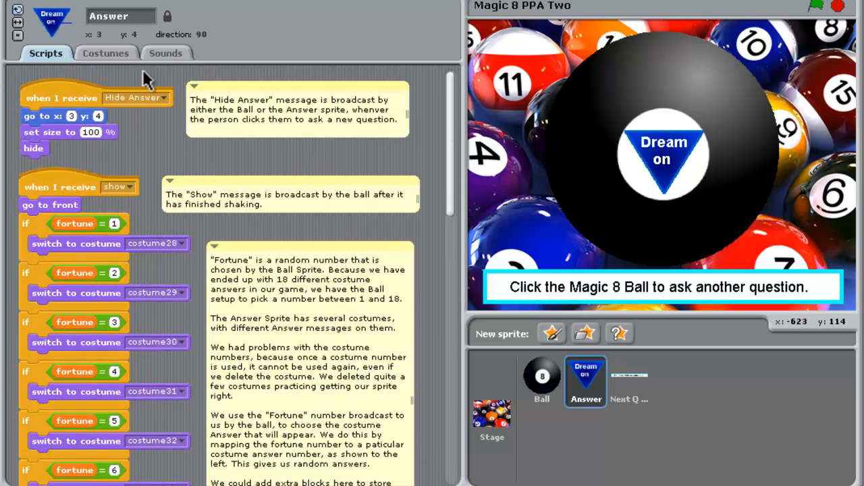
left_click(105, 53)
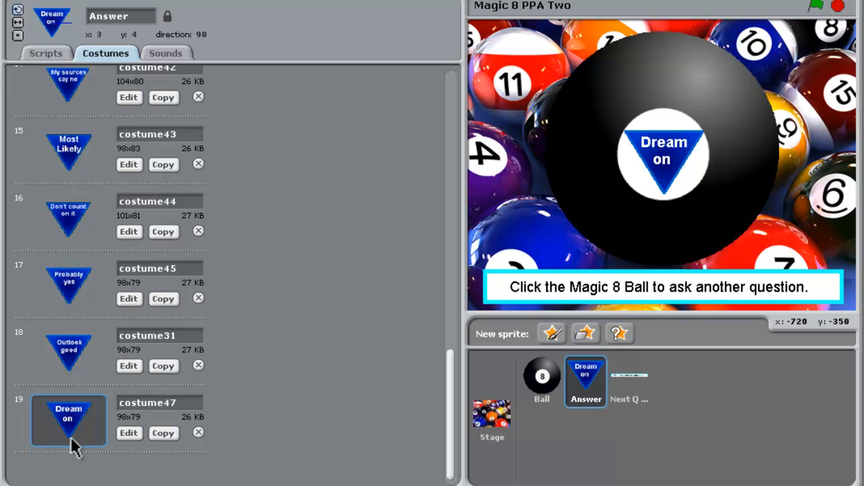
mouse_move(177, 410)
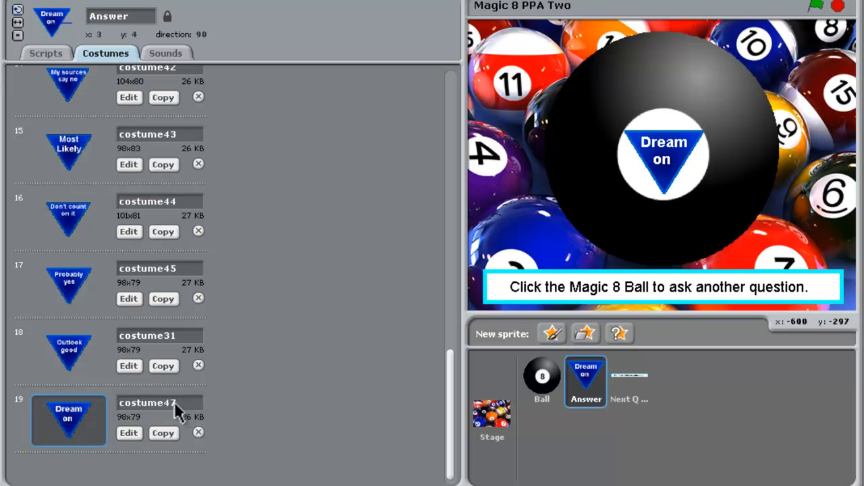
left_click(46, 53)
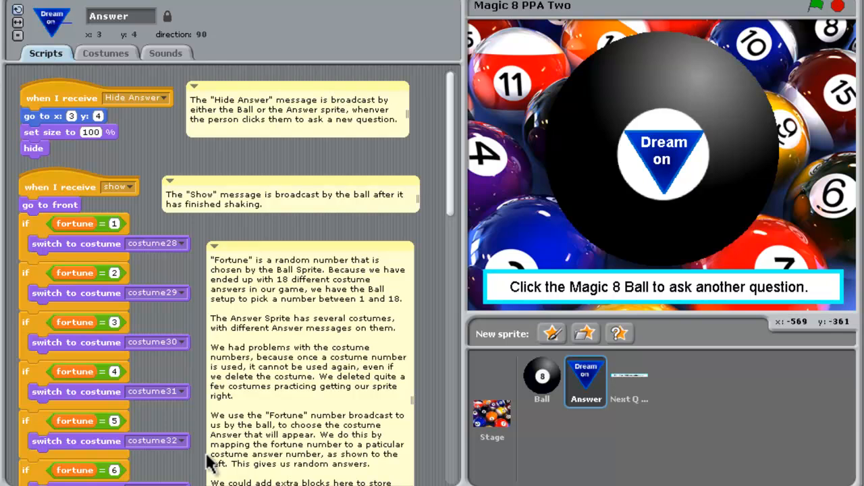
scroll("down", 3)
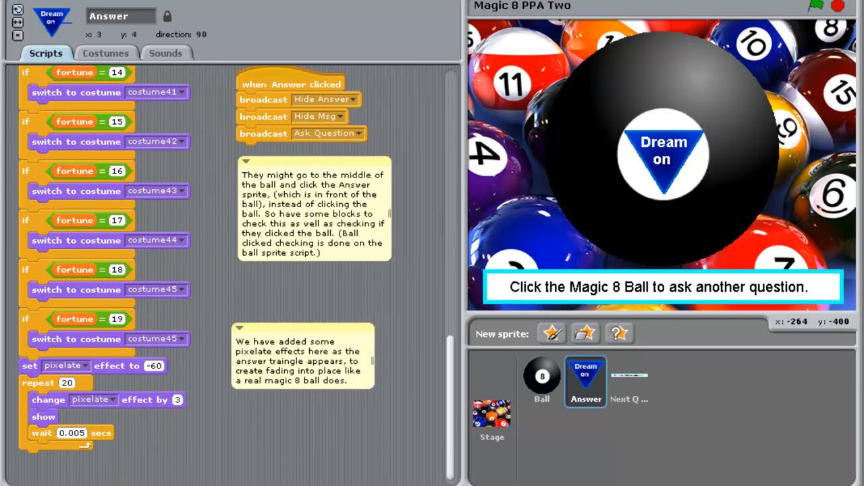
left_click(178, 337)
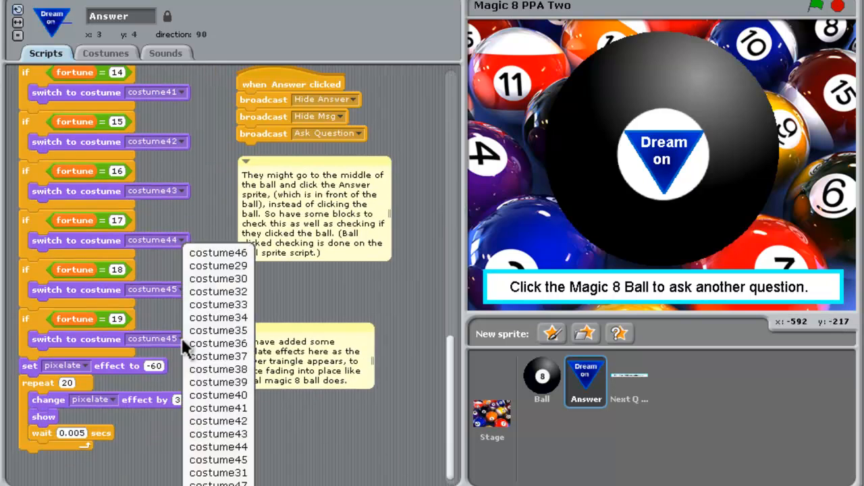